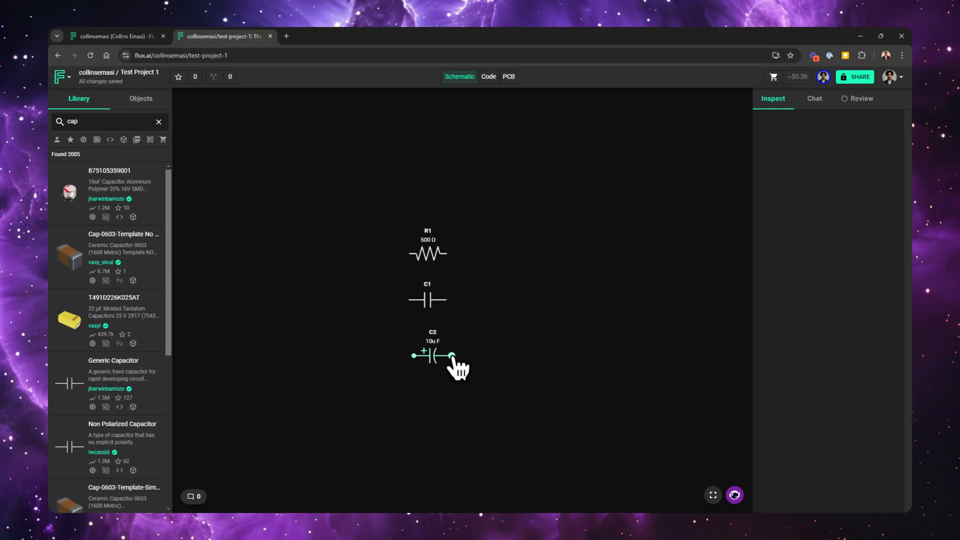
- Launch Copilot's Ask a Question from the schematic canvas context menu
right_click(437, 358)
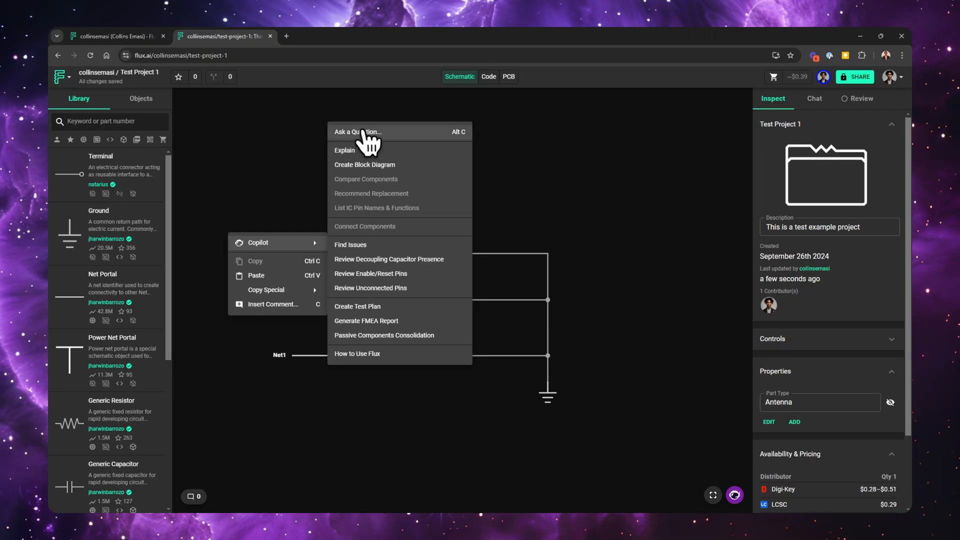
click(508, 76)
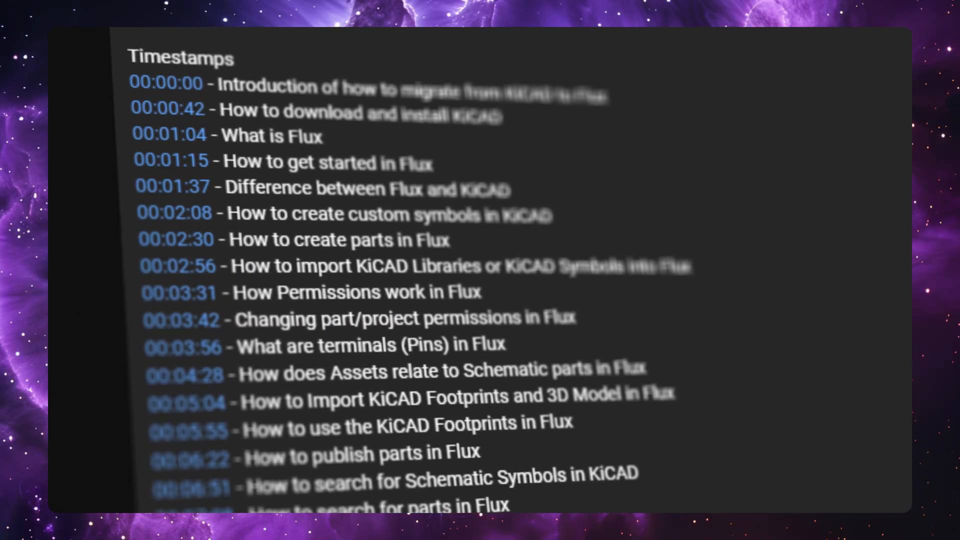
scroll(down, 3)
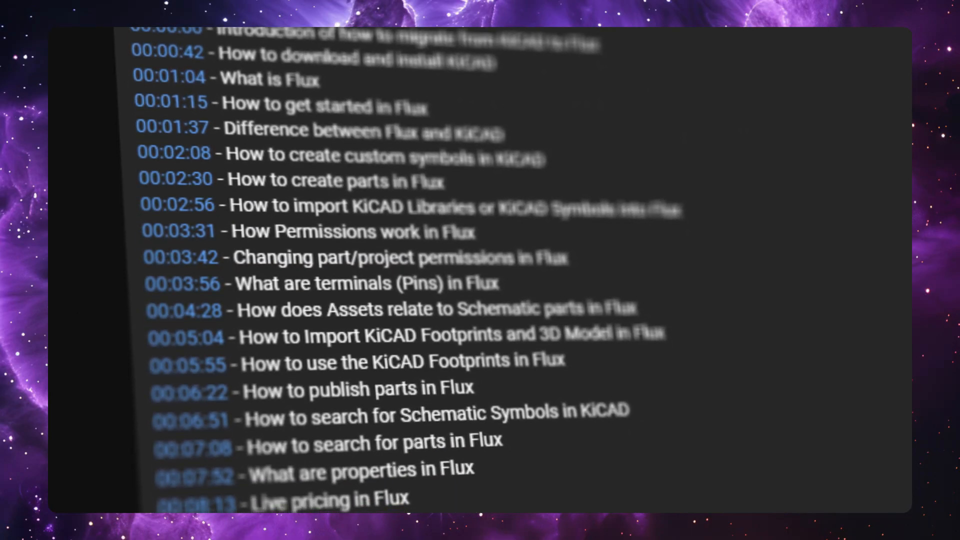
scroll(down, 3)
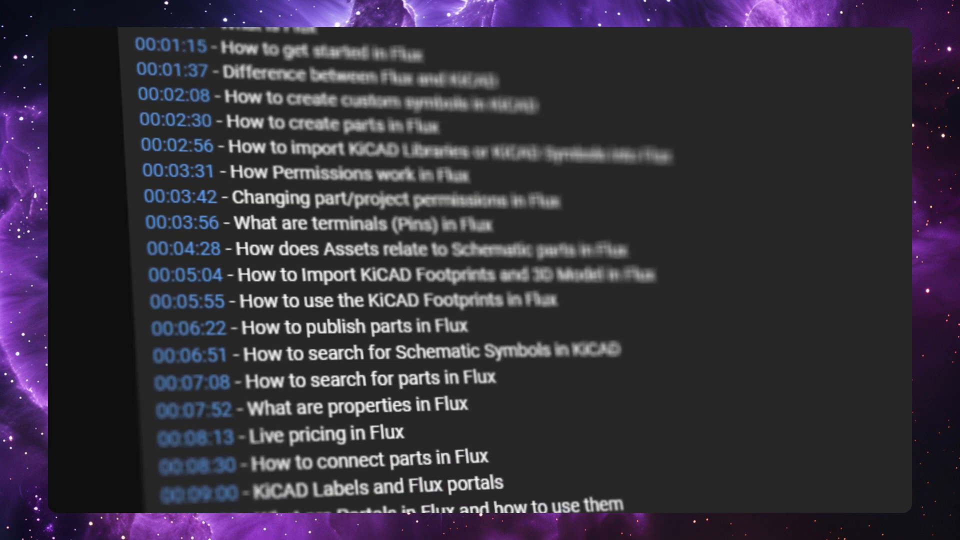
scroll(down, 3)
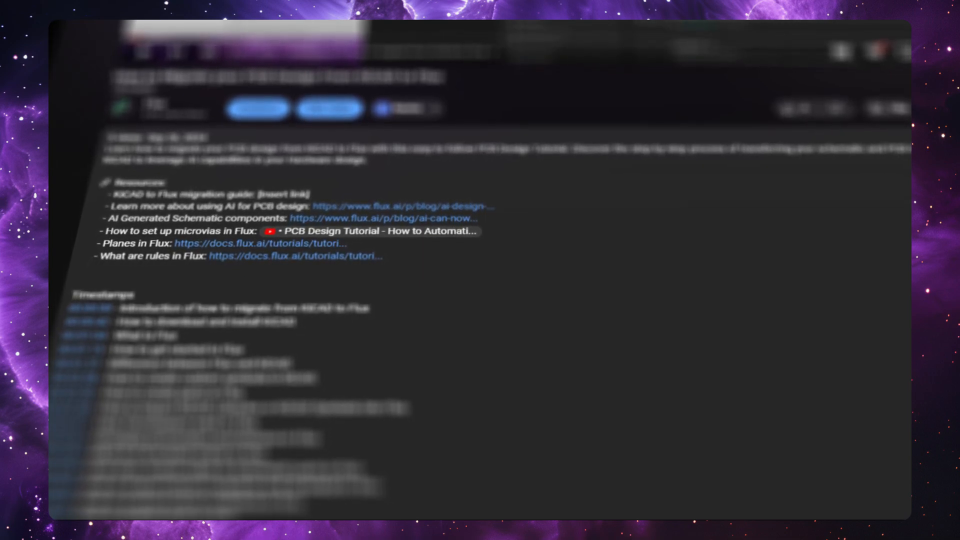
scroll(down, 3)
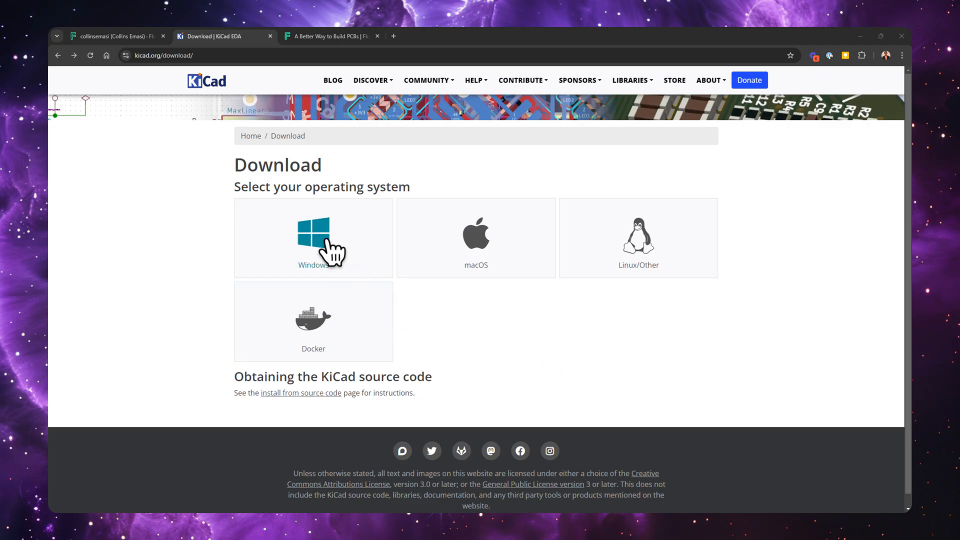
- Download KiCad for Windows and install 8.0.5 for all users to the default folder
click(312, 238)
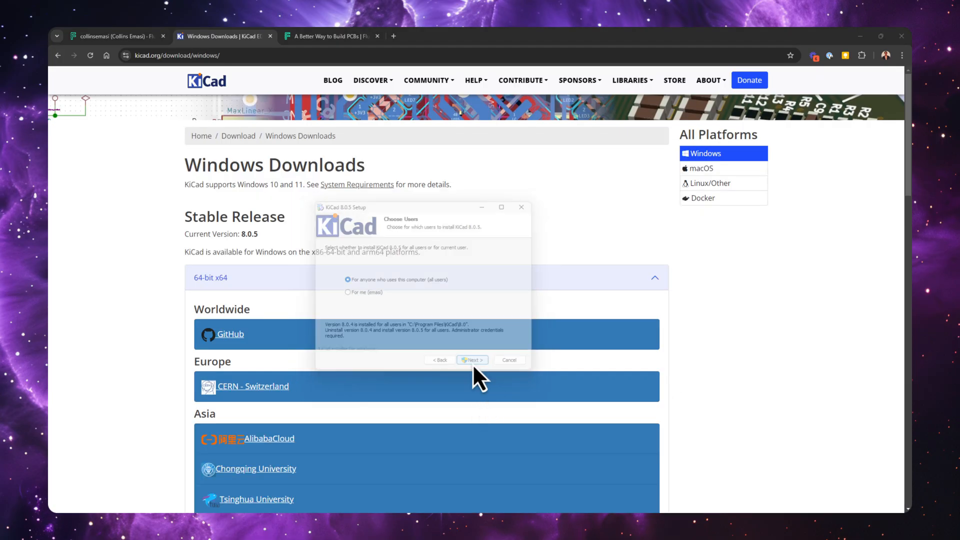
click(471, 359)
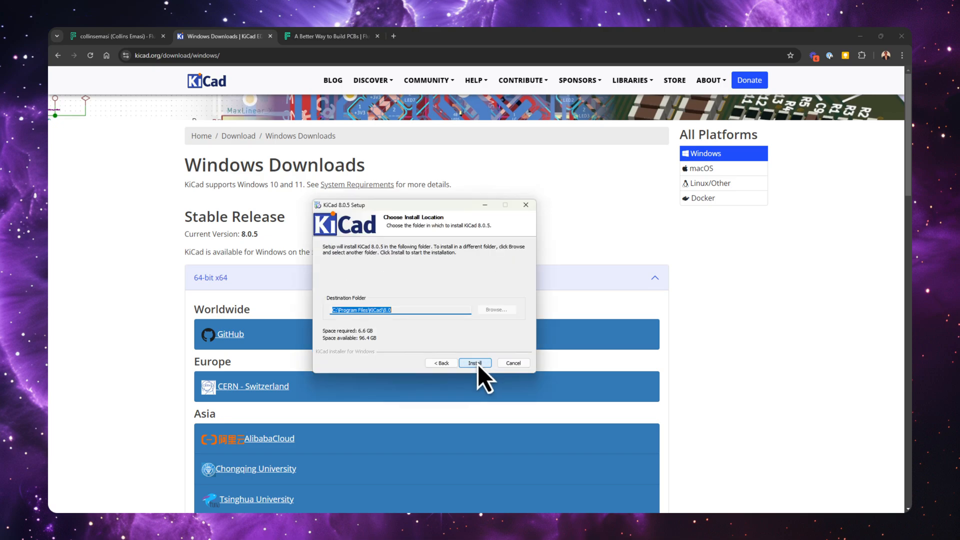
click(473, 362)
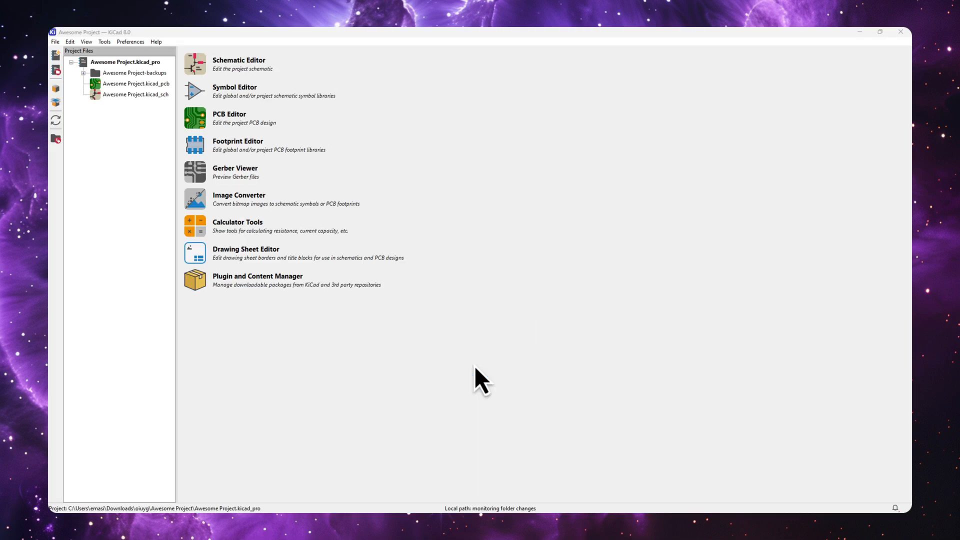
mouse_move(291, 370)
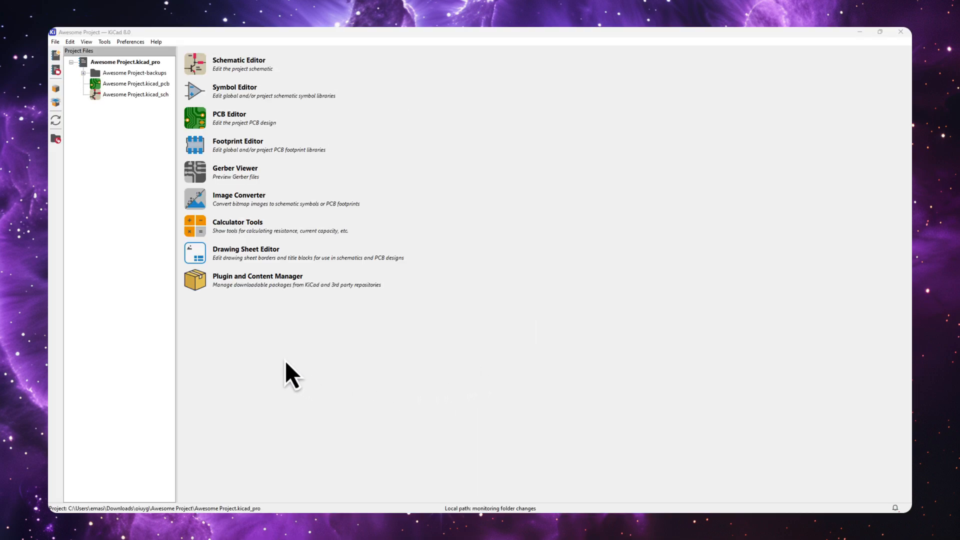
mouse_move(195, 117)
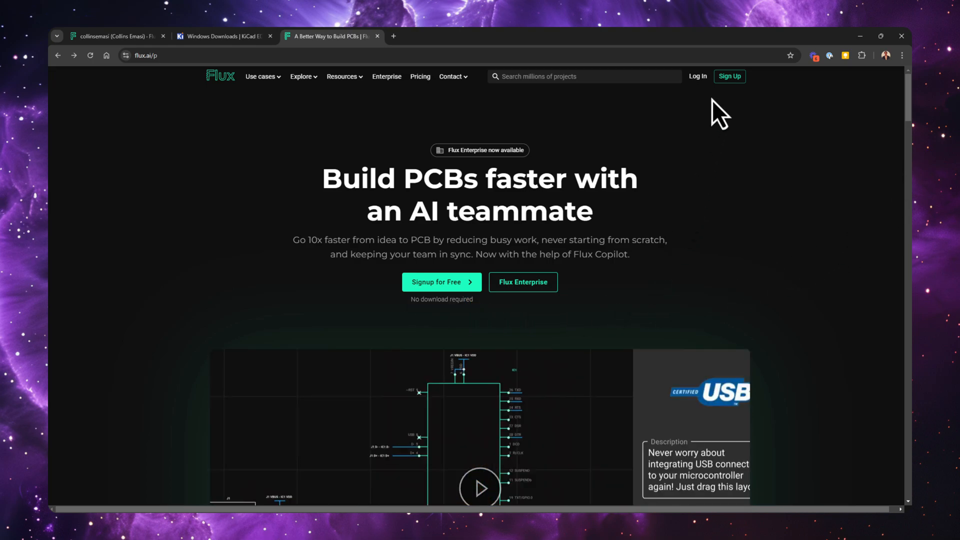
- Sign up on flux.ai and open Test Project 1 from the profile's Overview list
click(729, 76)
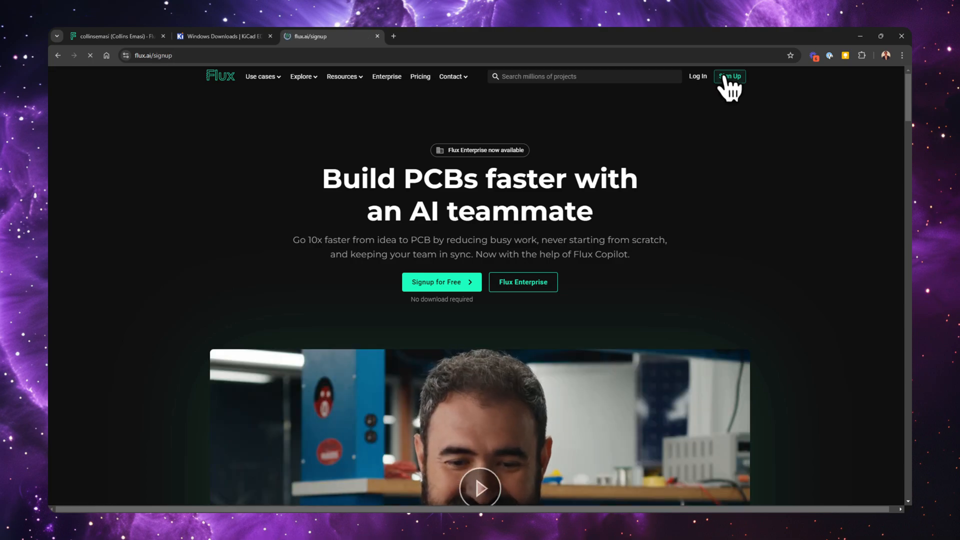
click(727, 76)
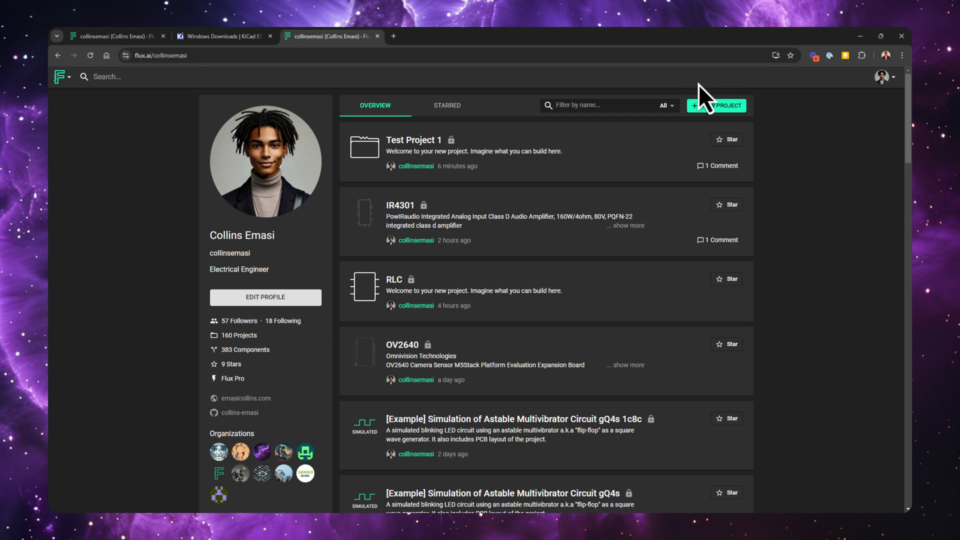
mouse_move(414, 140)
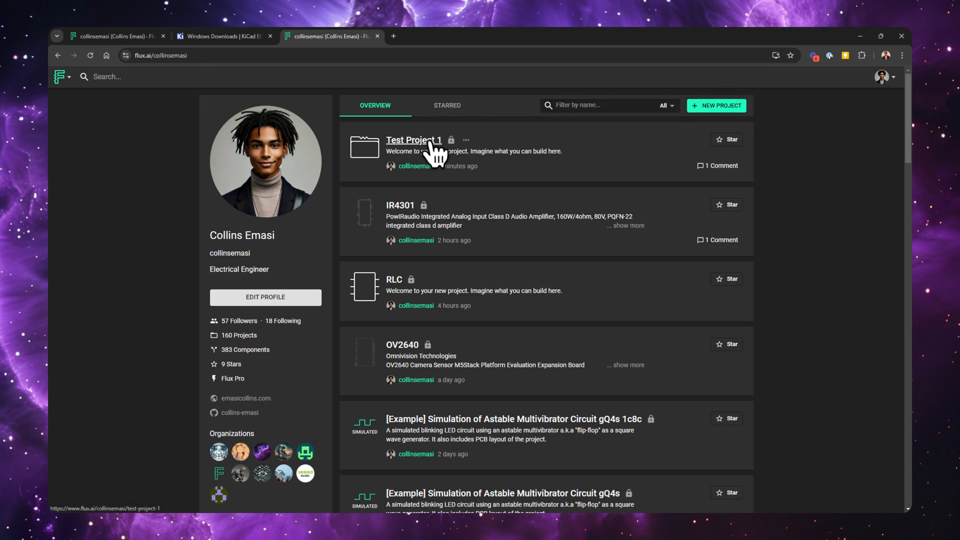
click(413, 140)
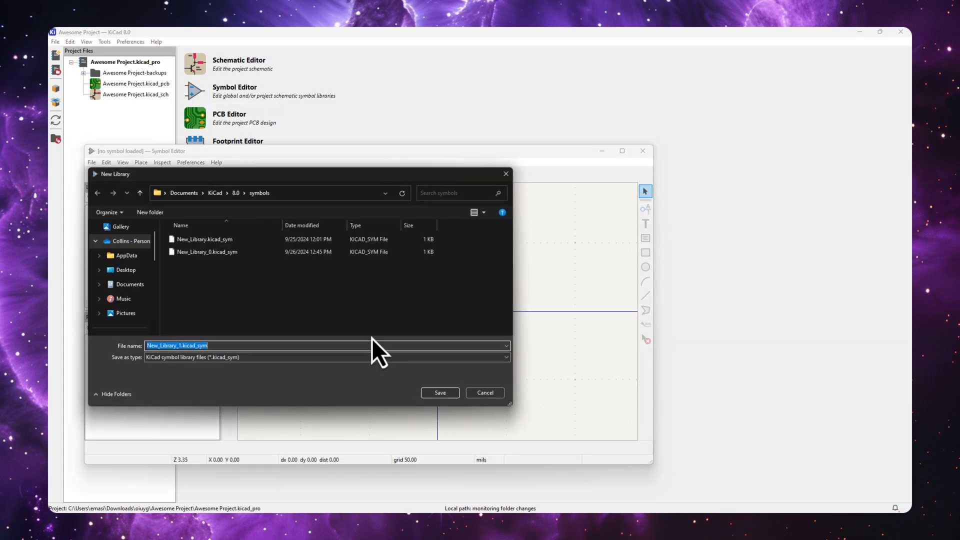
- Save New_Library_1.kicad_sym, add Symbol_1 to it, and confirm an input pin named VI
click(439, 391)
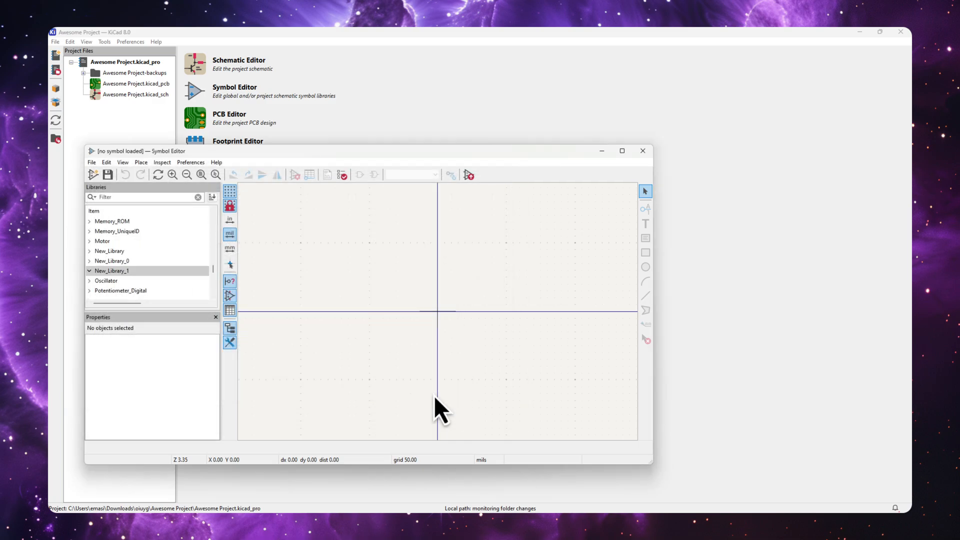
right_click(111, 271)
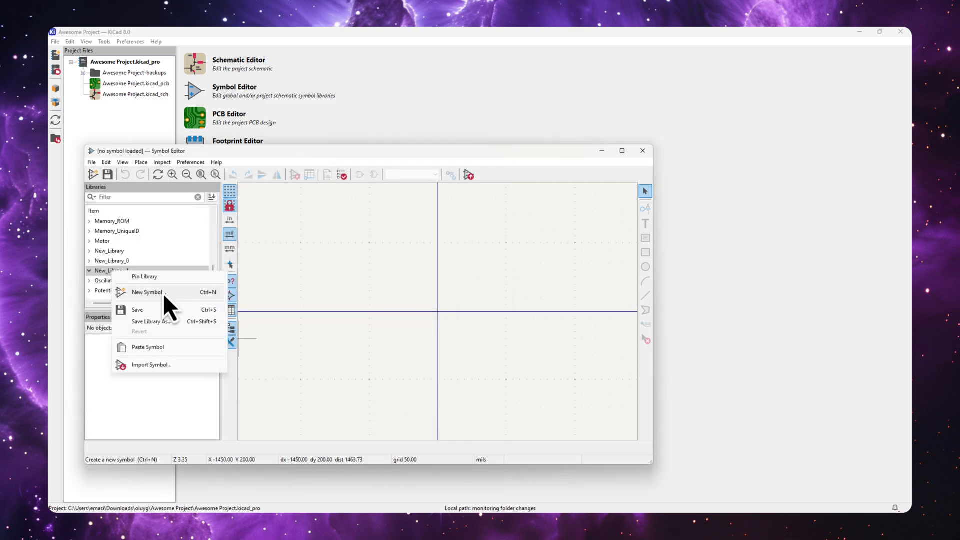
click(147, 292)
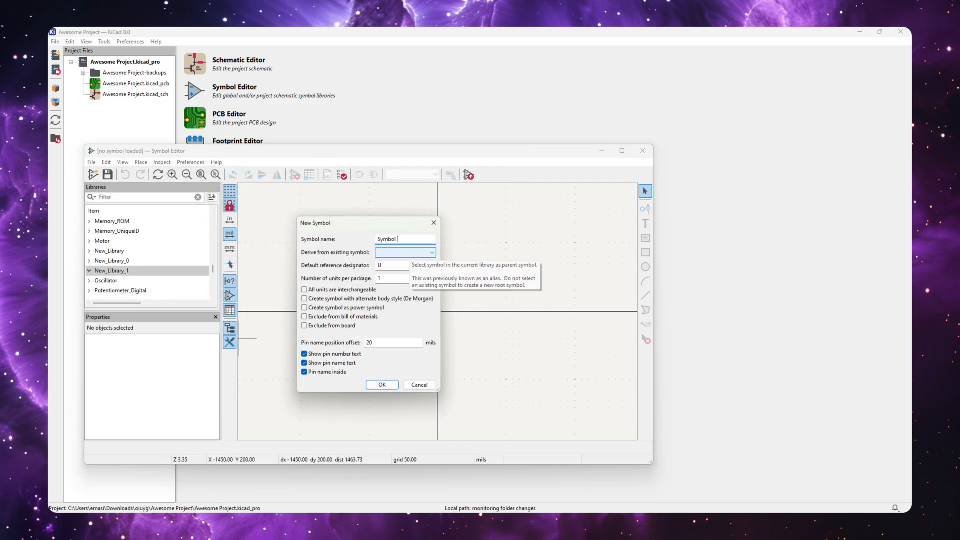
click(381, 384)
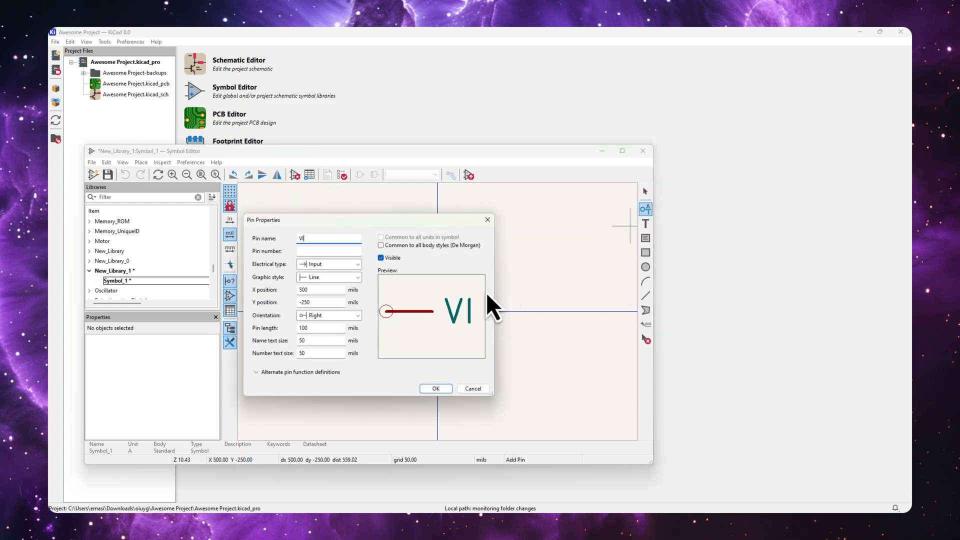
click(435, 388)
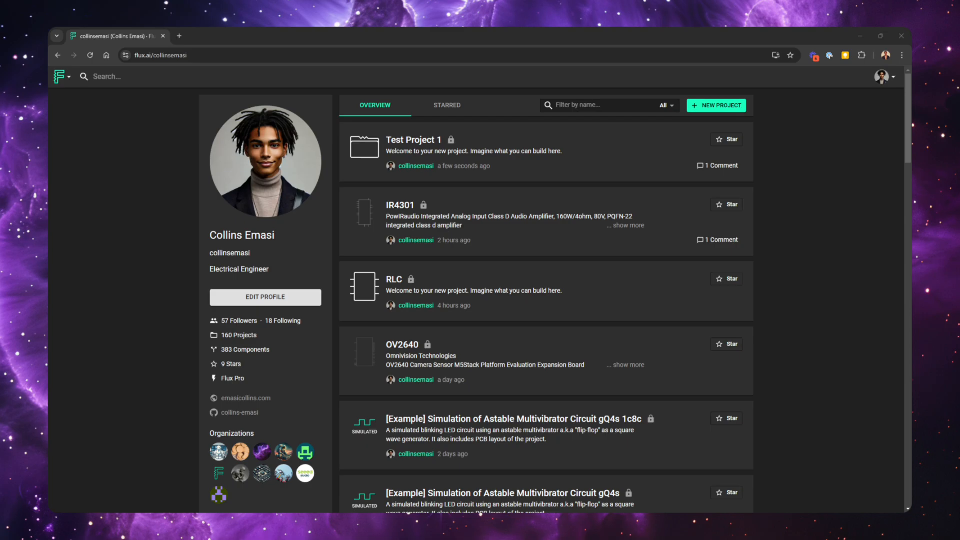
mouse_move(174, 373)
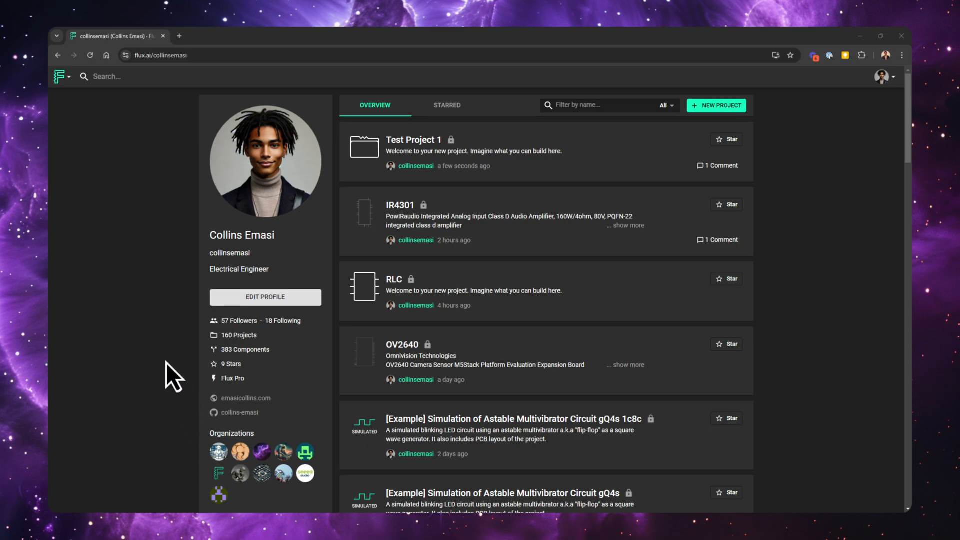
mouse_move(149, 303)
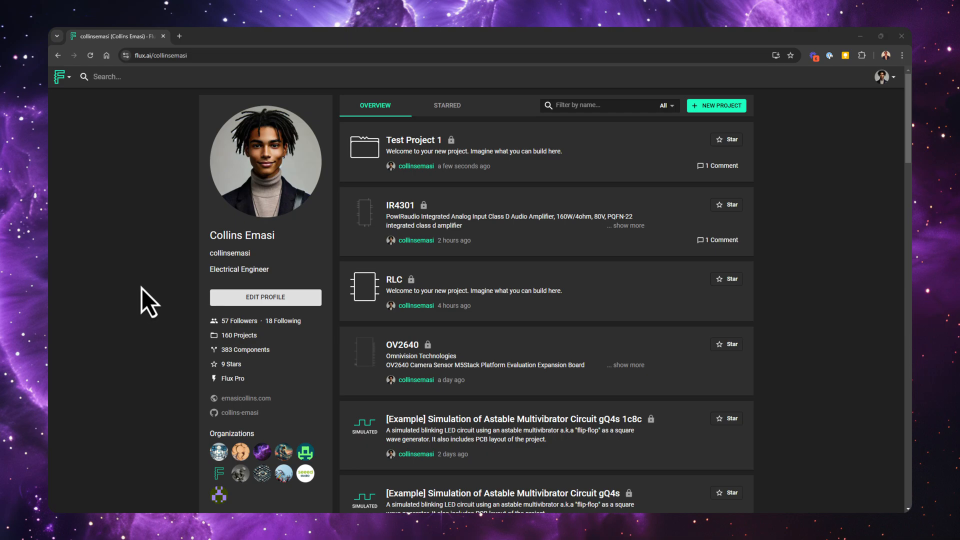
mouse_move(121, 271)
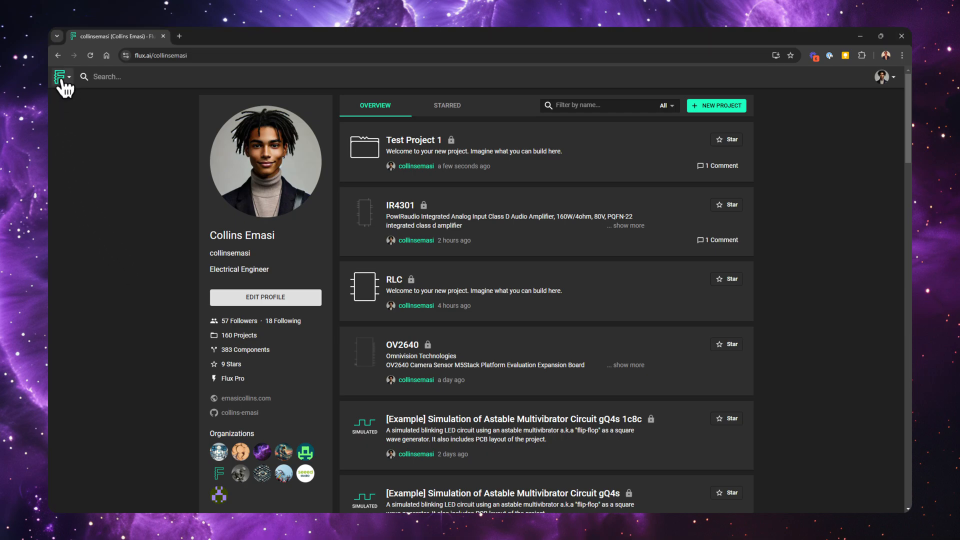
- Bring up the main Flux menu from the top-left logo dropdown
click(61, 77)
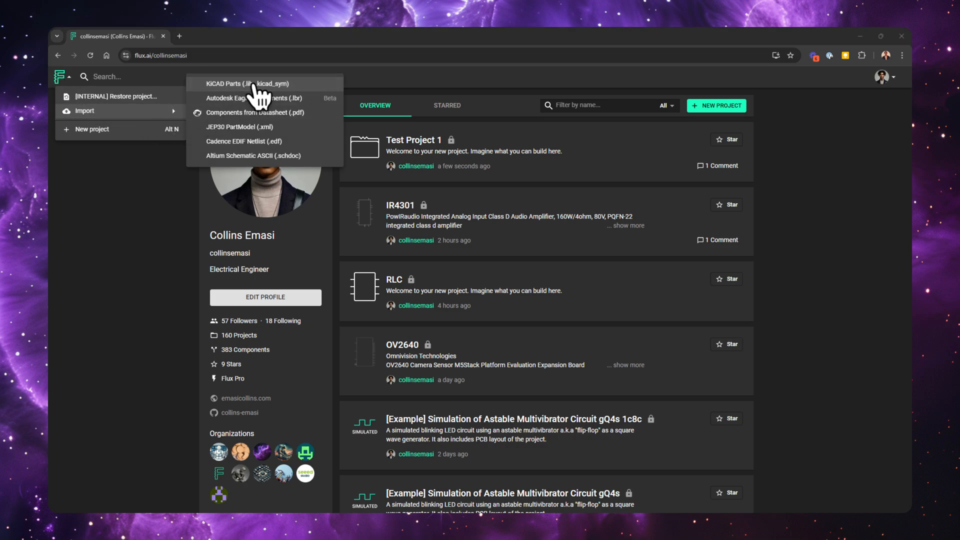
- Import the SS34.lib KiCad library and bring in the SS34 component as a new part project
click(246, 83)
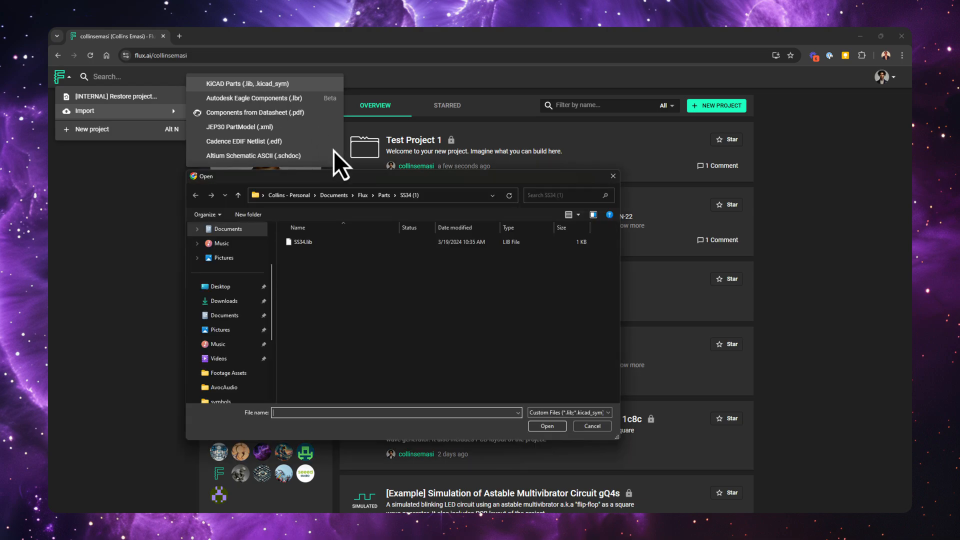
click(302, 241)
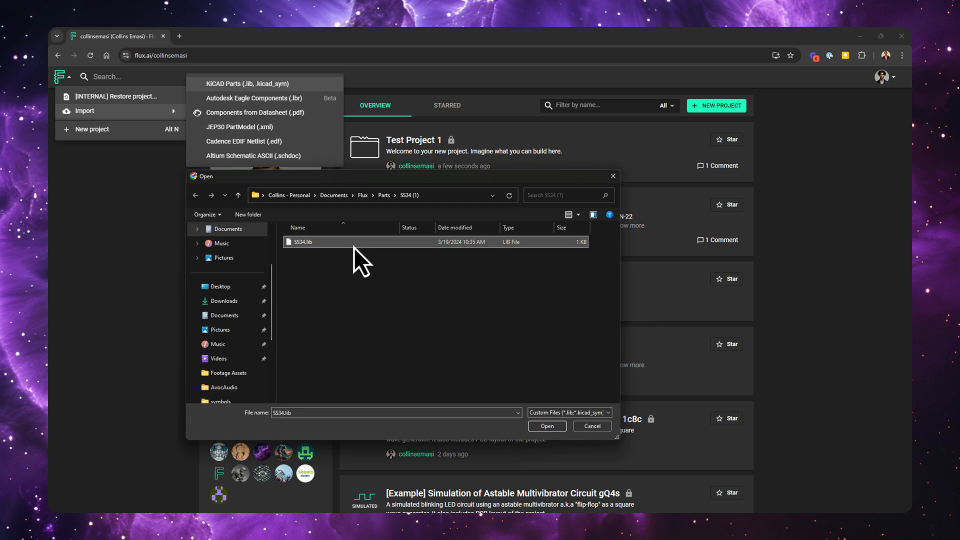
click(546, 426)
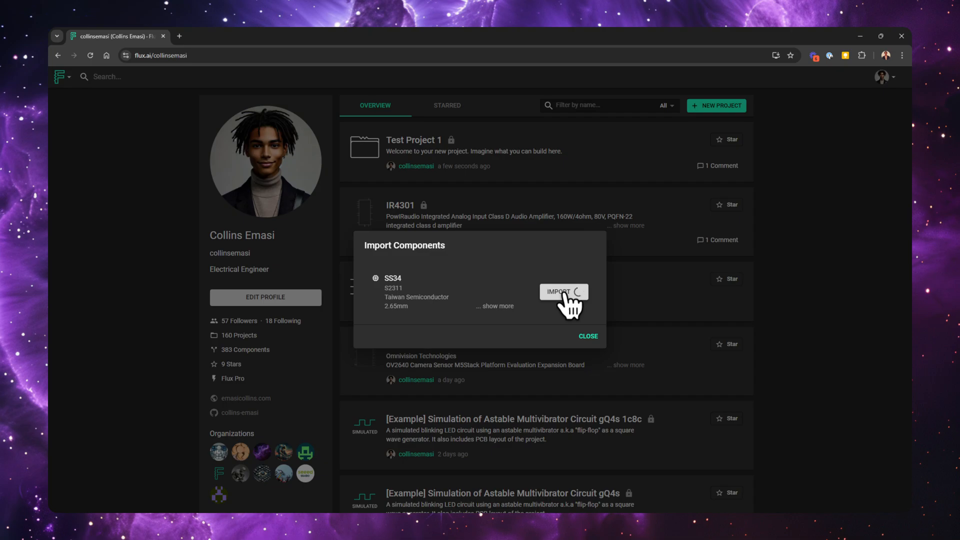
click(562, 290)
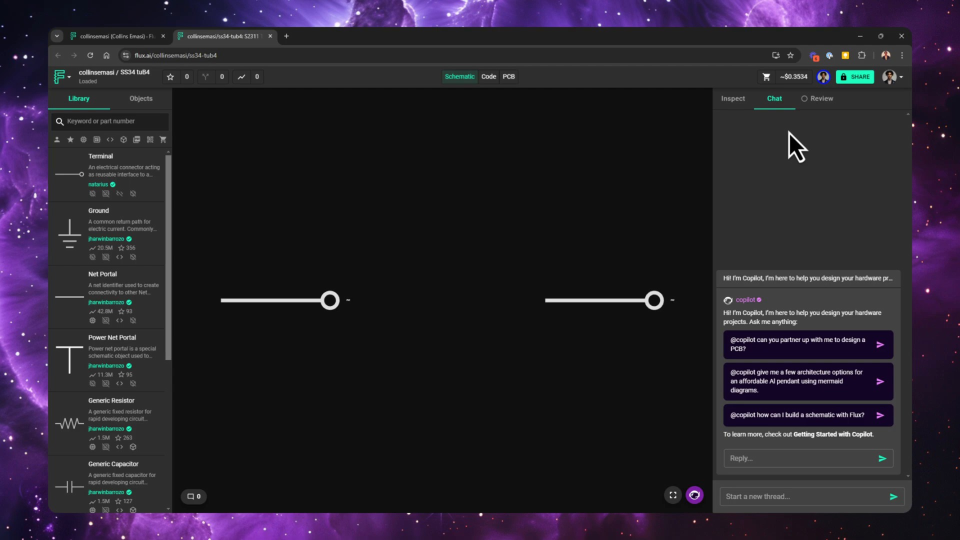
click(856, 77)
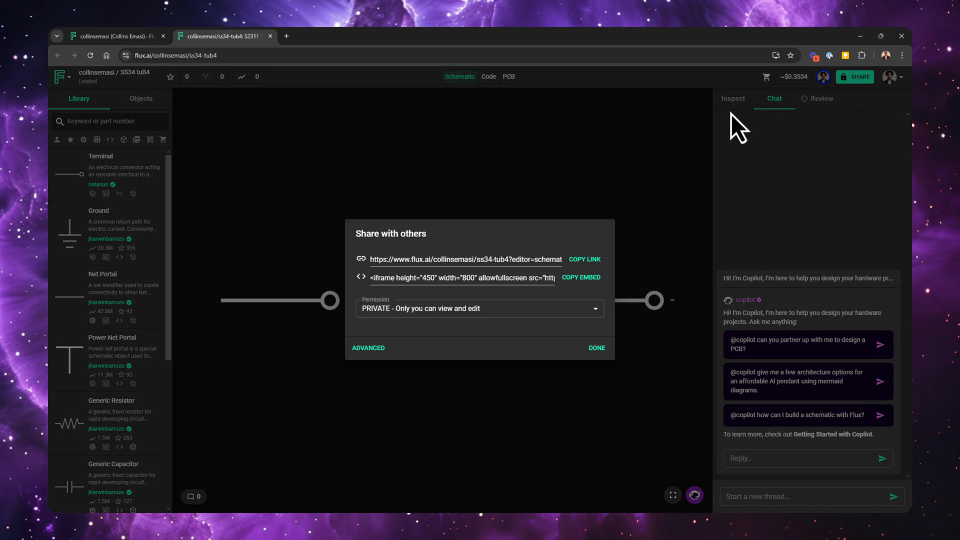
click(479, 308)
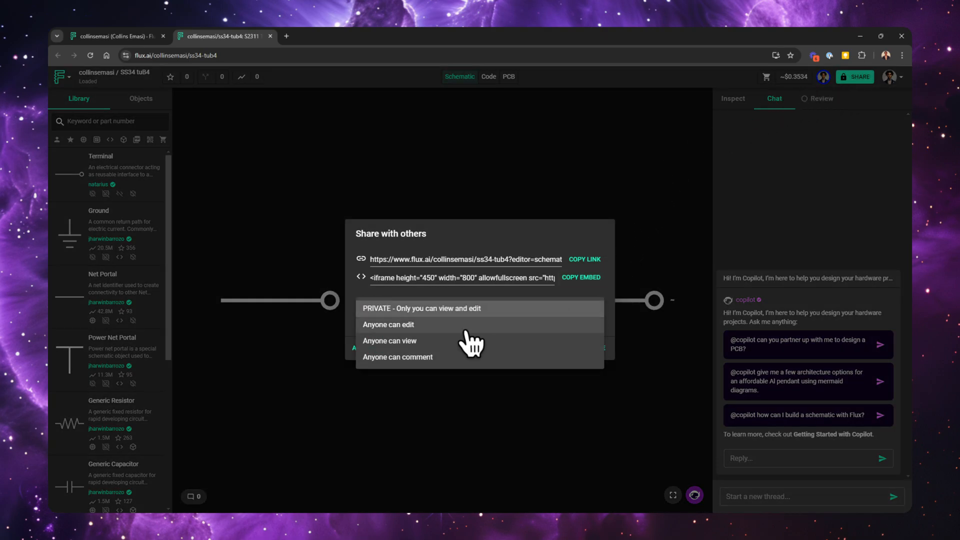
click(421, 308)
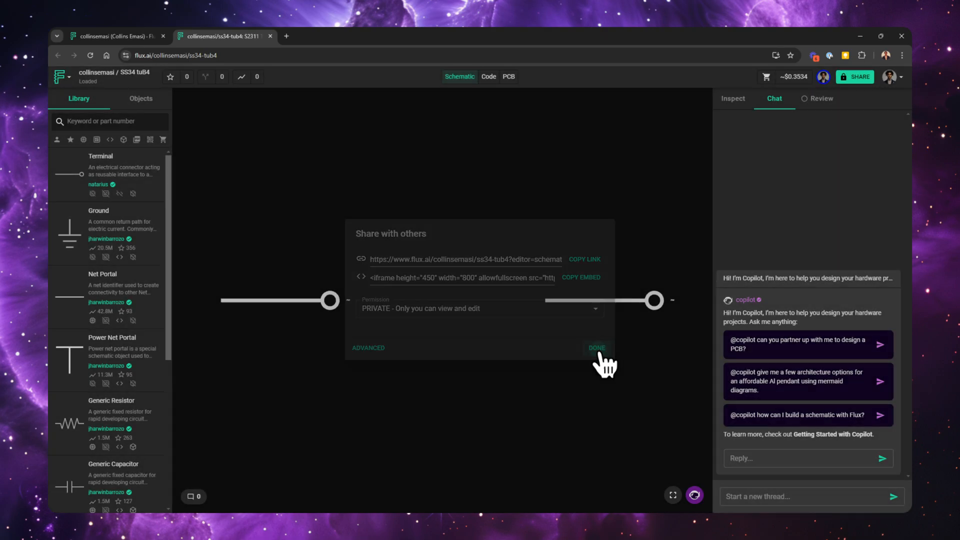
click(594, 348)
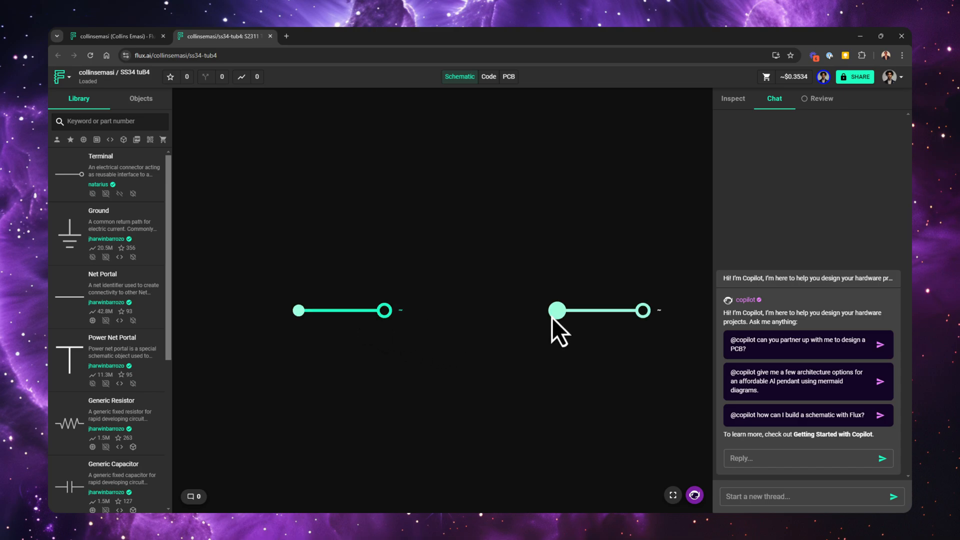
- Select the SS34 Anode terminal and view its properties in the Inspect panel
click(349, 310)
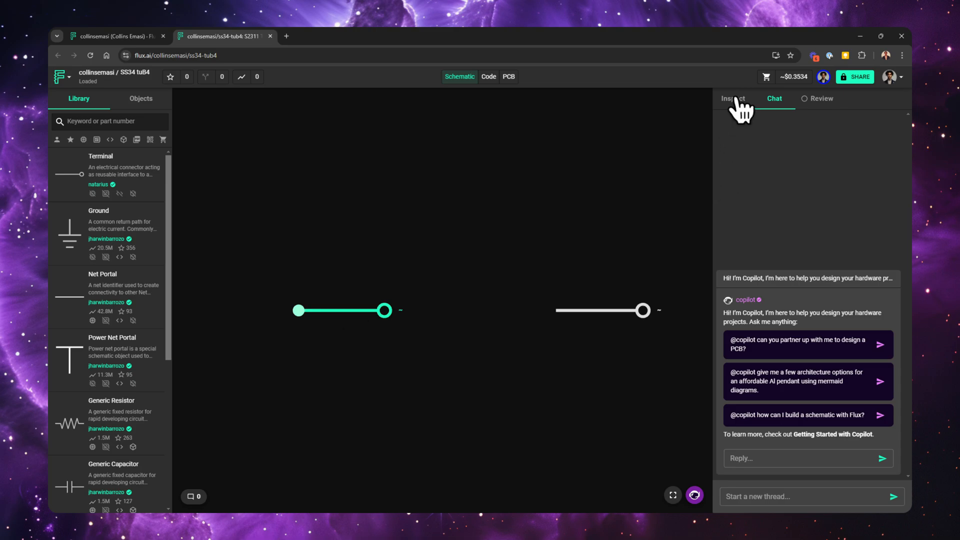
click(733, 99)
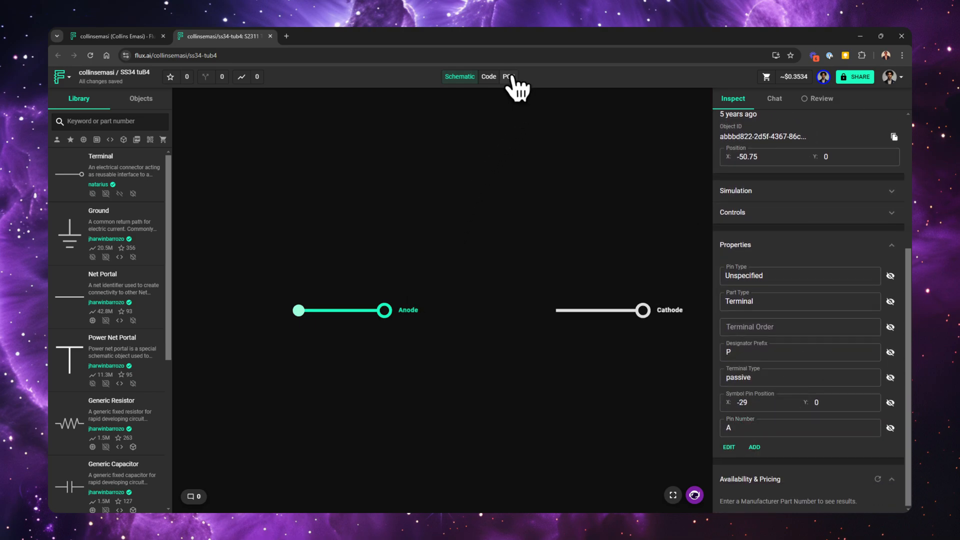
- In the PCB layout make the Anode pad rectangular, then return to the schematic
click(508, 77)
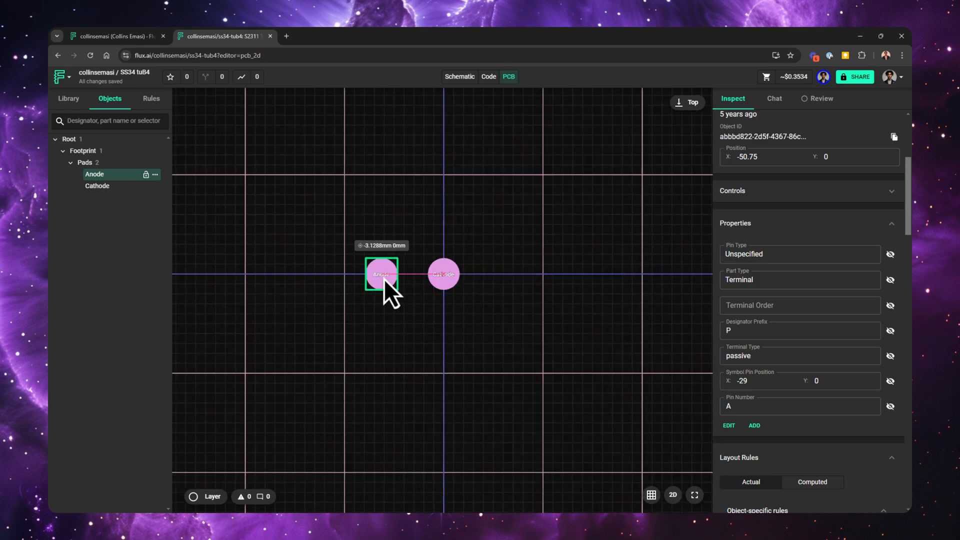
drag(443, 274, 510, 274)
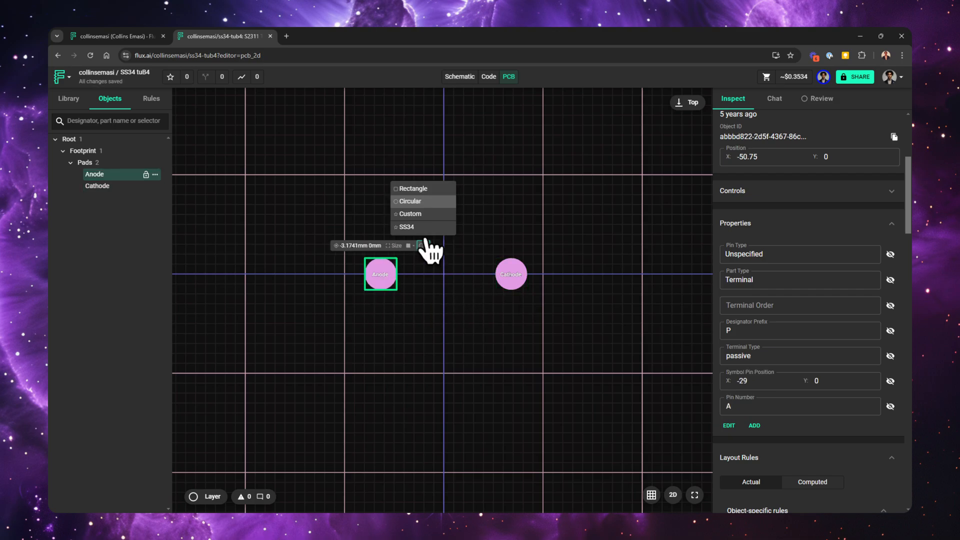
click(410, 188)
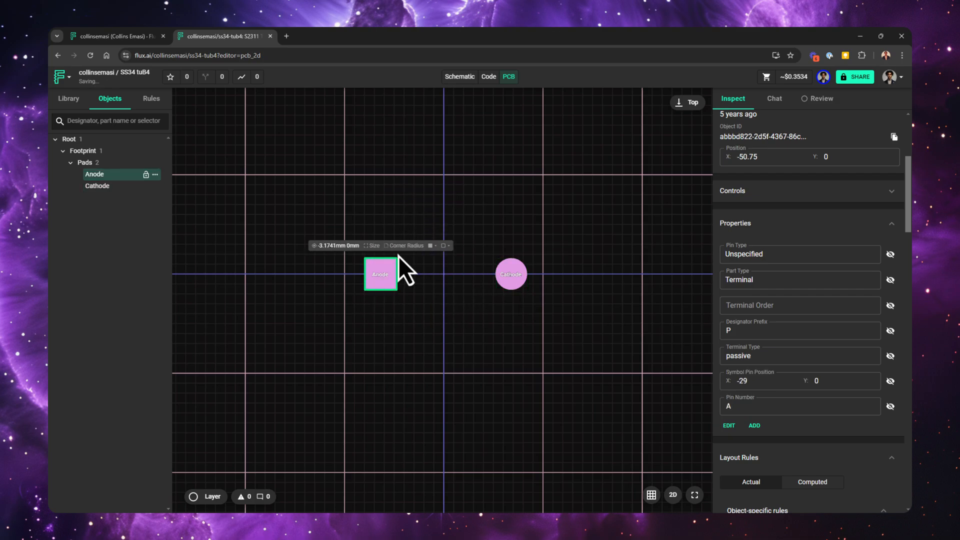
click(459, 77)
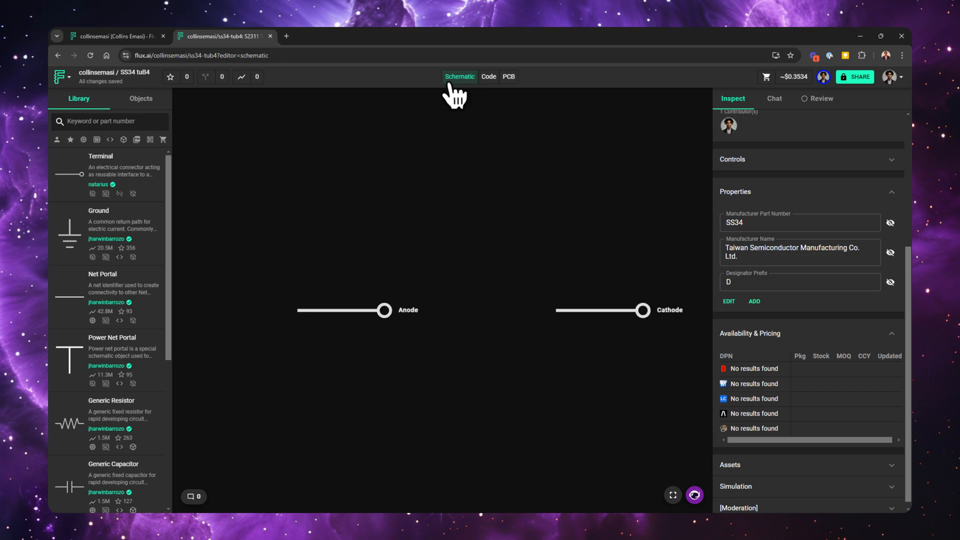
mouse_move(467, 129)
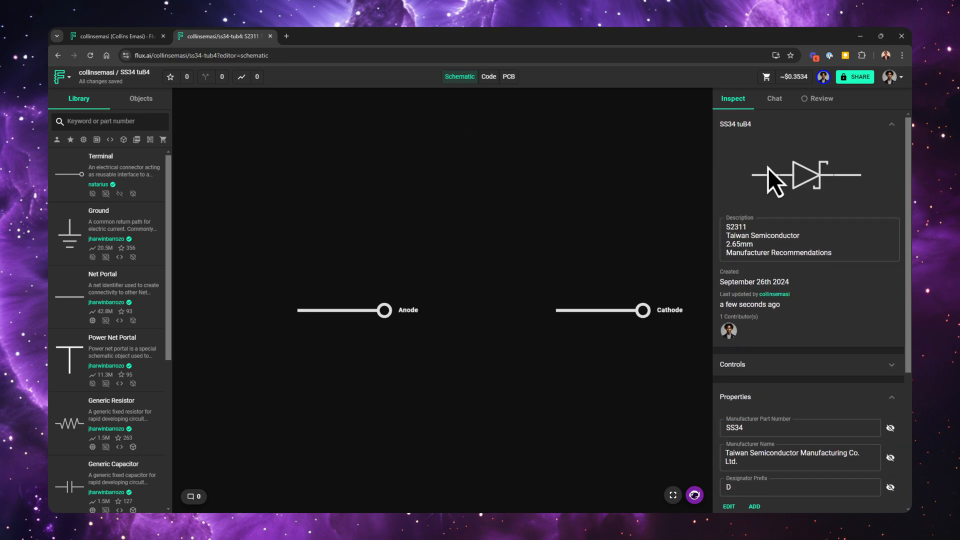
mouse_move(830, 171)
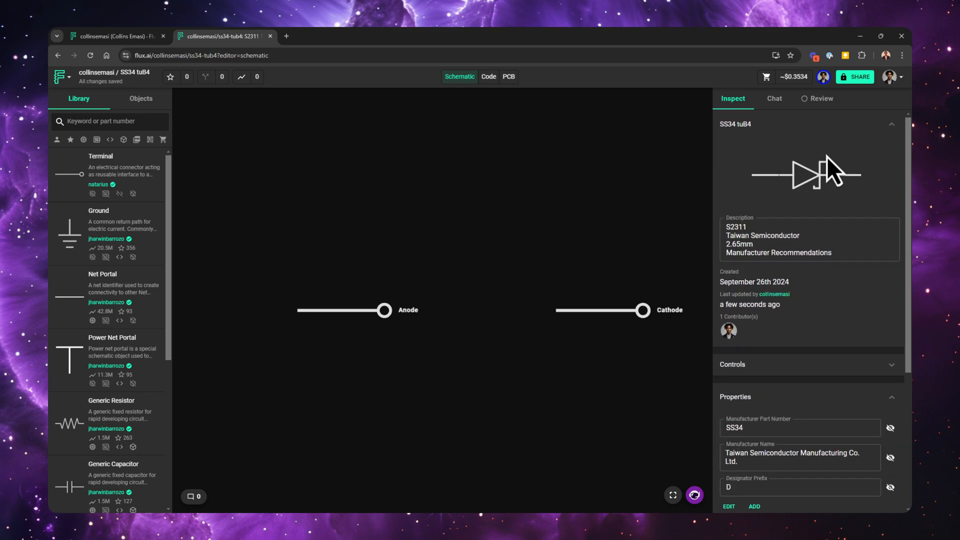
mouse_move(863, 187)
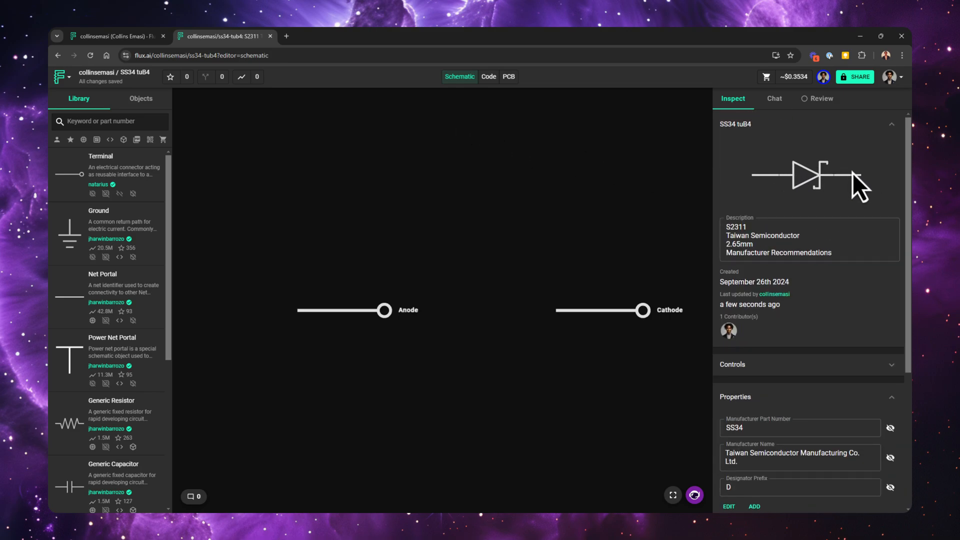
mouse_move(854, 184)
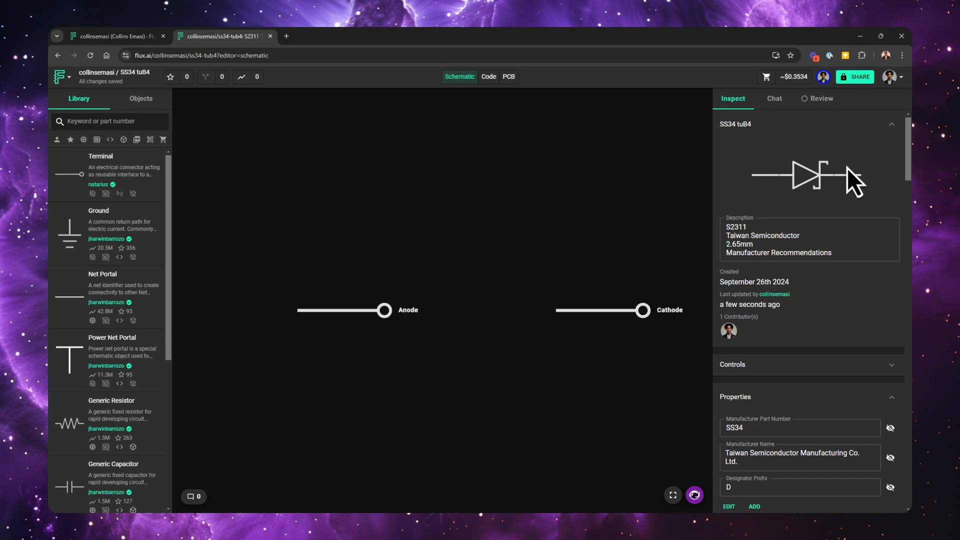
mouse_move(795, 184)
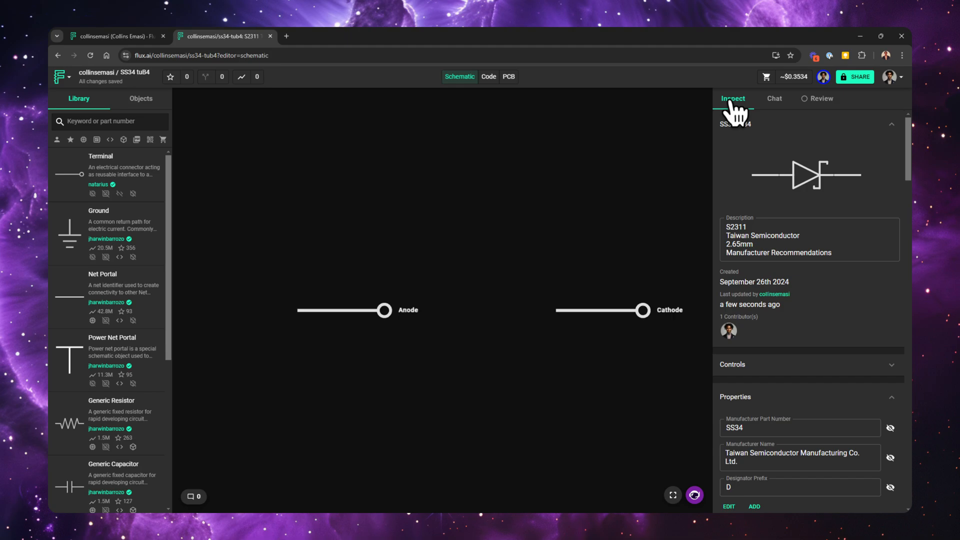
scroll(down, 3)
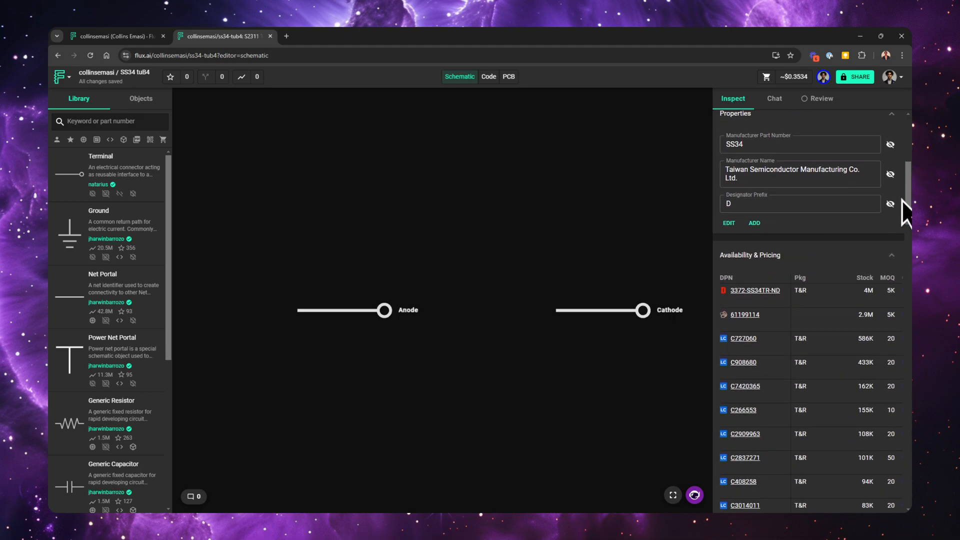
scroll(down, 3)
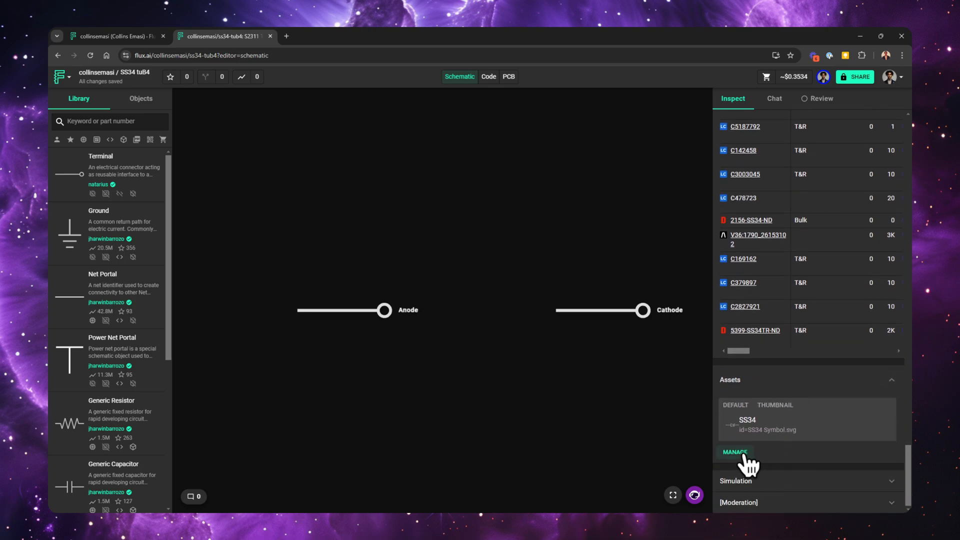
- Upload DIO_SS34.kicad_mod and SS34.step as new assets of the SS34 part
click(735, 452)
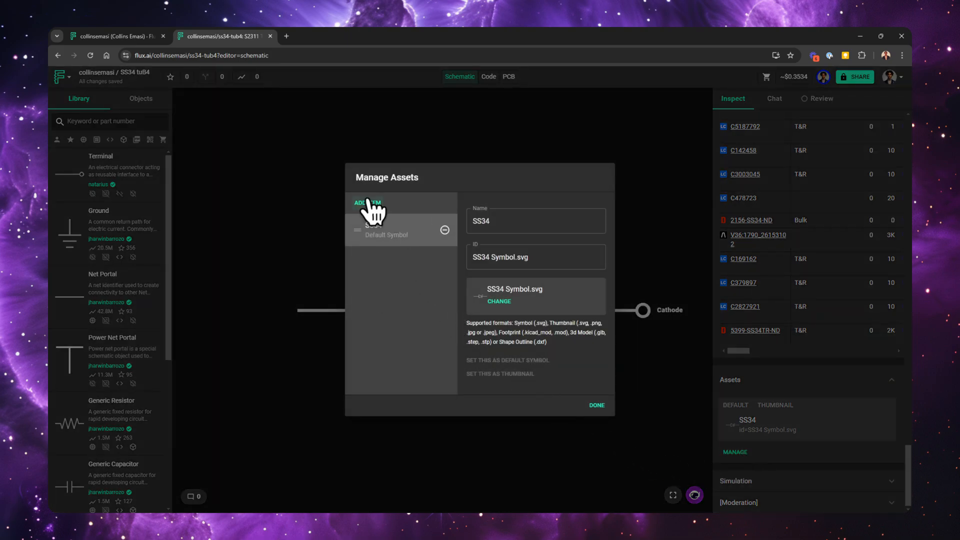
click(367, 203)
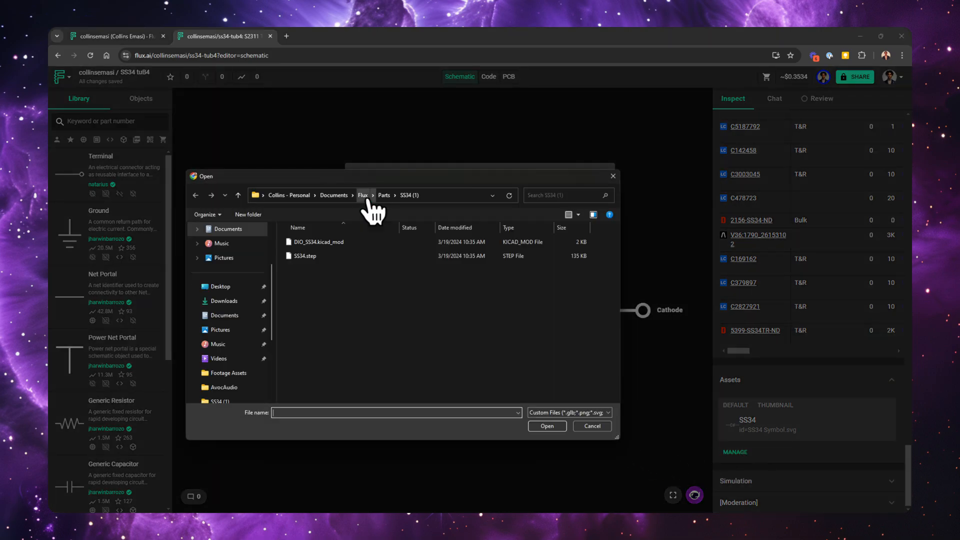
click(314, 241)
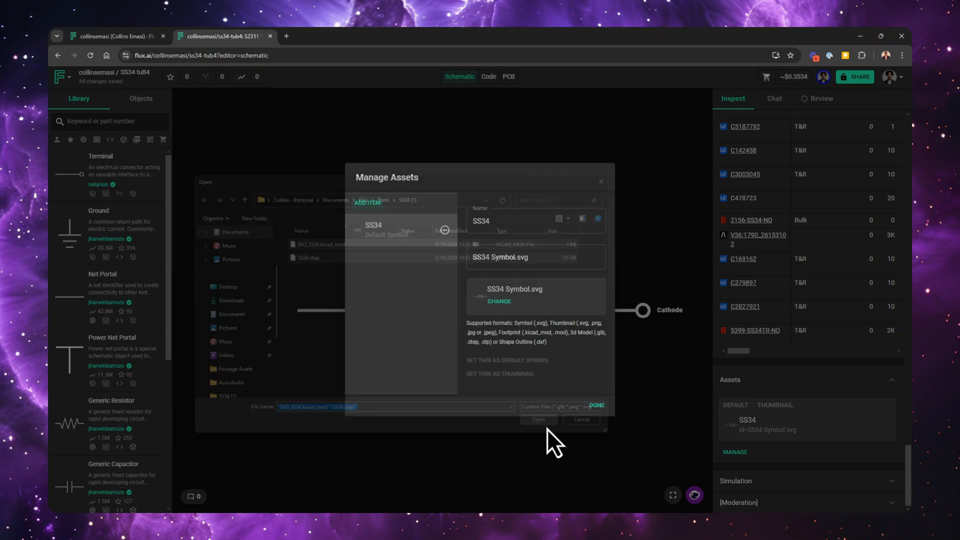
click(580, 419)
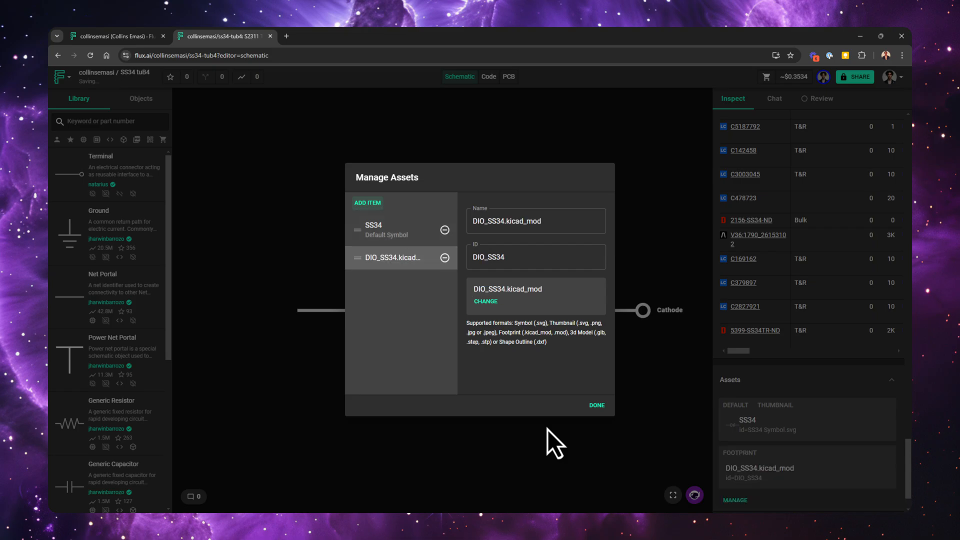
- Give the SS34.step model the asset ID '3d' and confirm the asset changes
click(367, 203)
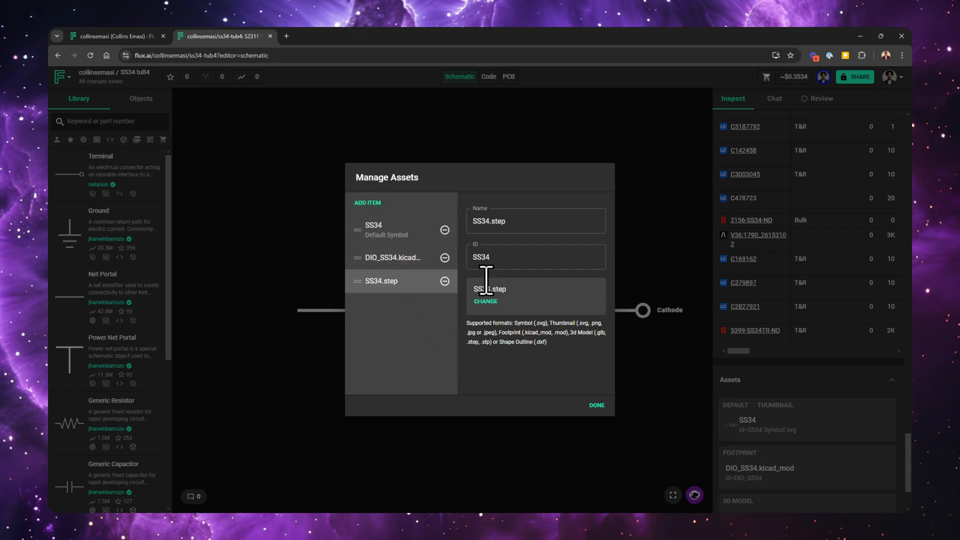
text(3d)
text(footprint)
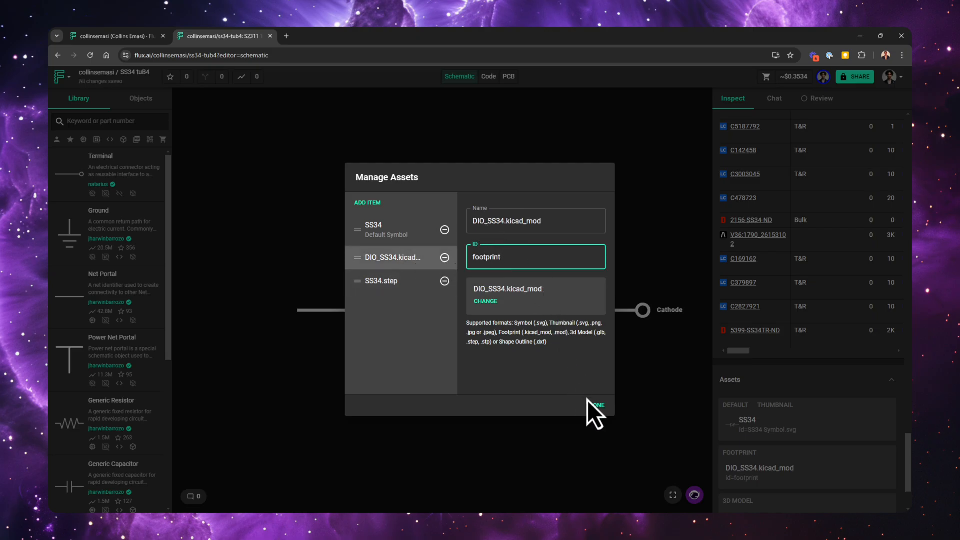
click(596, 405)
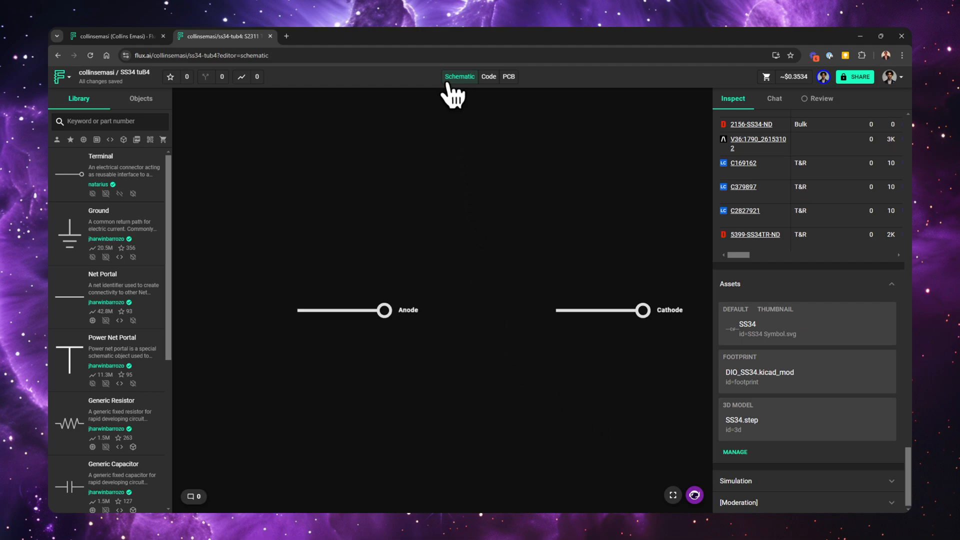
click(508, 77)
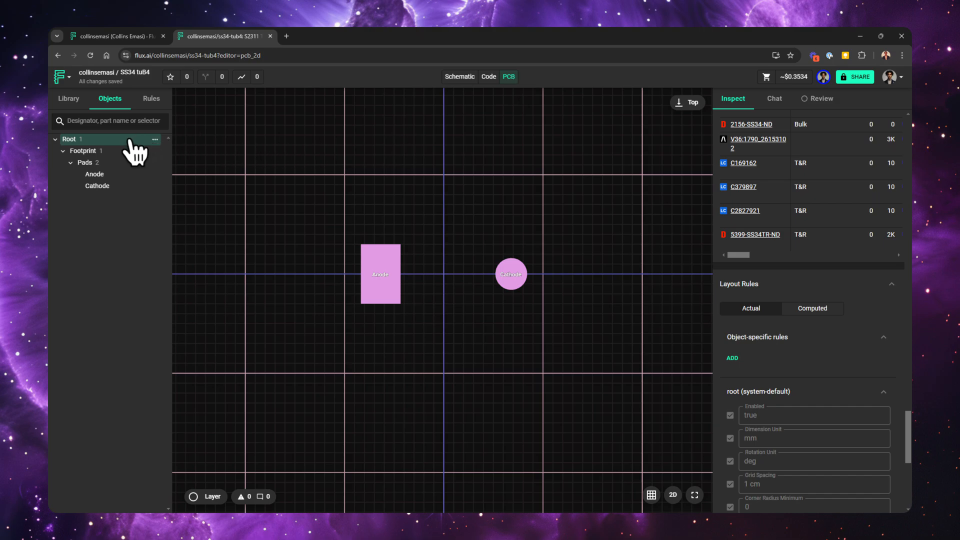
click(83, 151)
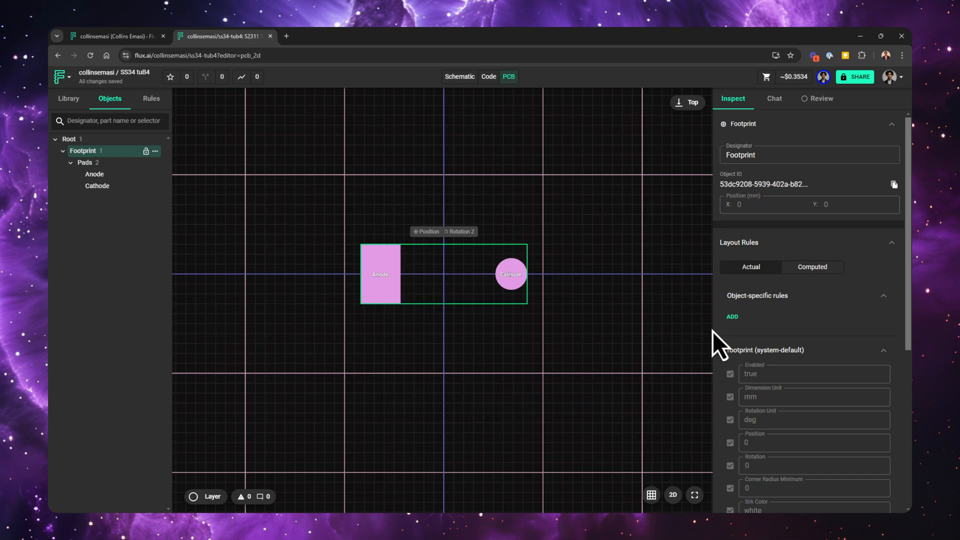
- Add an Asset layout rule to the SS34 footprint and set it to the 'footprint' file
click(731, 317)
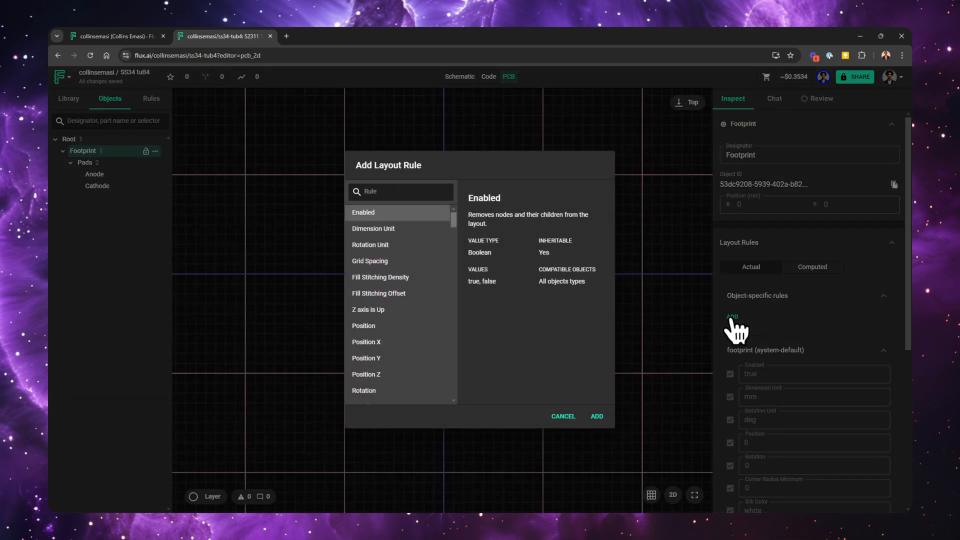
text(asset)
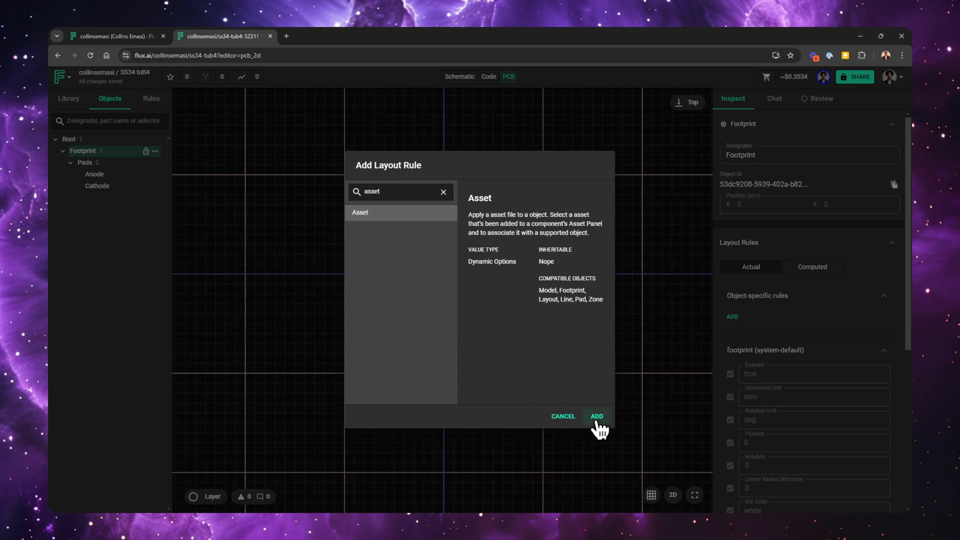
click(596, 416)
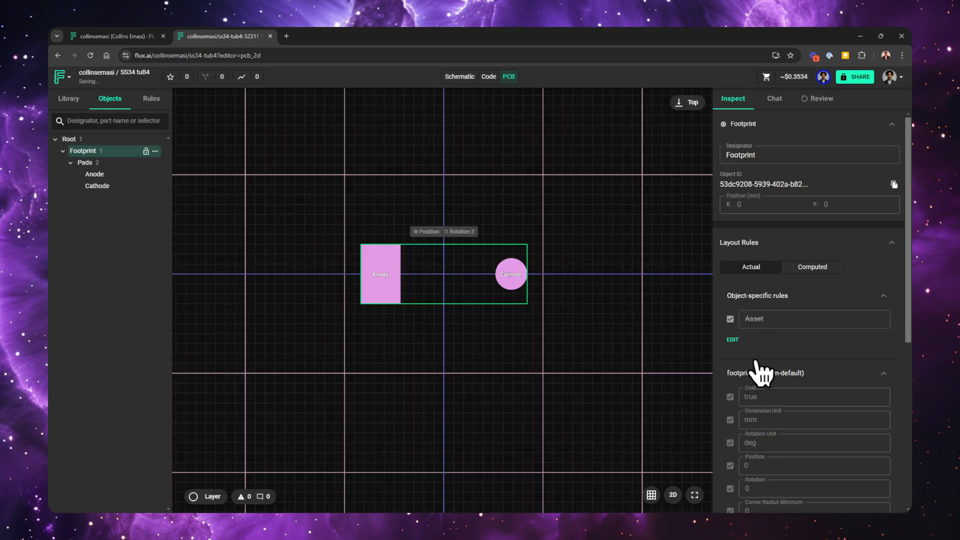
click(811, 318)
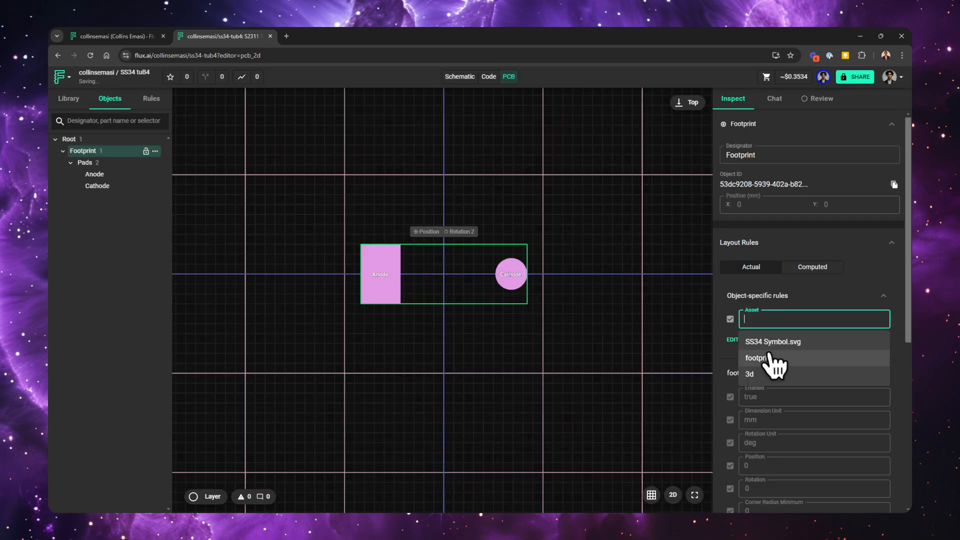
click(756, 358)
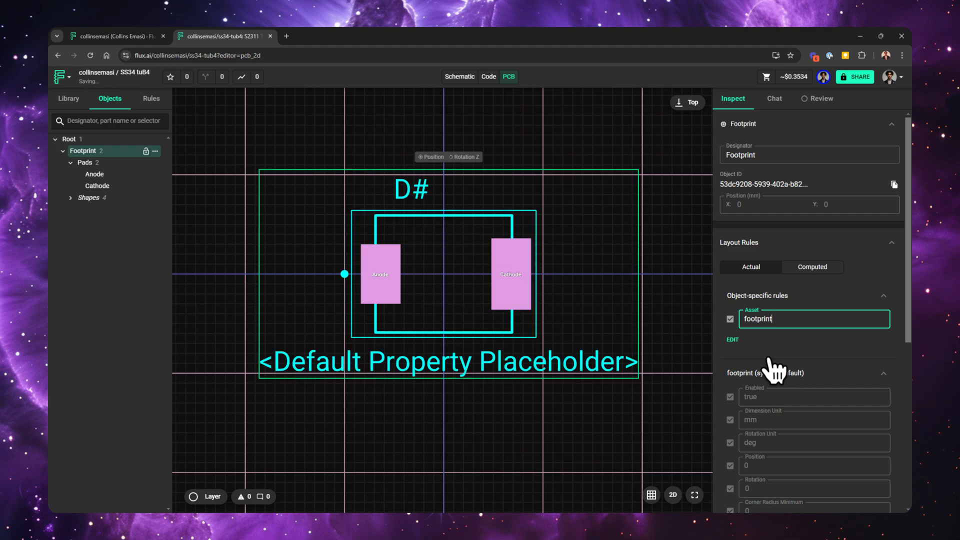
mouse_move(773, 373)
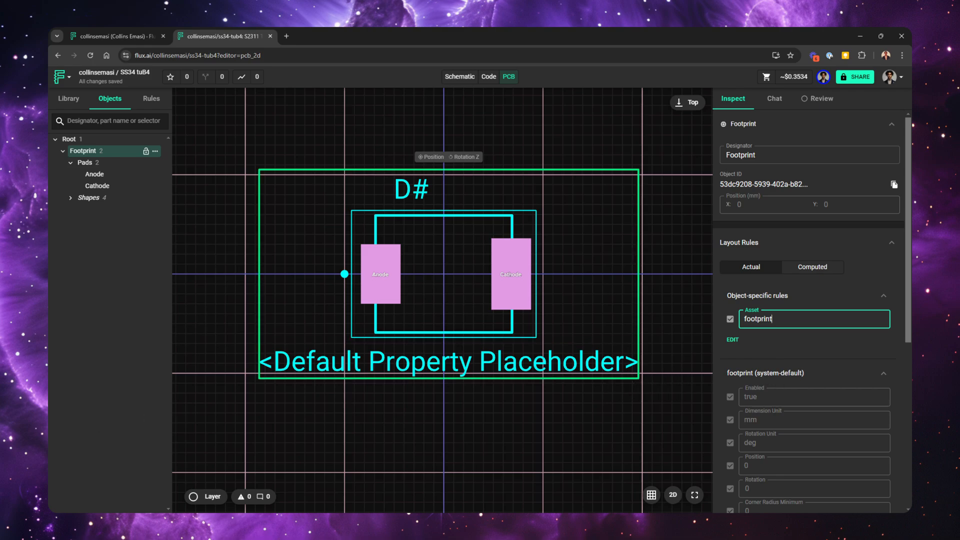
mouse_move(288, 309)
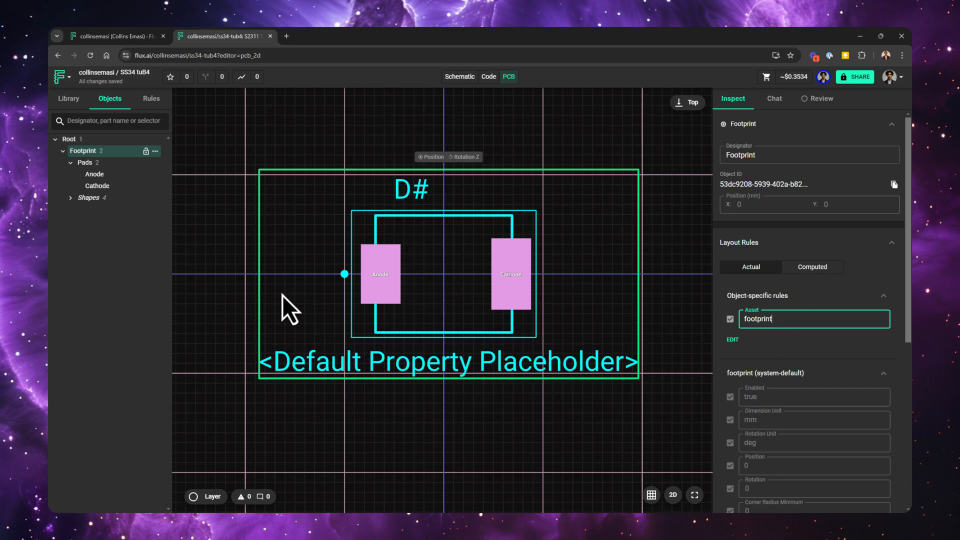
- Publish the SS34 component's changes from the Flux logo menu via Publish changes…
click(61, 77)
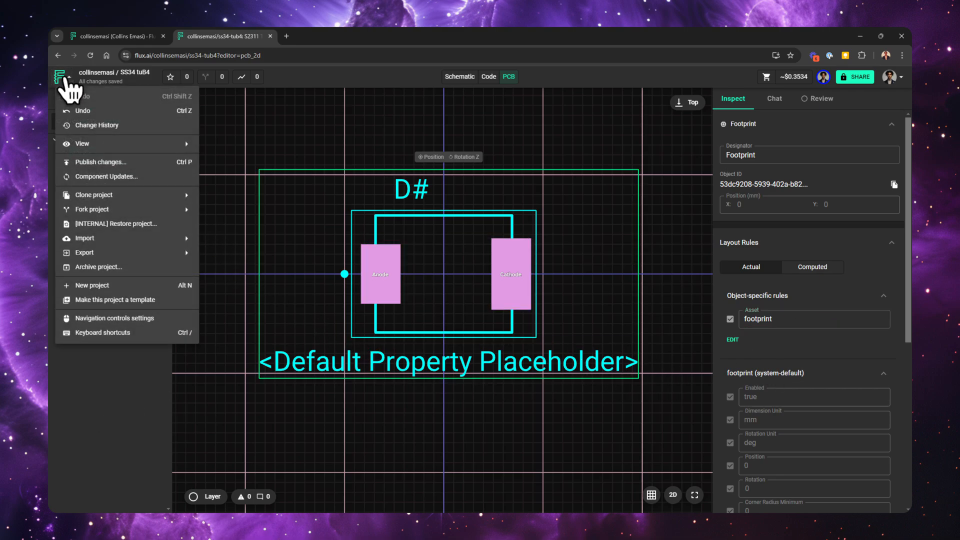
click(100, 162)
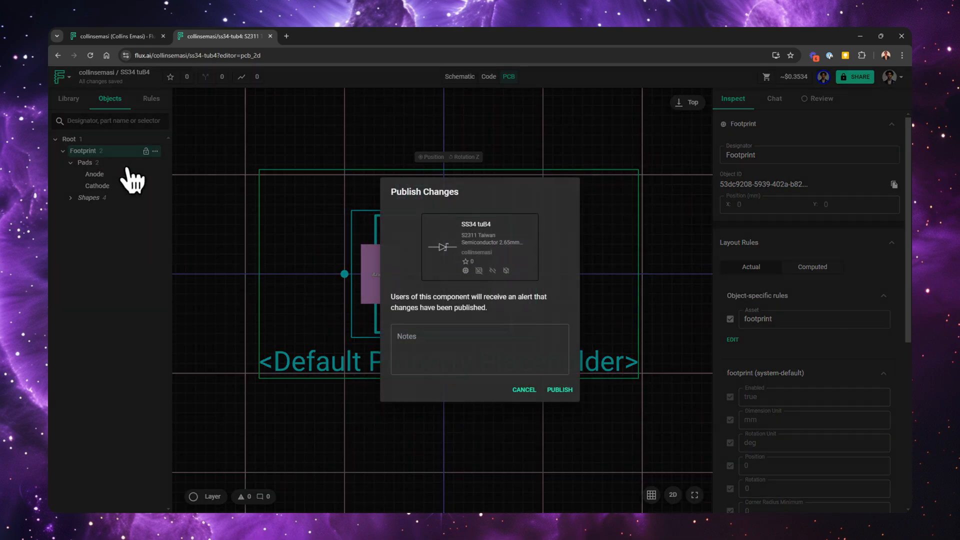
mouse_move(136, 184)
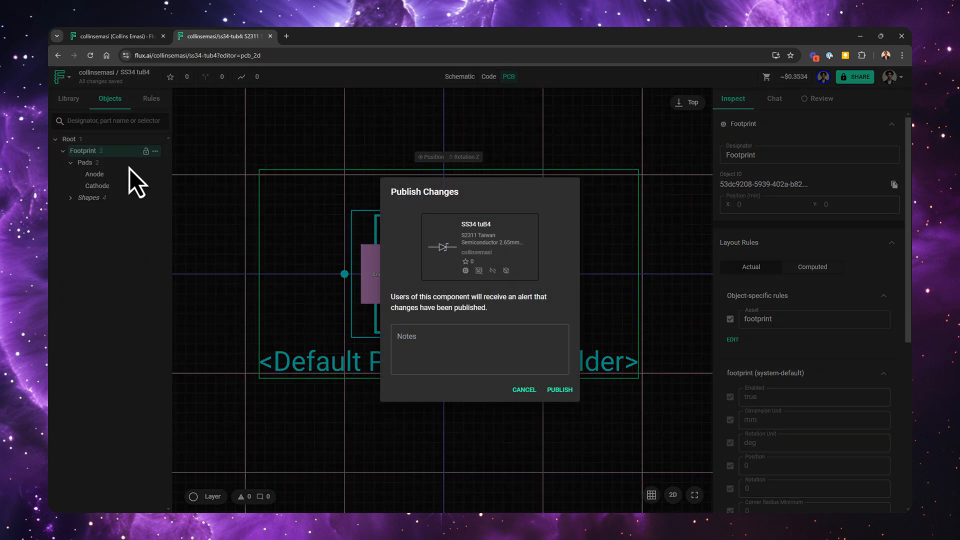
click(479, 349)
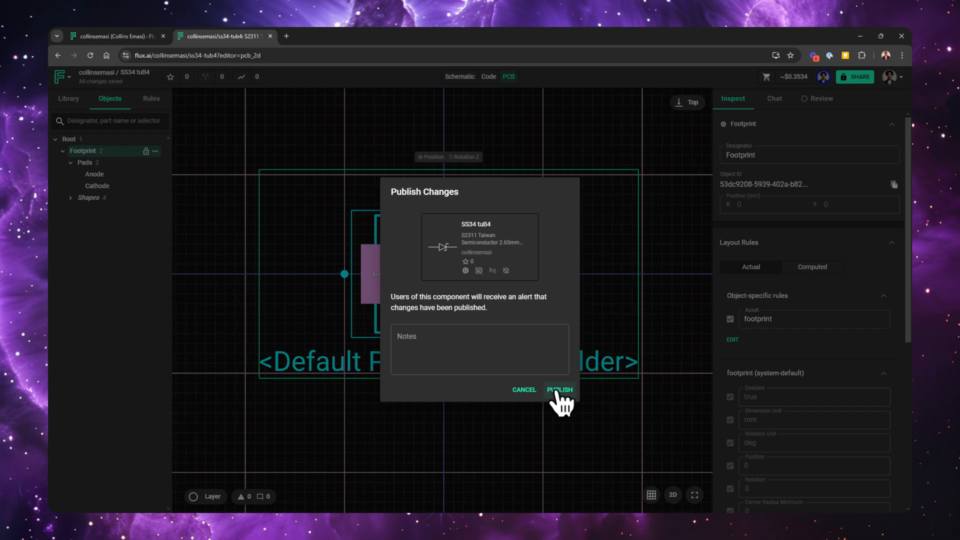
click(557, 389)
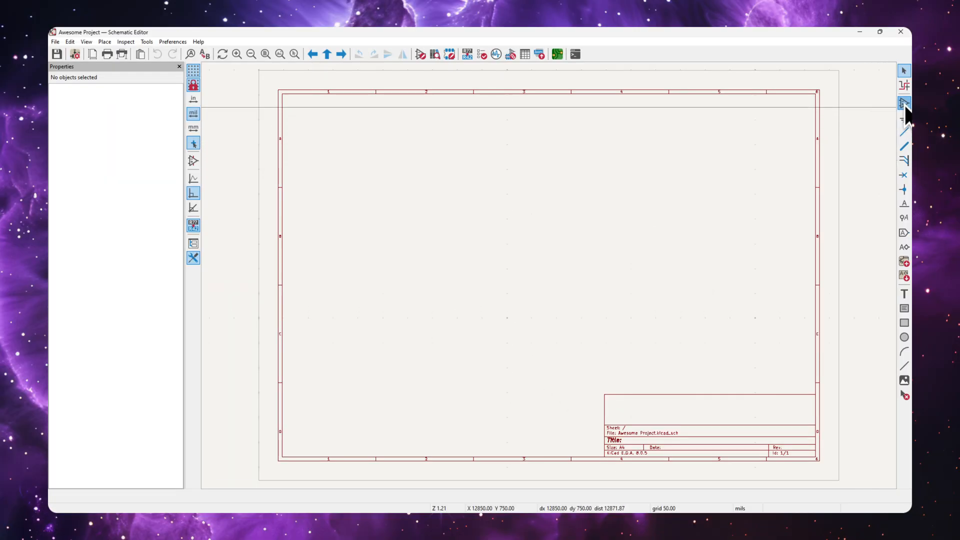
- Add a symbol, search 'R' and choose the generic resistor Device > R
click(904, 103)
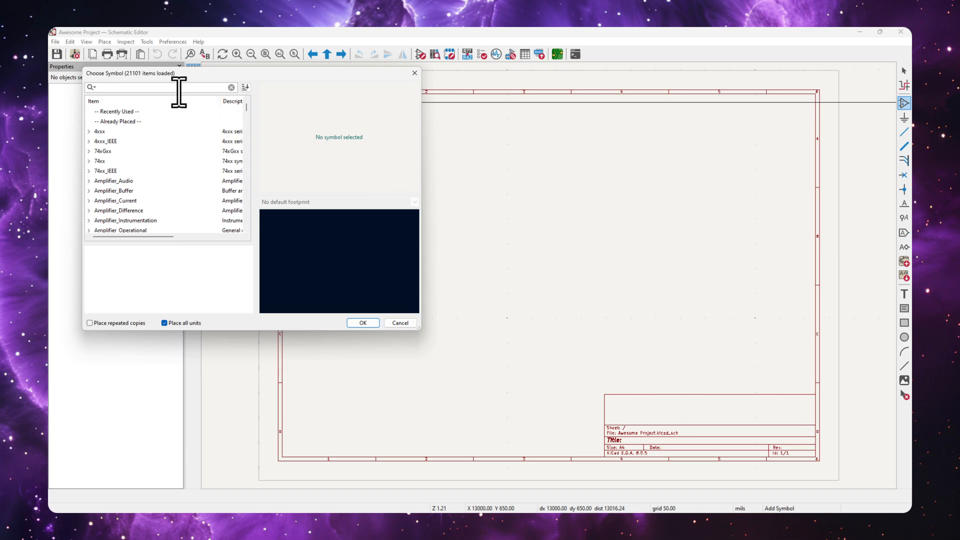
text(R)
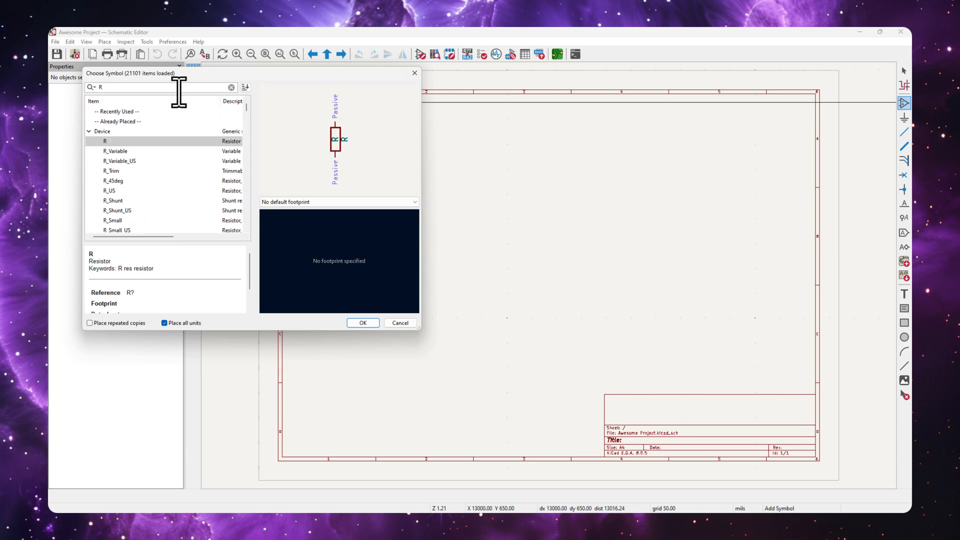
click(362, 323)
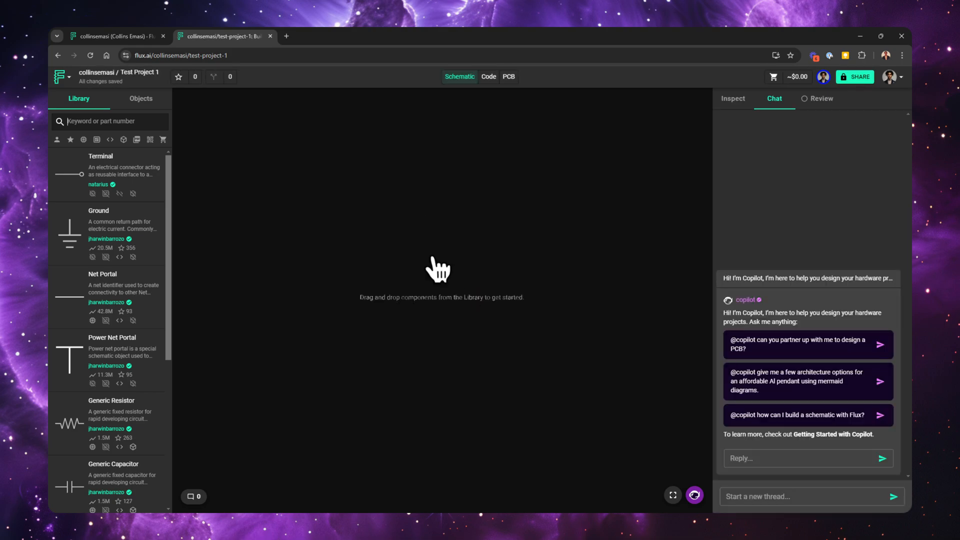
- Search the Library for 'res', drag Generic Resistor onto the canvas as R1, then search 'cap'
click(109, 121)
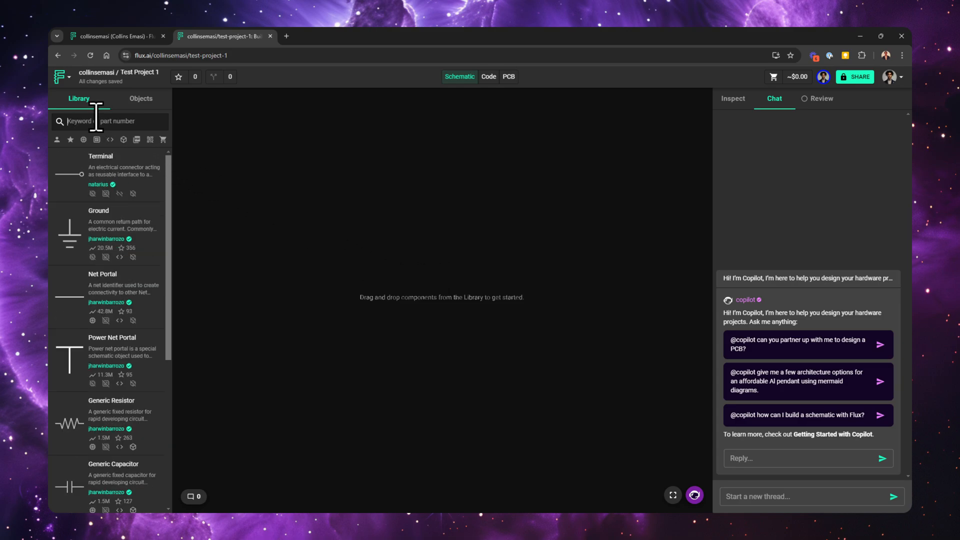
text(res)
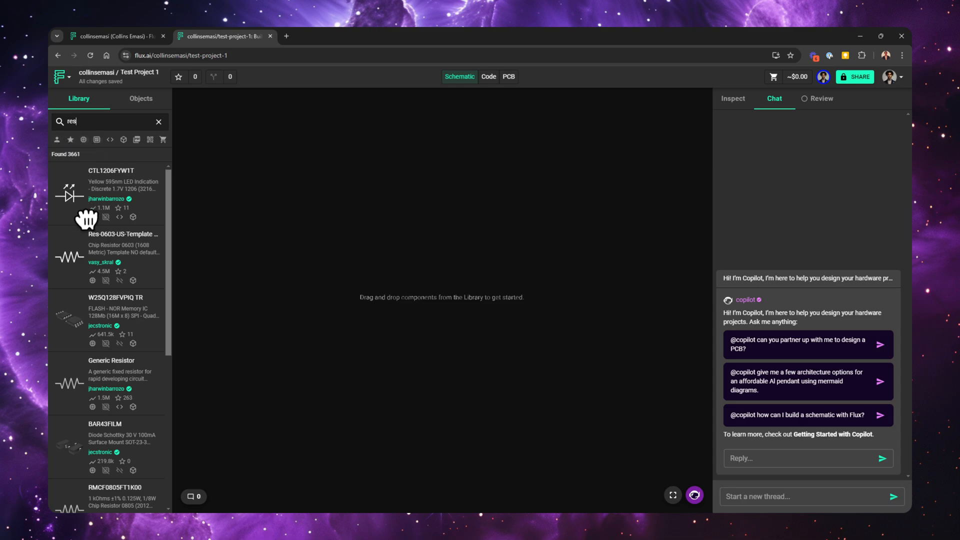
drag(69, 386, 246, 386)
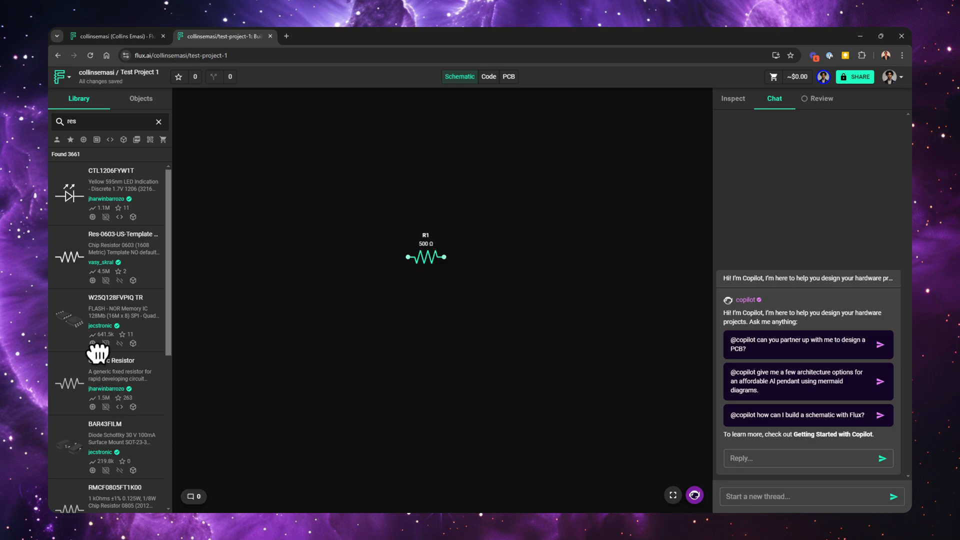
text(cap)
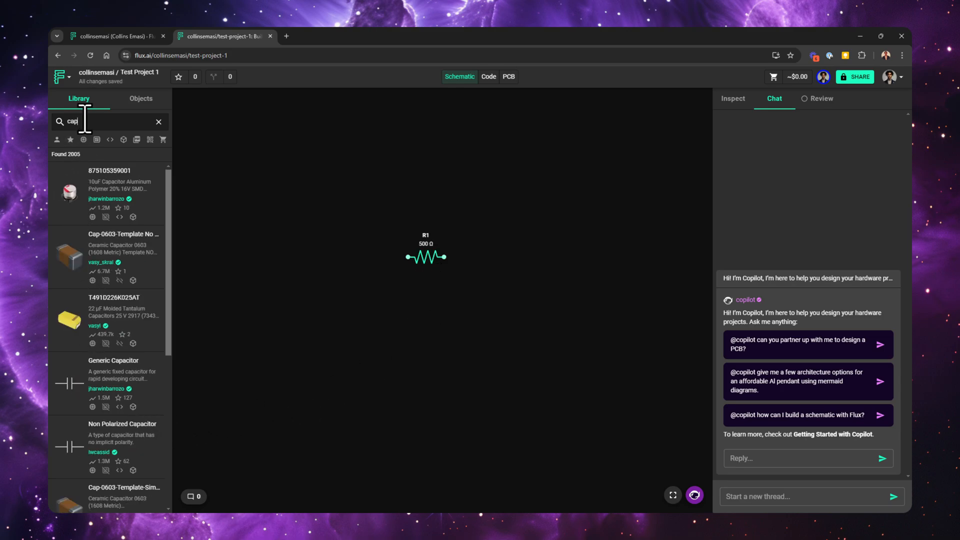
mouse_move(77, 394)
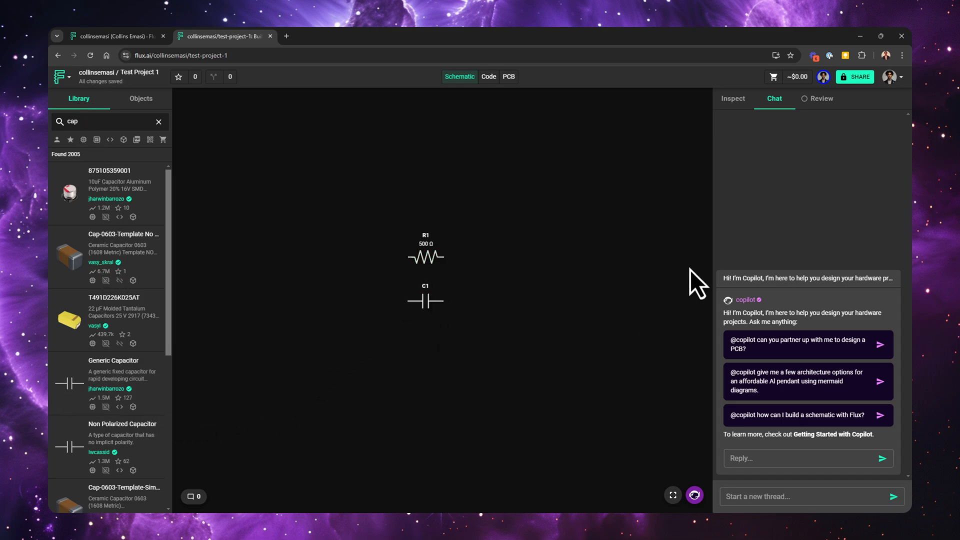
- Set the project description to 'this is a test example' in the project properties
click(732, 99)
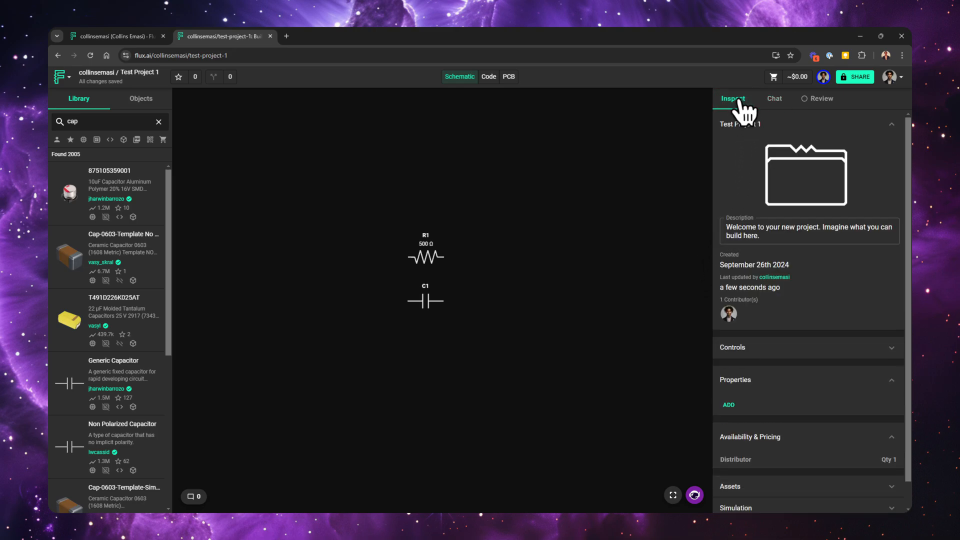
text(this is a test example project)
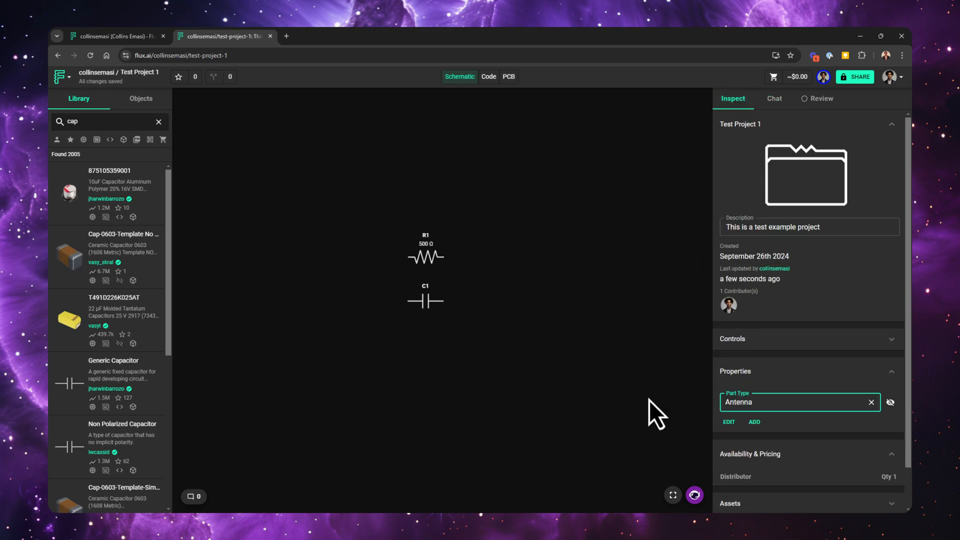
click(796, 401)
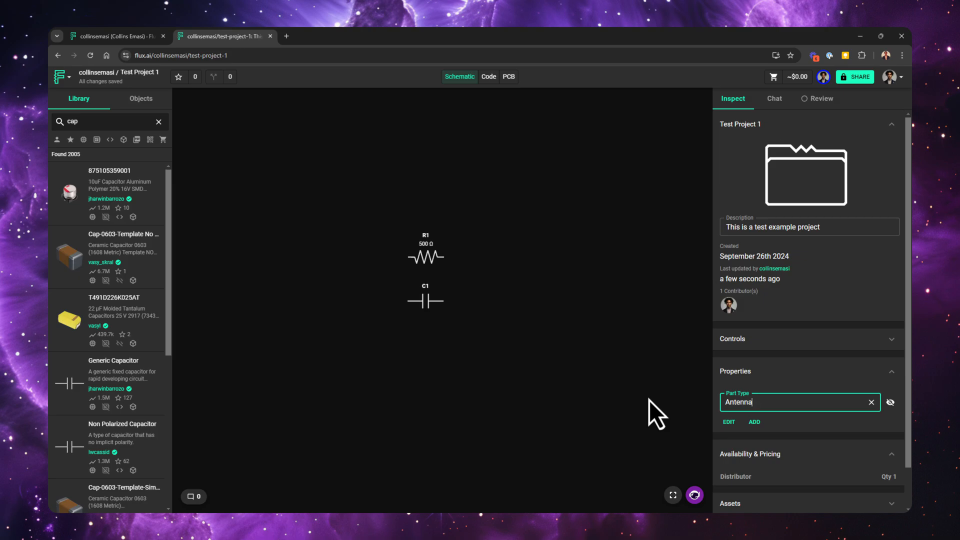
- Select R1 and begin editing its manufacturer part number in the Inspect panel
click(425, 257)
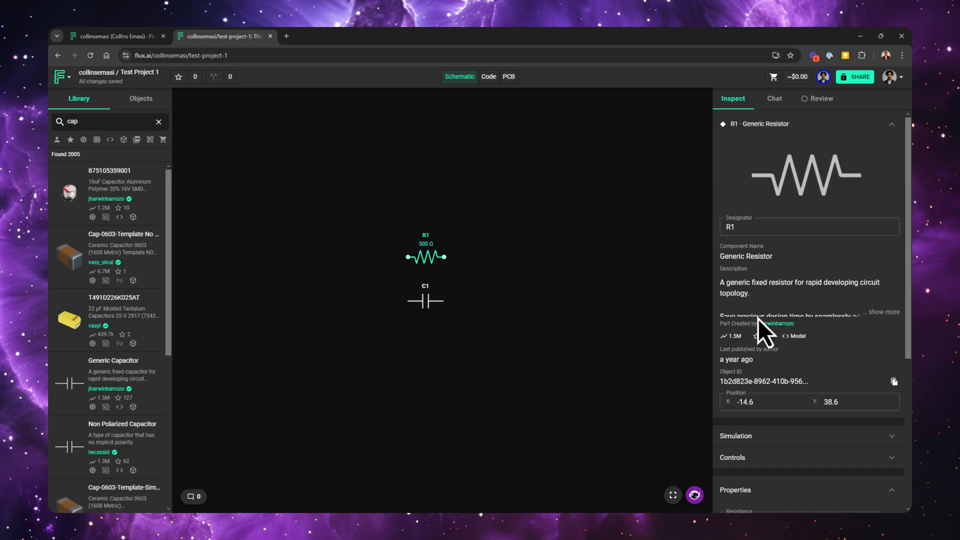
scroll(down, 3)
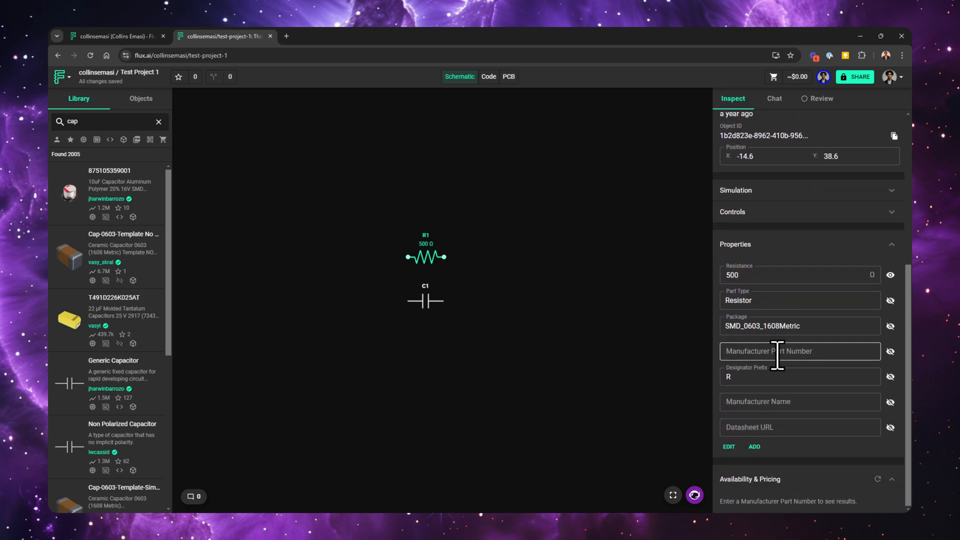
click(799, 350)
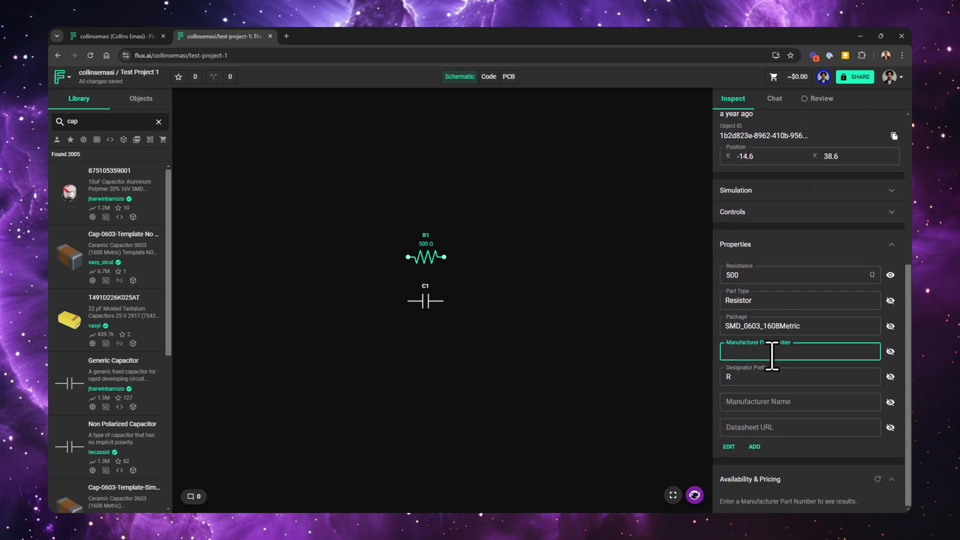
click(800, 427)
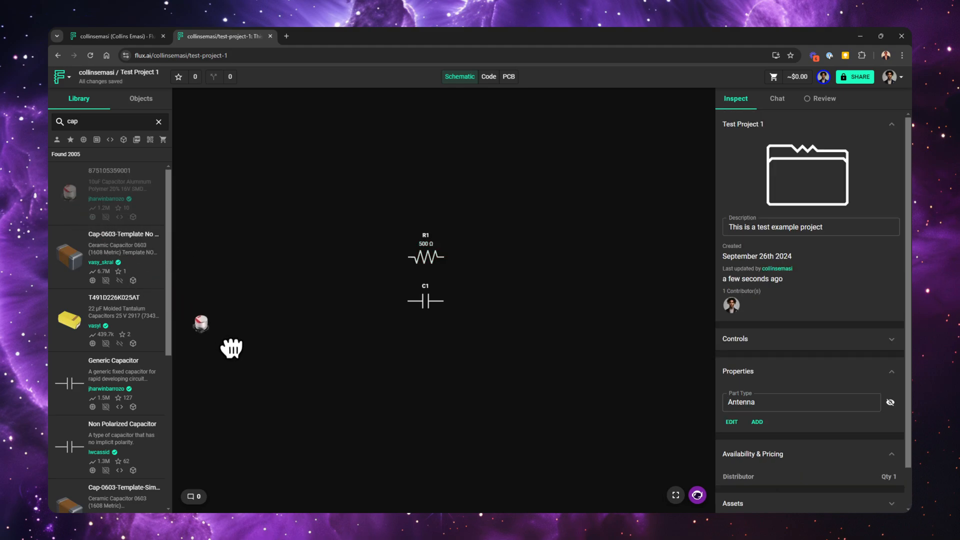
drag(201, 323, 429, 352)
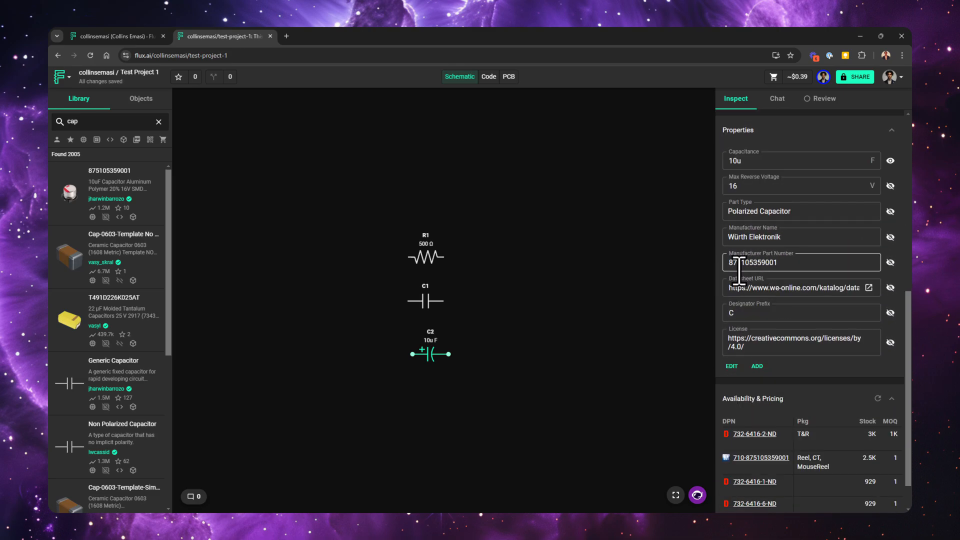
scroll(down, 3)
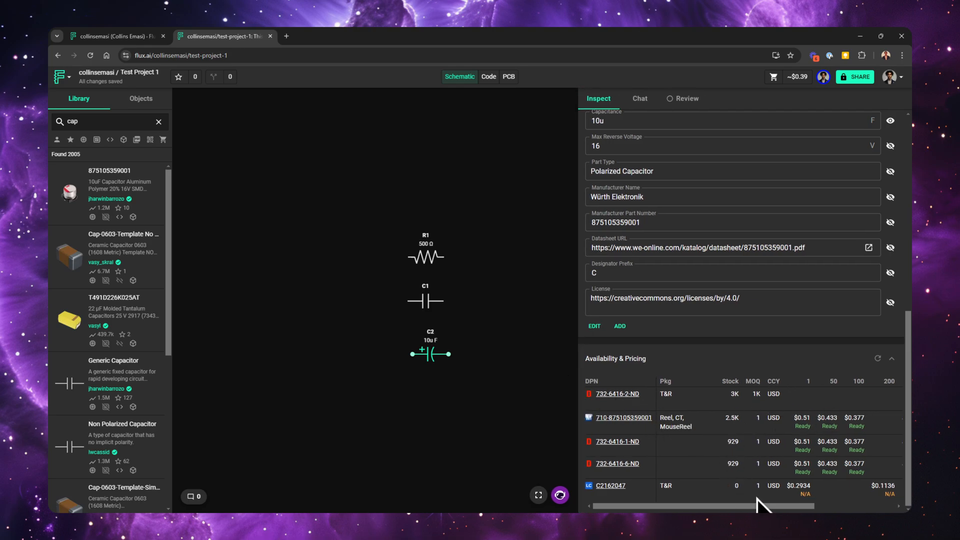
mouse_move(728, 354)
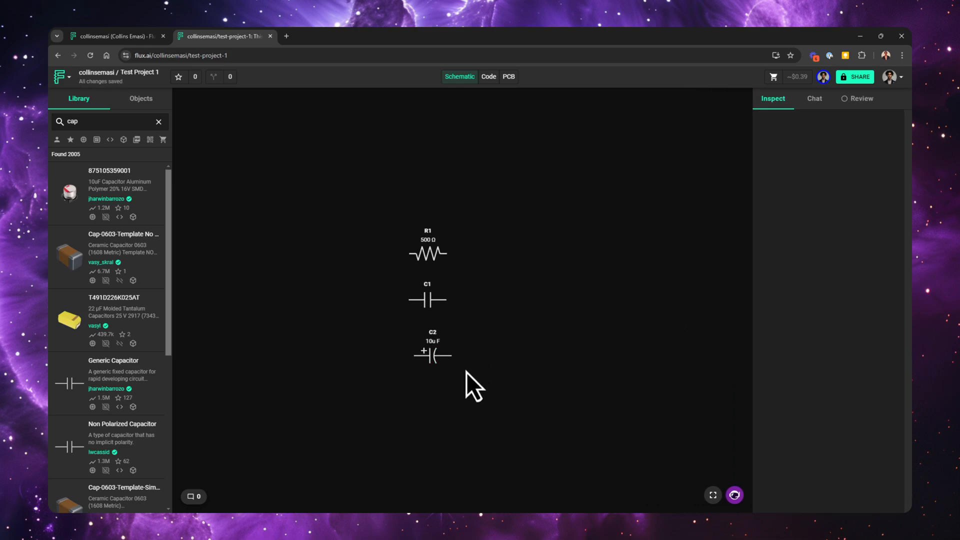
- Wire C2's terminal up to R1's right end and C1's left terminal to the left rail
click(432, 352)
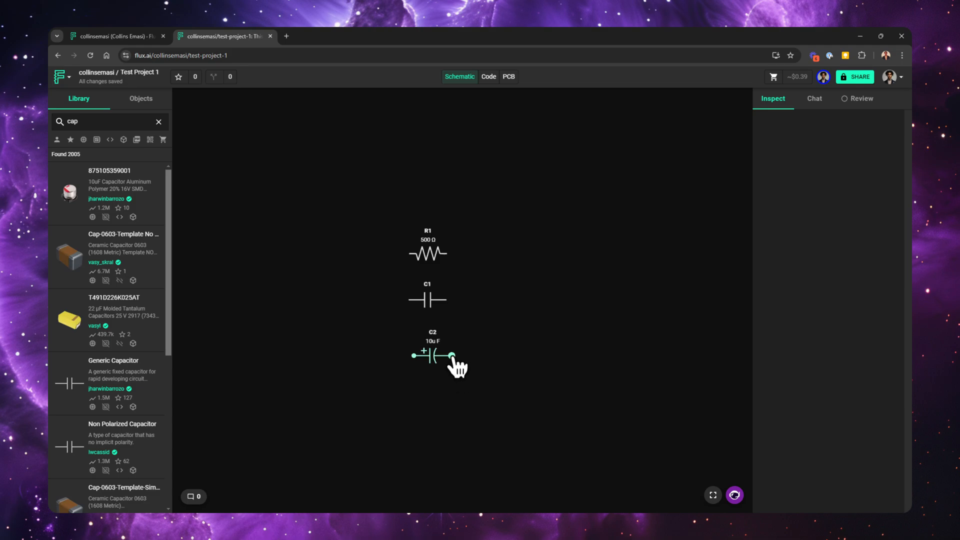
drag(452, 354, 513, 355)
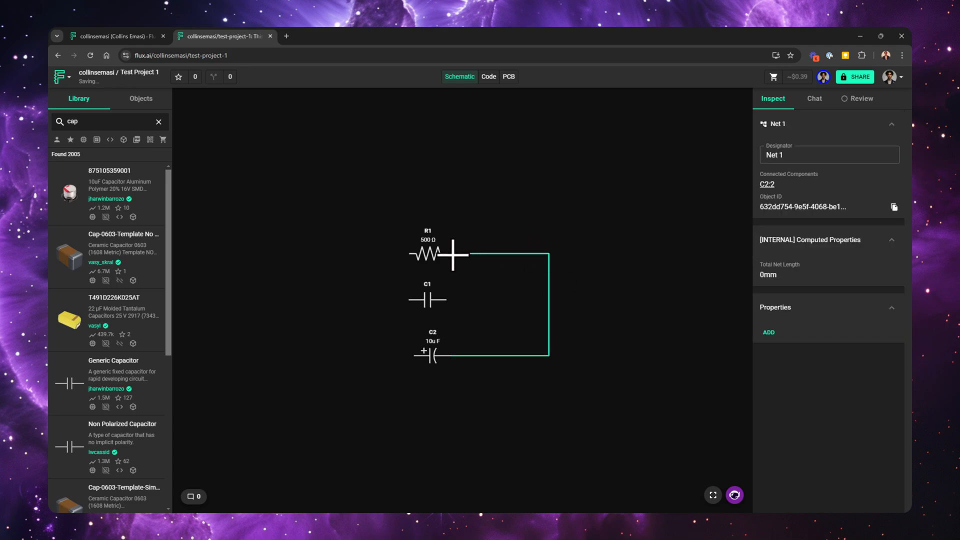
click(456, 254)
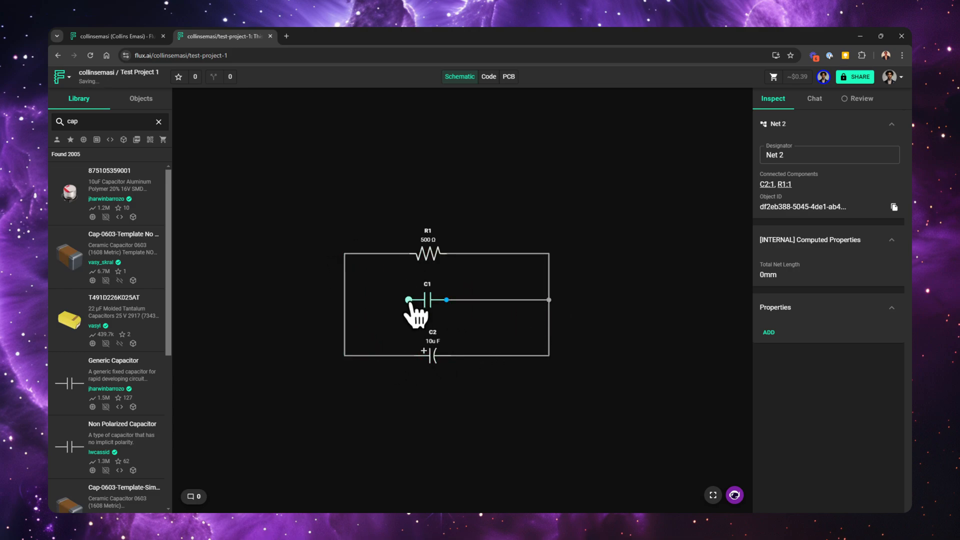
drag(407, 300, 343, 300)
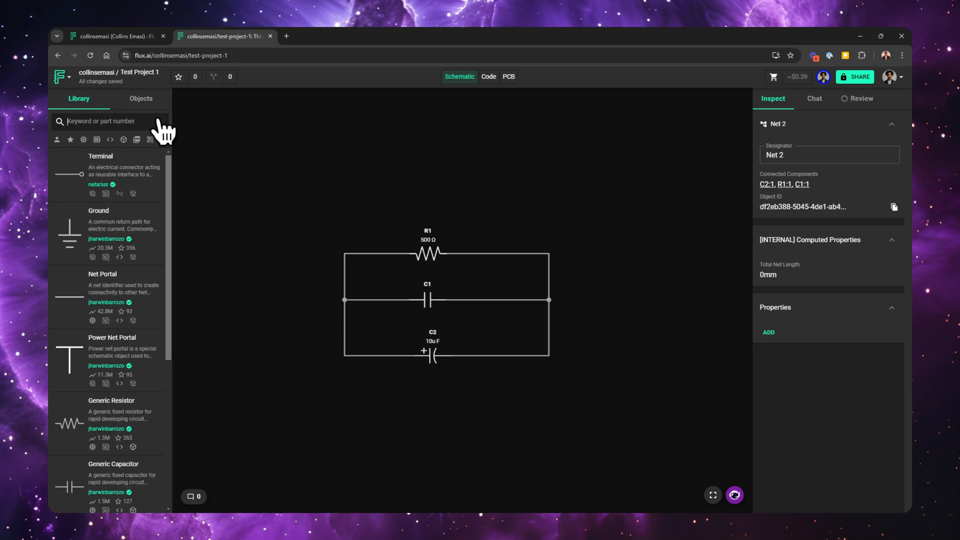
mouse_move(55, 328)
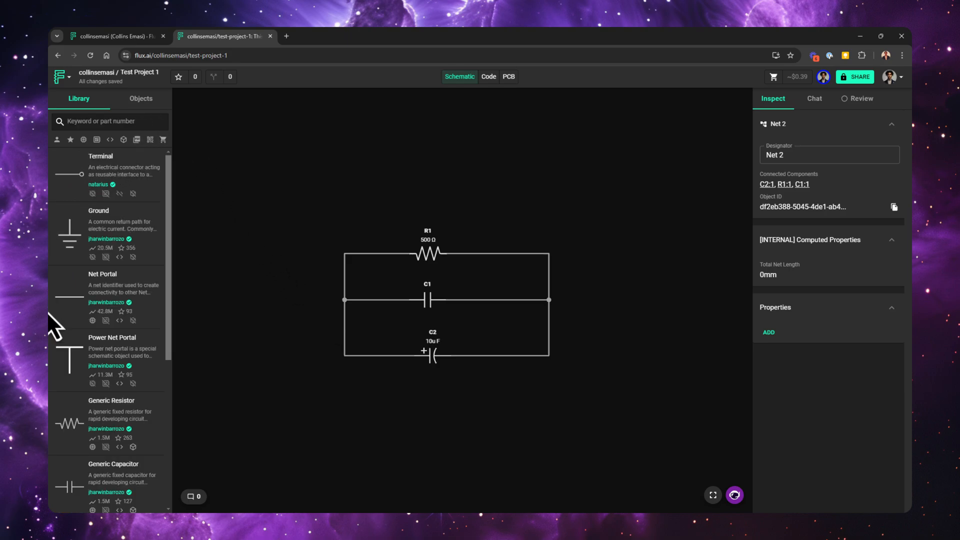
mouse_move(89, 279)
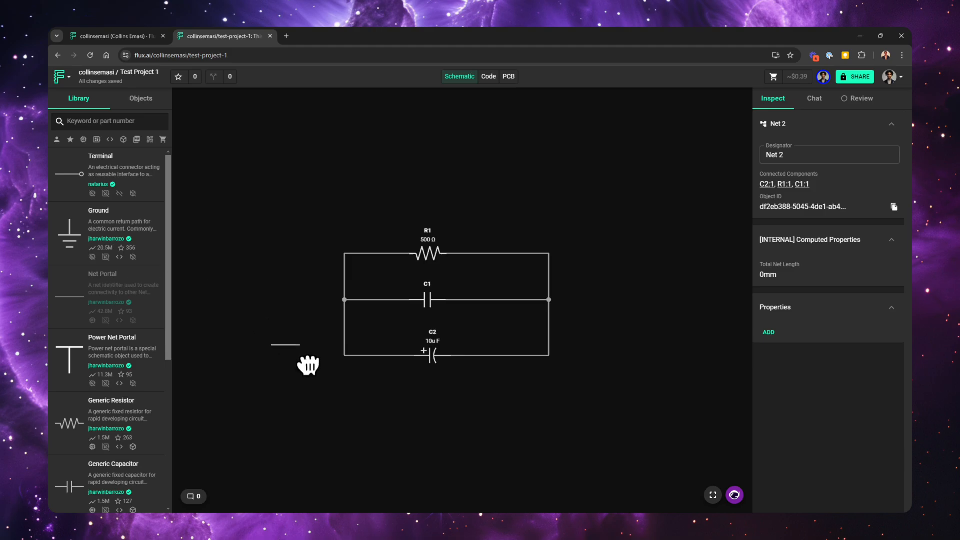
- Wire a Net1 portal and a PowerNet1 portal to the left rail and a ground to the right rail
click(305, 355)
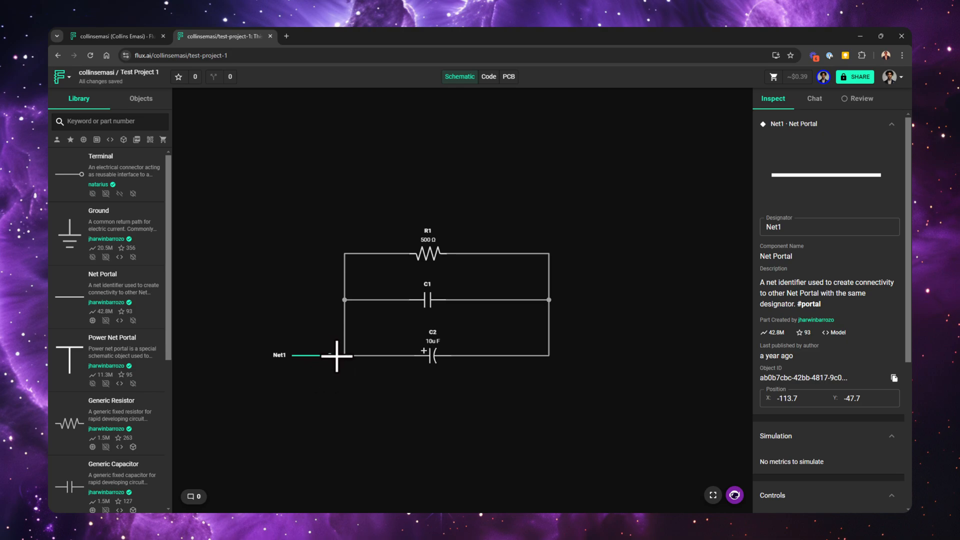
click(318, 391)
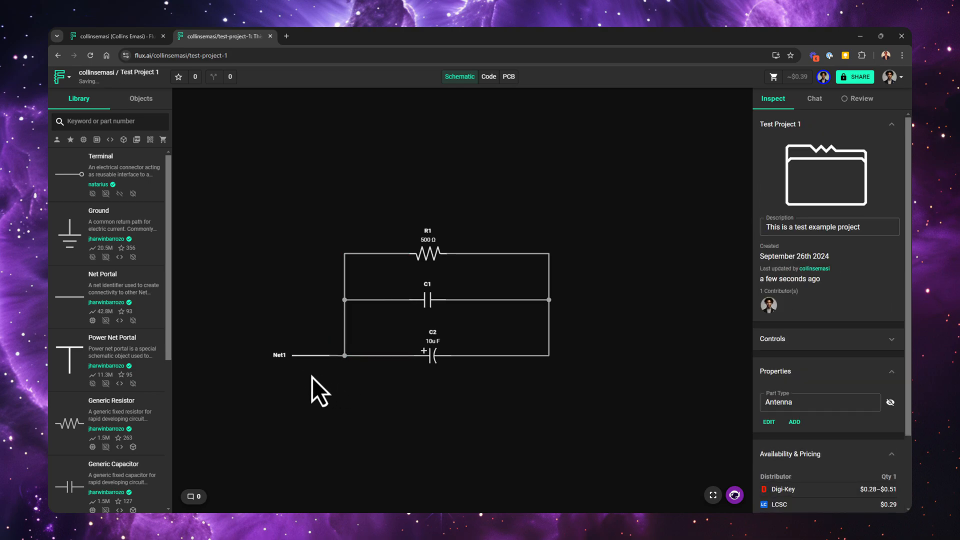
mouse_move(285, 383)
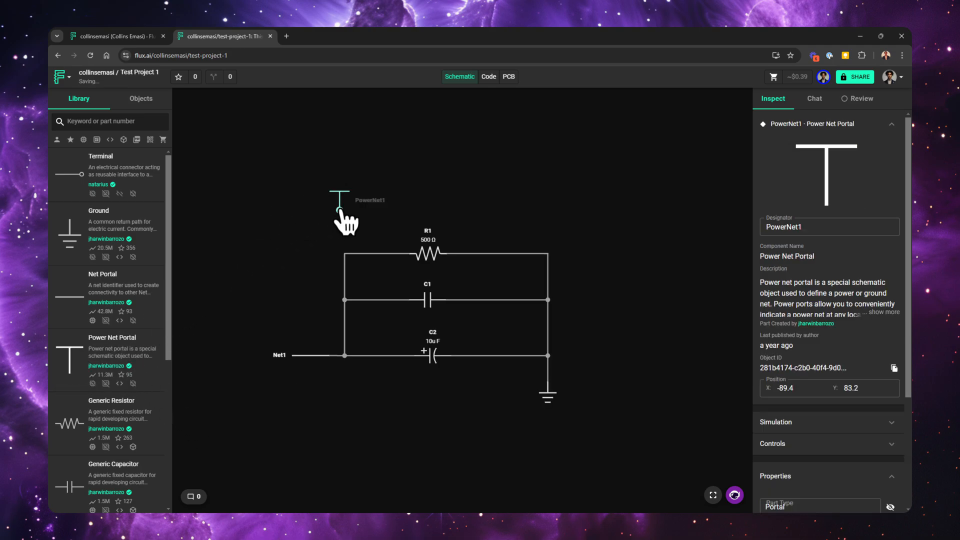
drag(339, 199, 344, 216)
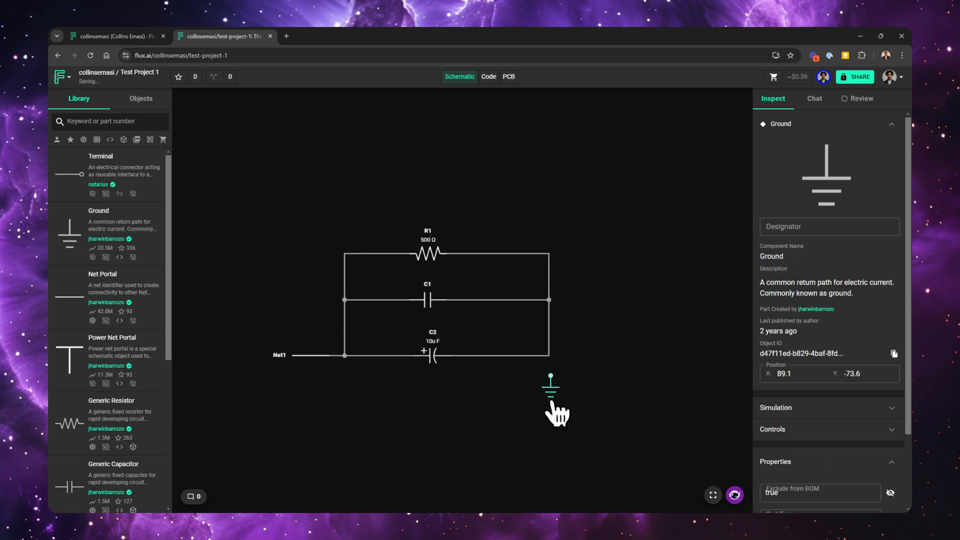
drag(549, 388, 546, 372)
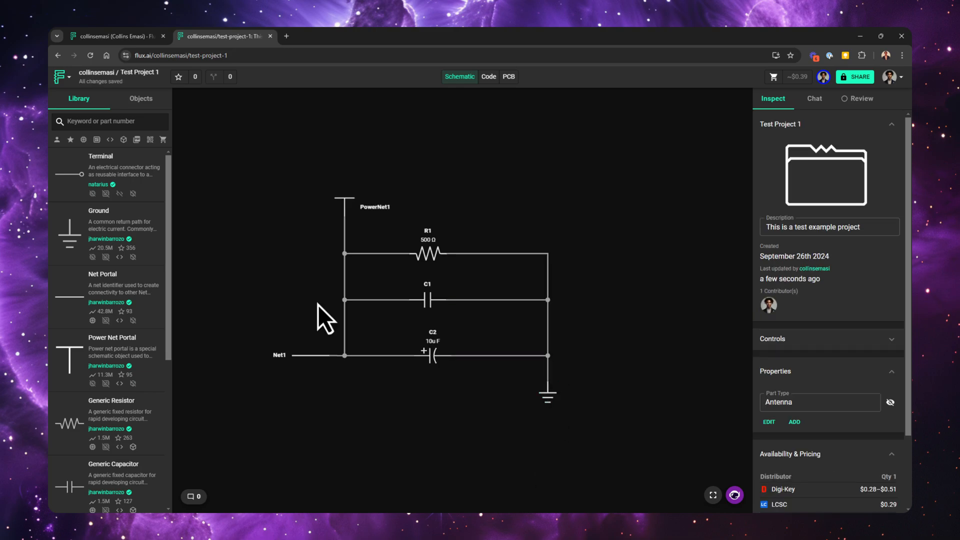
right_click(323, 318)
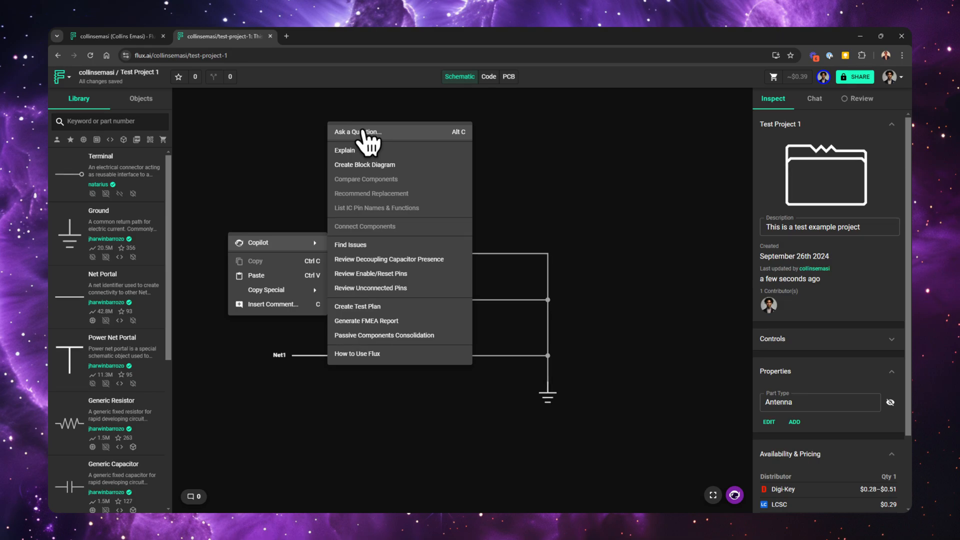
mouse_move(367, 152)
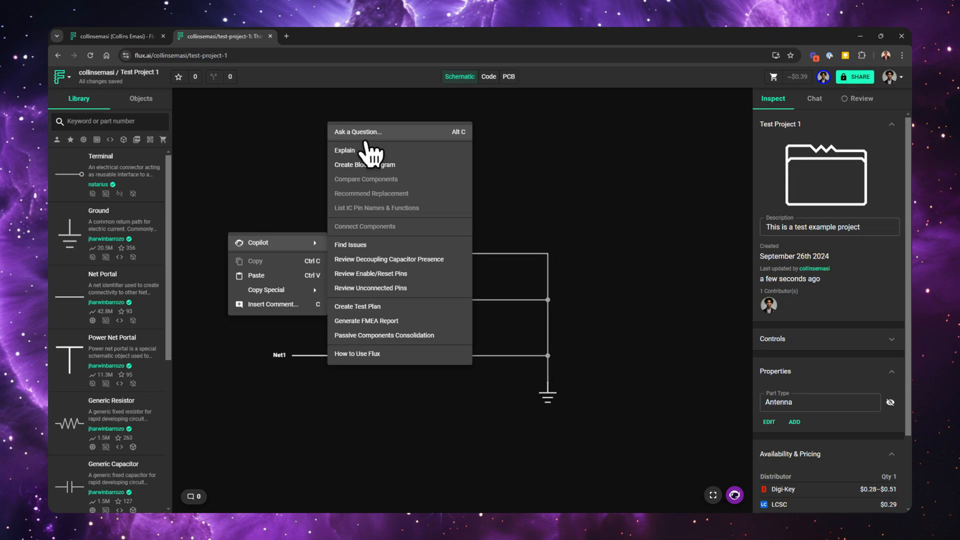
mouse_move(359, 245)
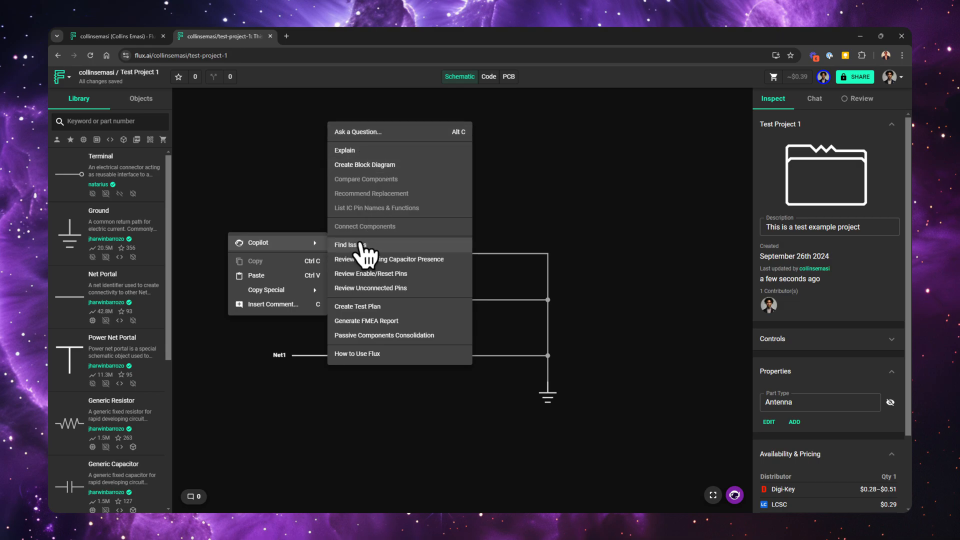
mouse_move(380, 262)
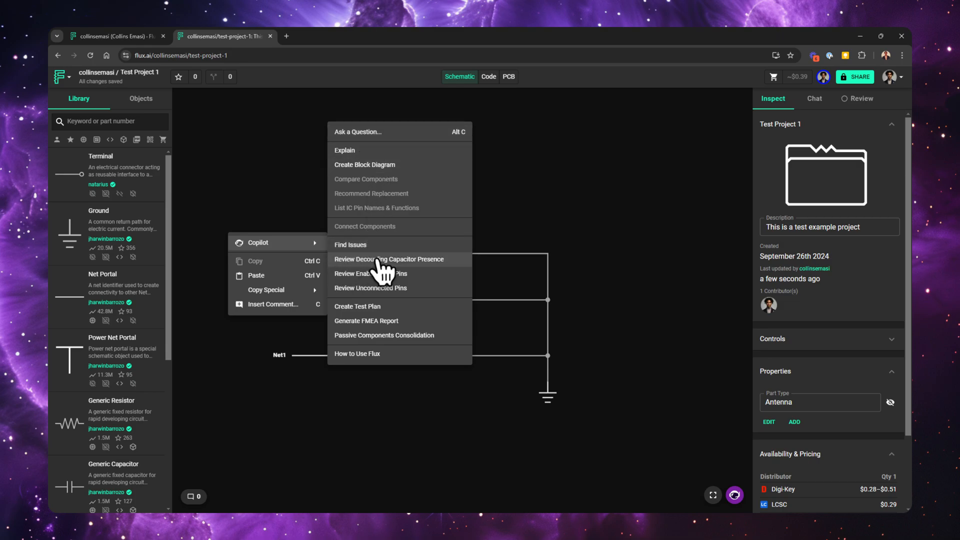
mouse_move(369, 352)
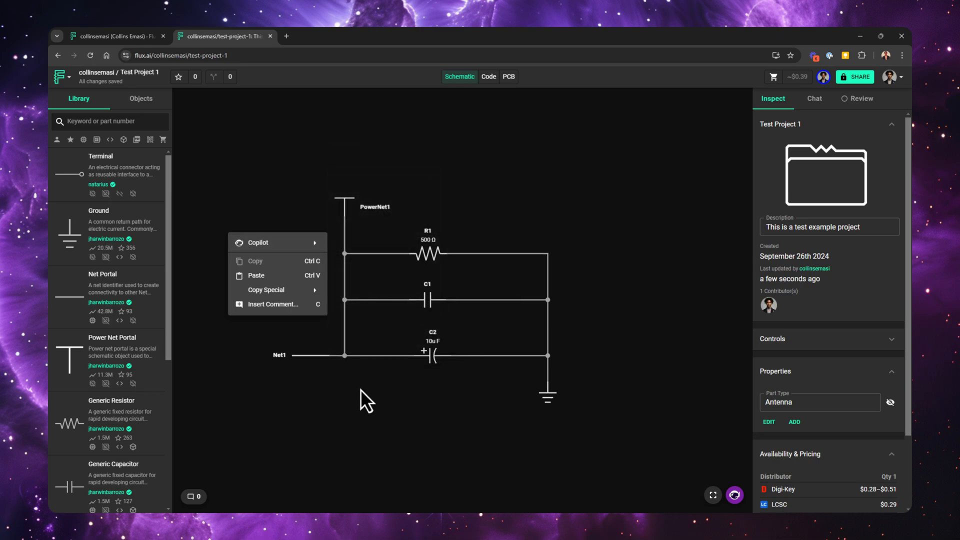
click(367, 401)
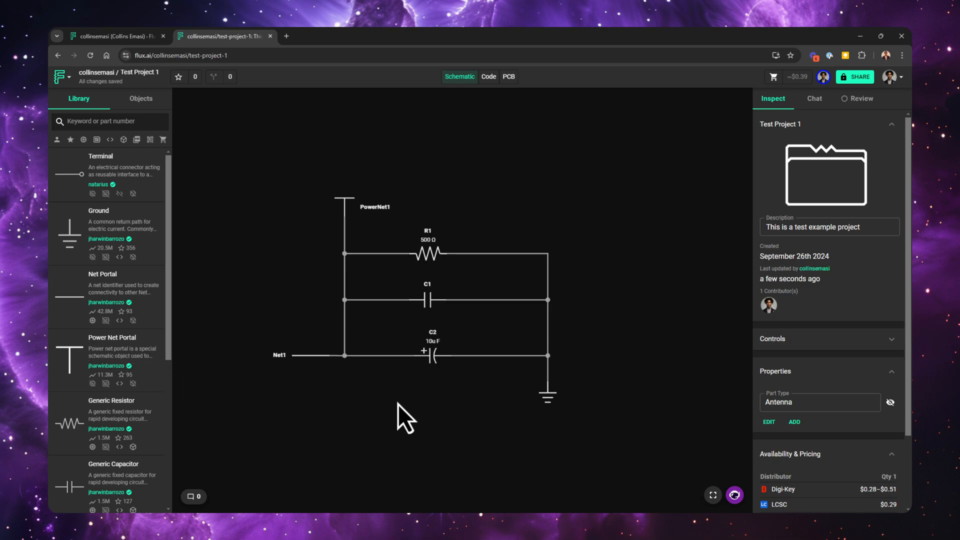
- Check the PCB layout, then return to the schematic to add and wire Generic Inductor L1
click(508, 77)
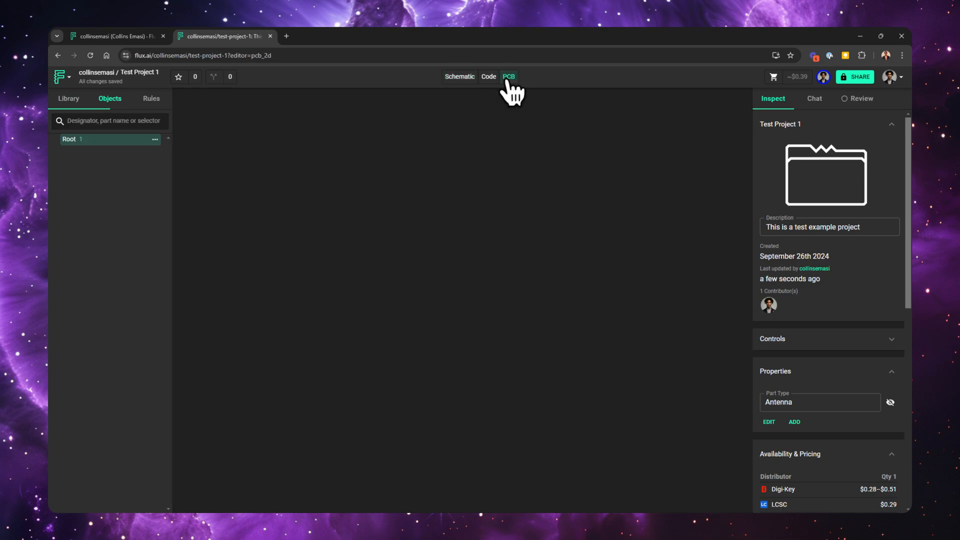
click(509, 77)
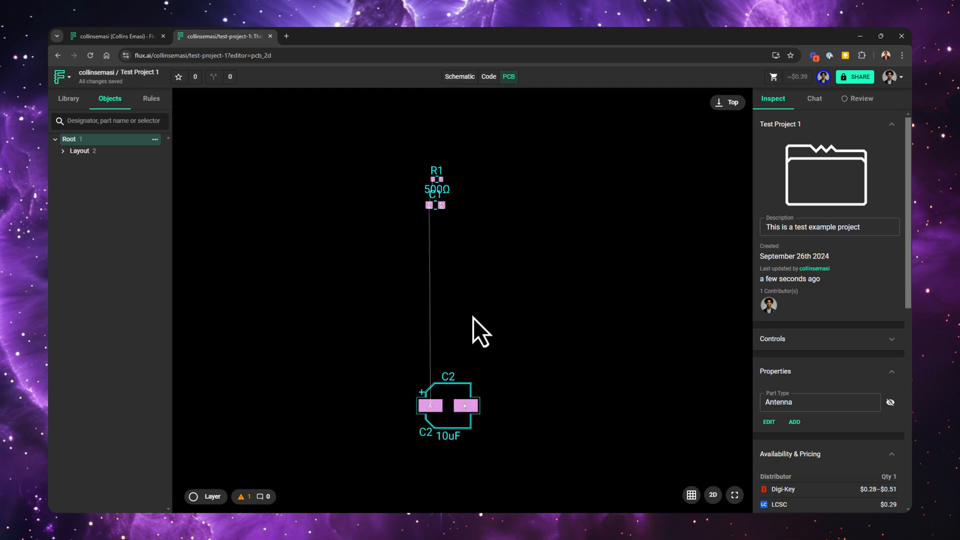
click(459, 77)
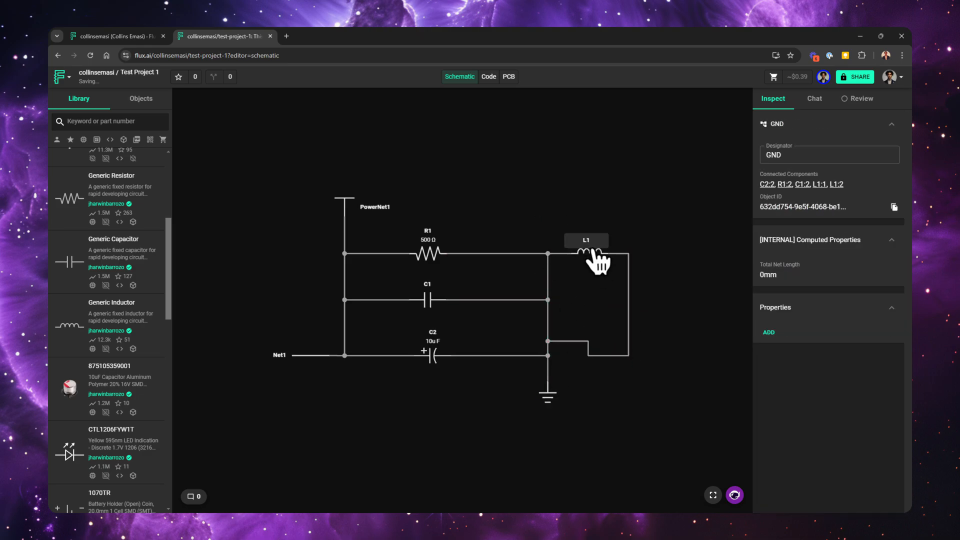
- On the PCB view, move the L1 footprint beside R1 and C1
click(508, 77)
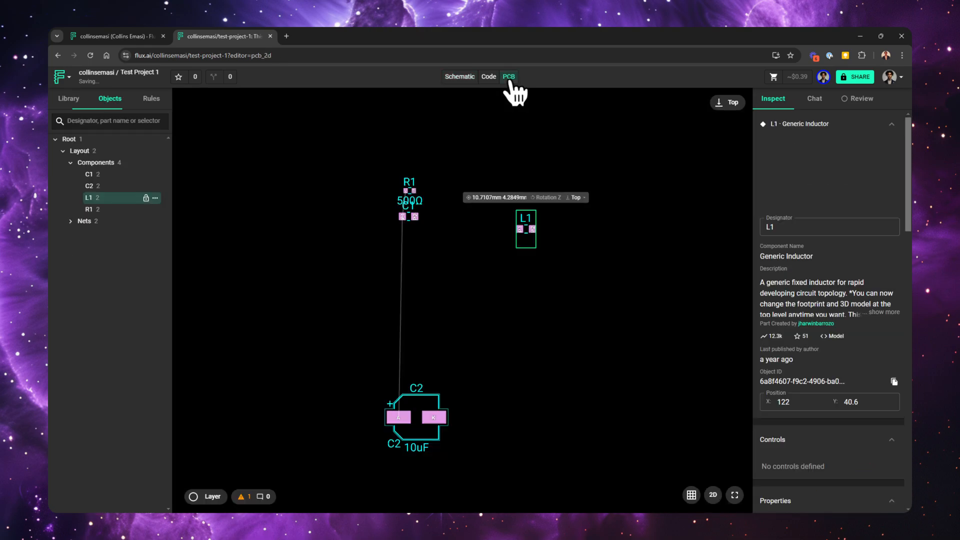
drag(525, 230, 497, 274)
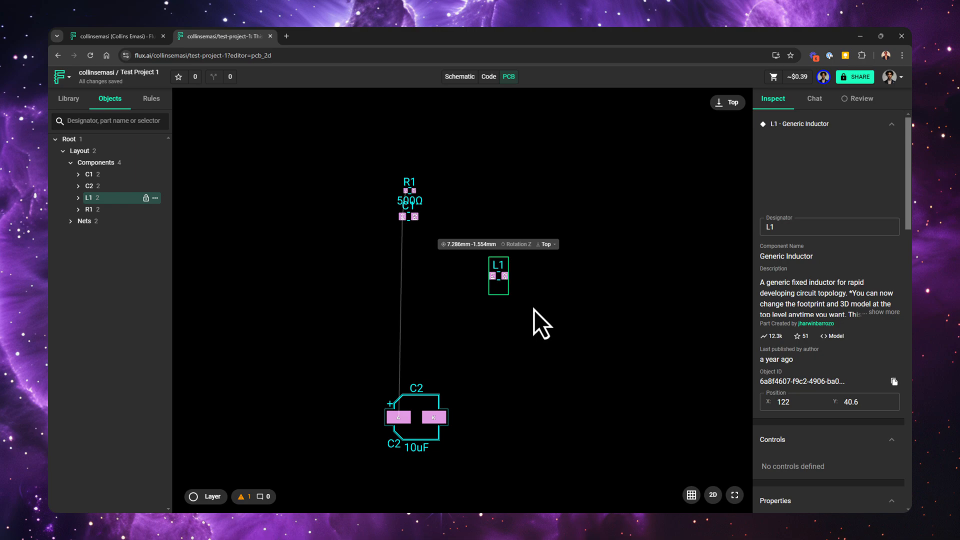
mouse_move(539, 321)
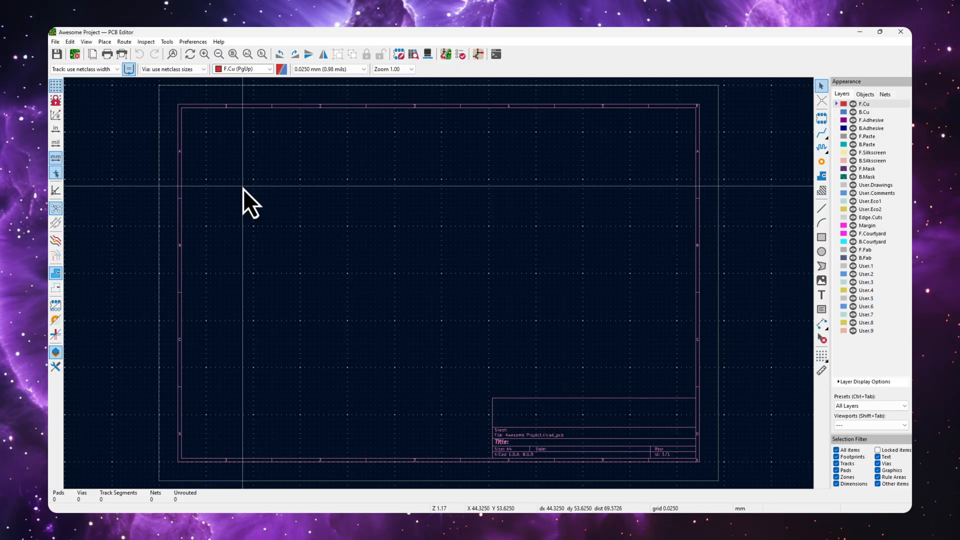
mouse_move(75, 54)
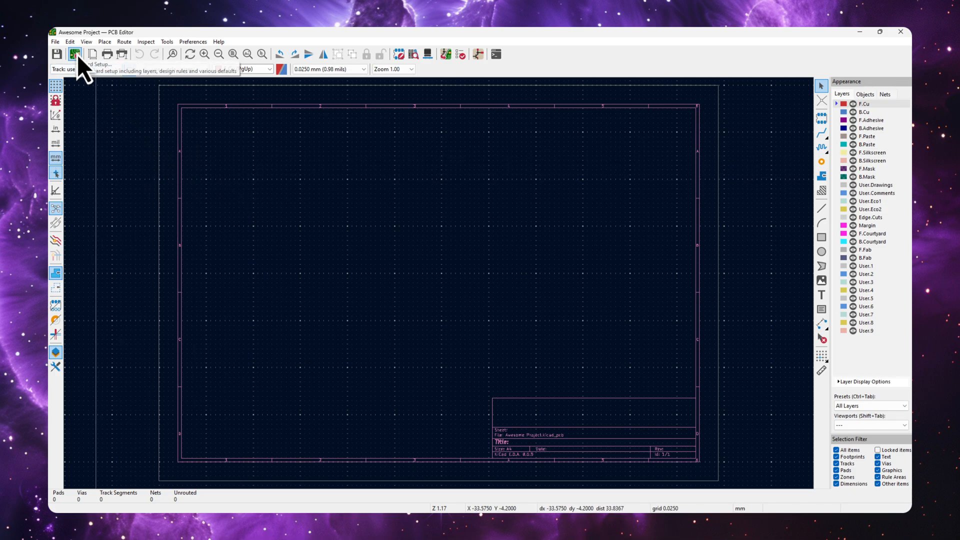
- Review the Board Stackup settings in KiCad's Board Setup dialog
click(75, 54)
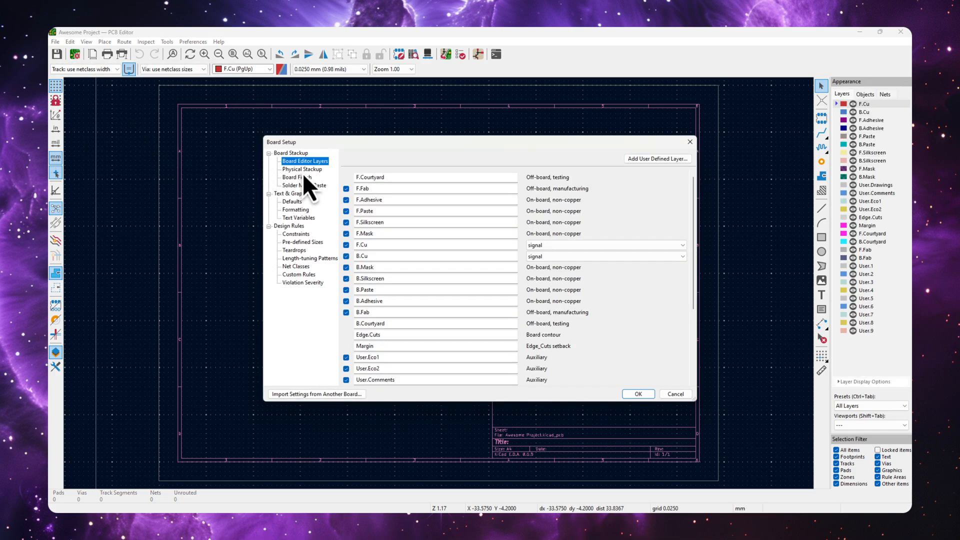
click(302, 169)
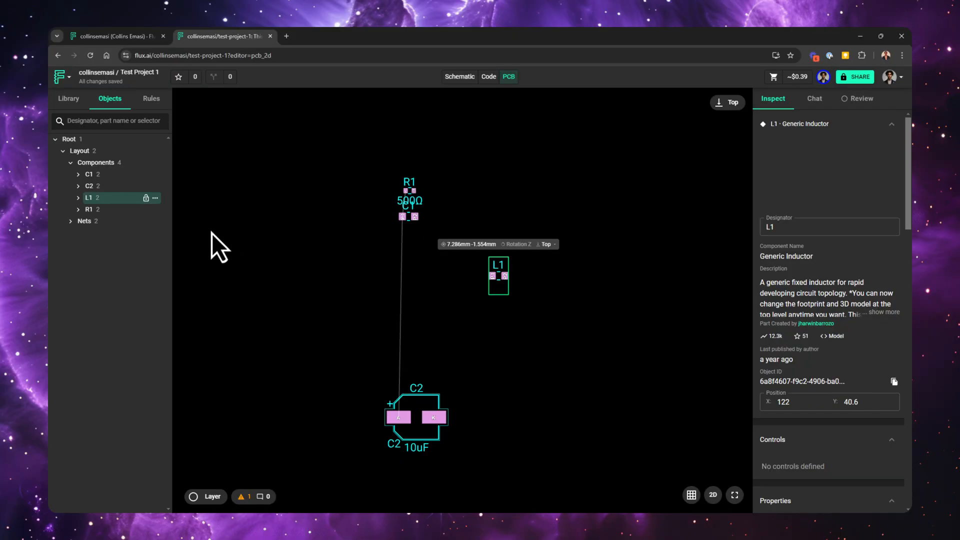
- Select the Layout object and add a Stackup rule from the 'stack' search
click(80, 151)
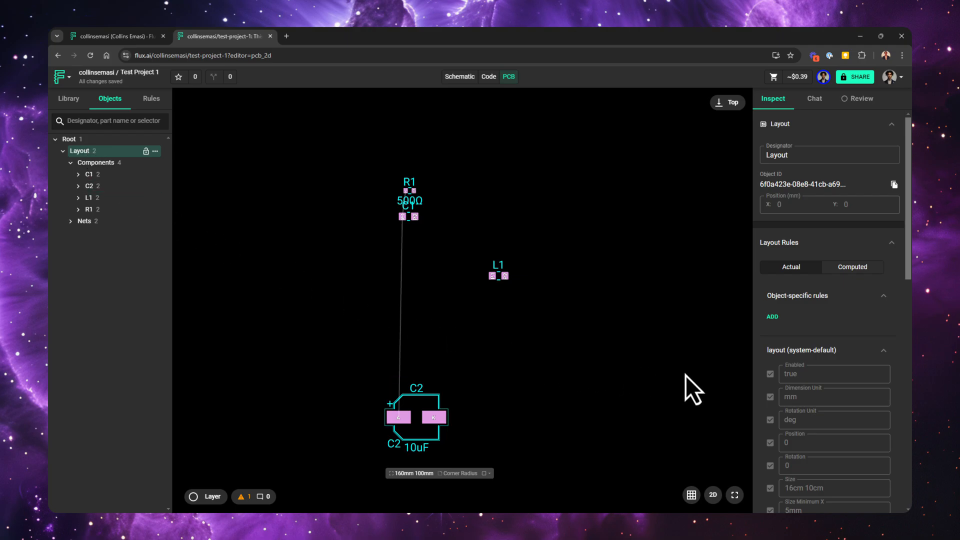
click(772, 317)
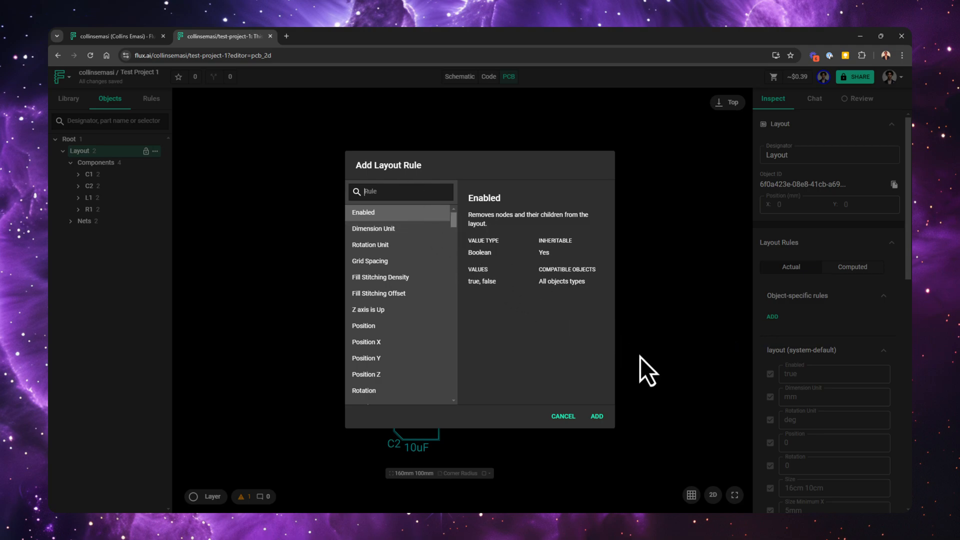
text(stack)
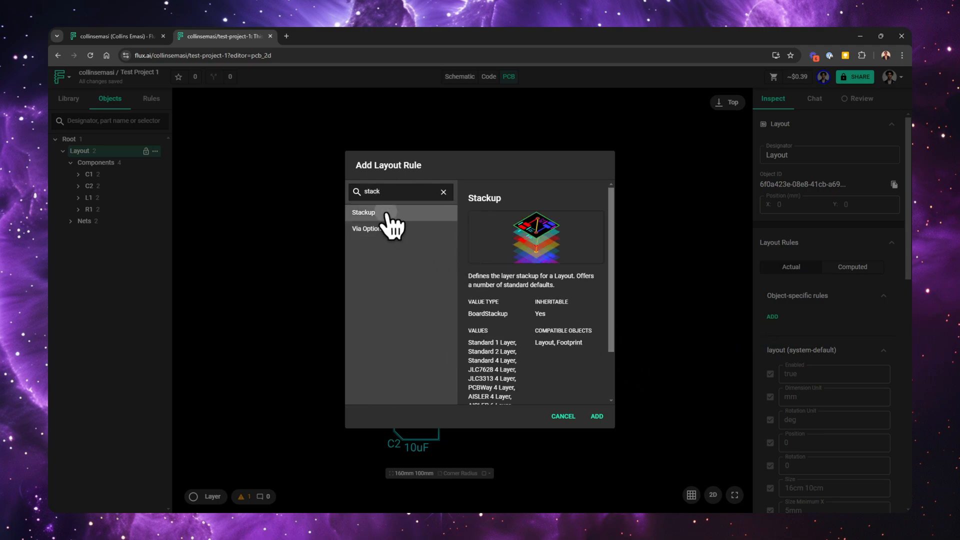
click(595, 416)
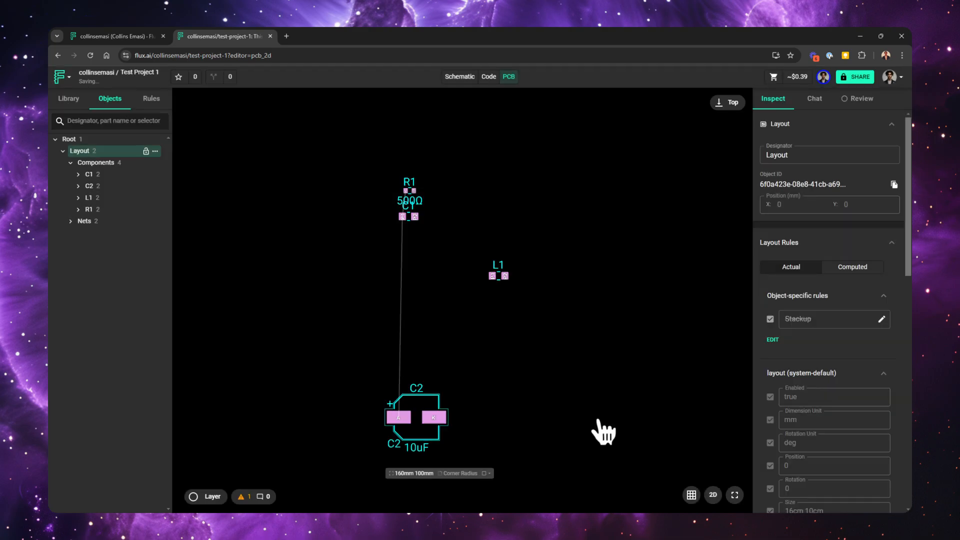
- Set the Stackup rule to JLC7628 4 Layer and review its layers in the Stackup Editor
click(826, 319)
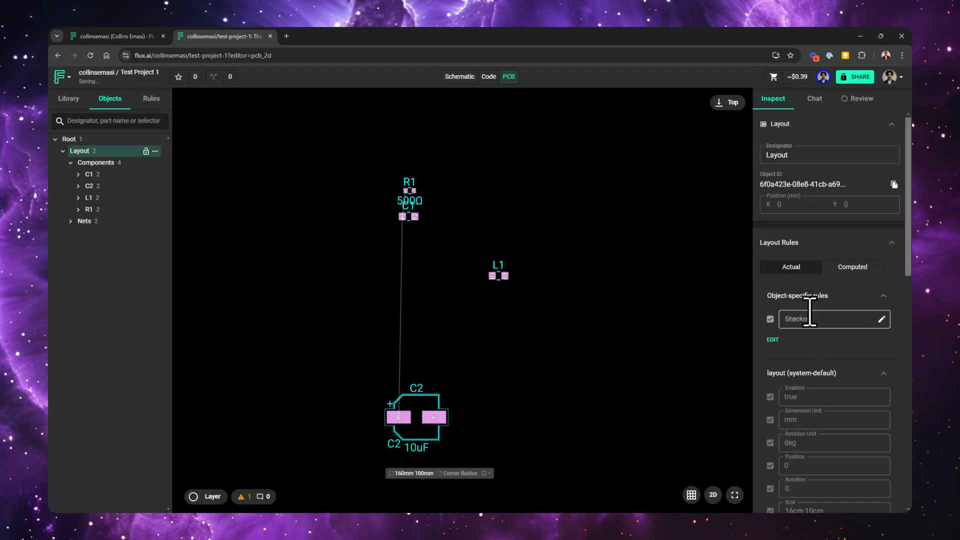
click(830, 319)
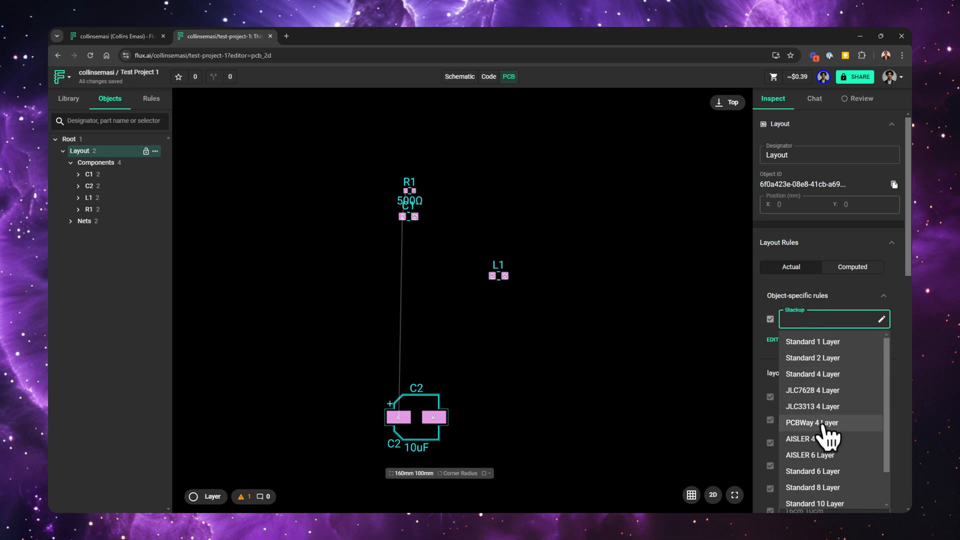
click(812, 389)
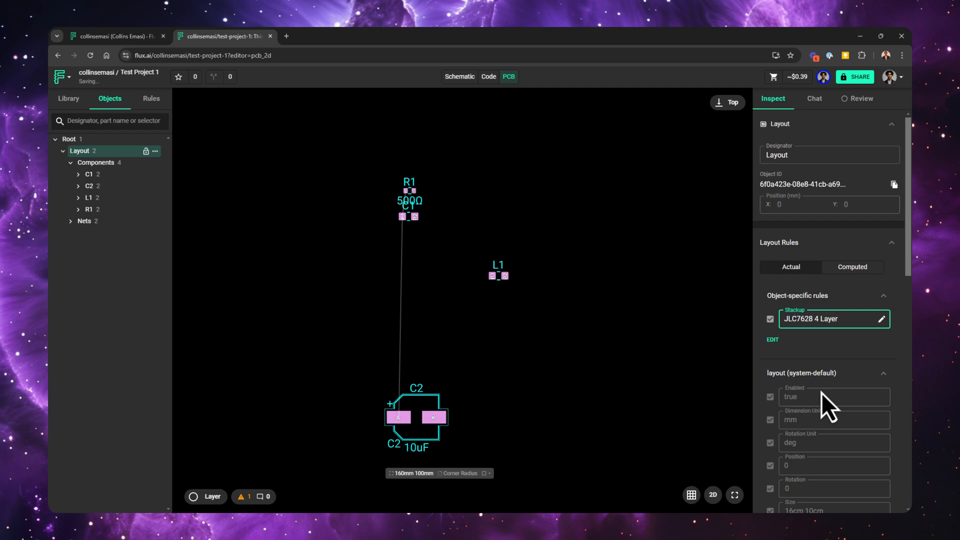
click(832, 318)
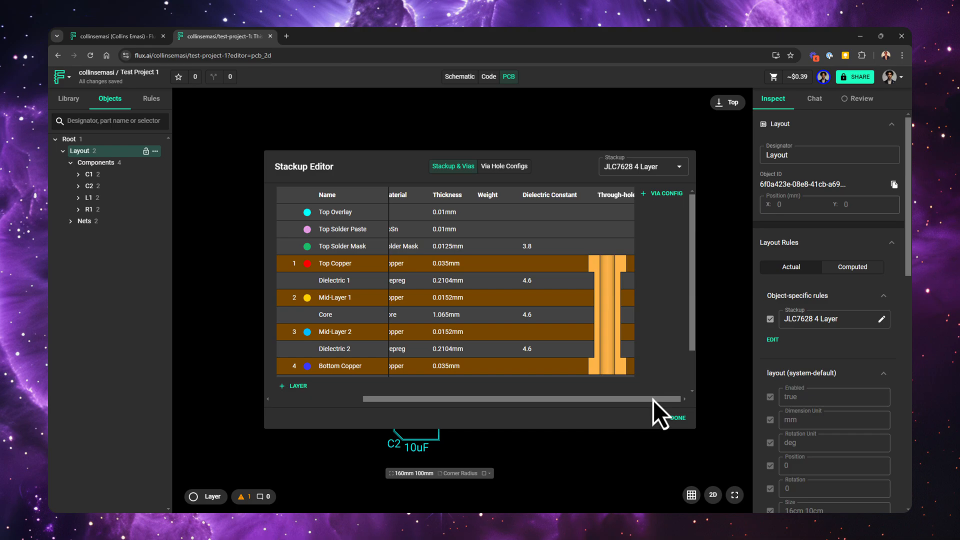
click(675, 418)
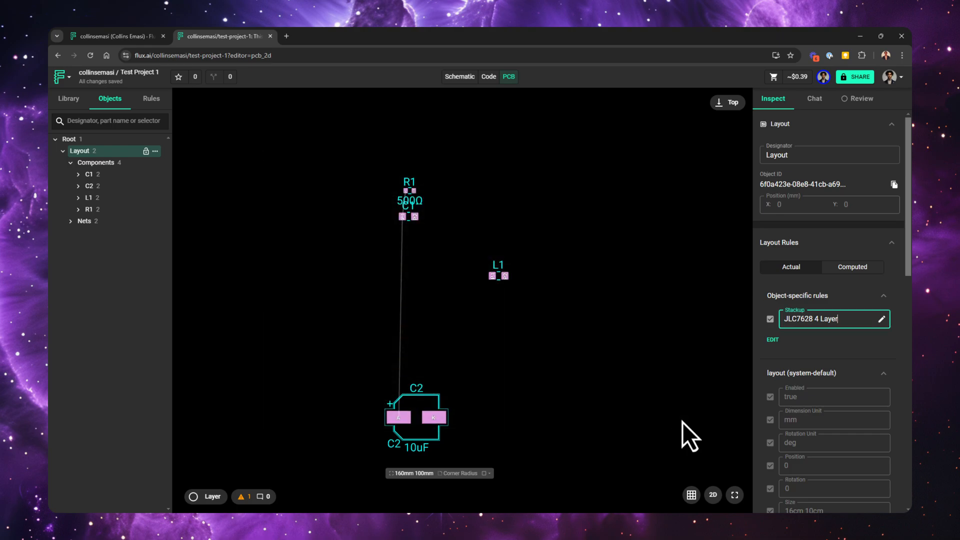
mouse_move(684, 433)
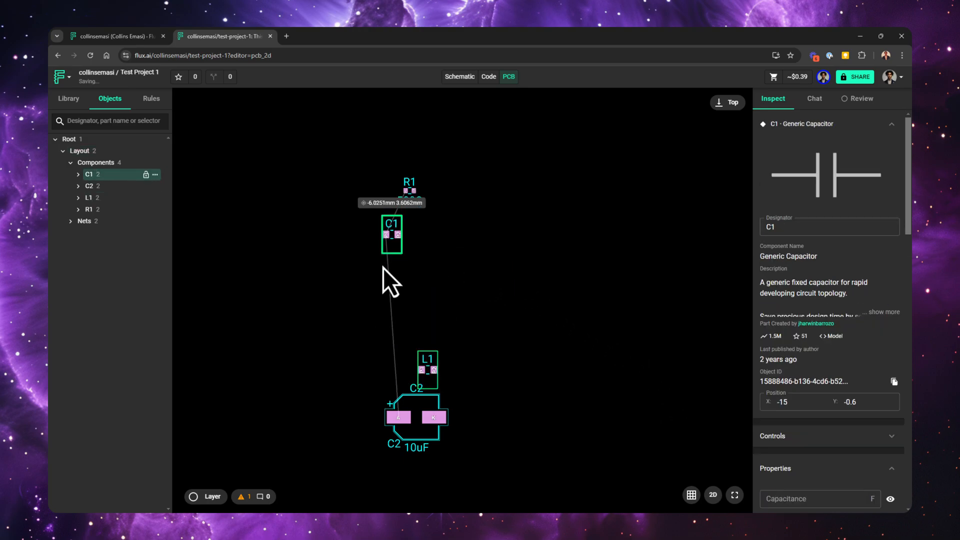
- Move C1 beside C2 and route traces from C2's pad to R1 and to C1
drag(391, 233, 364, 422)
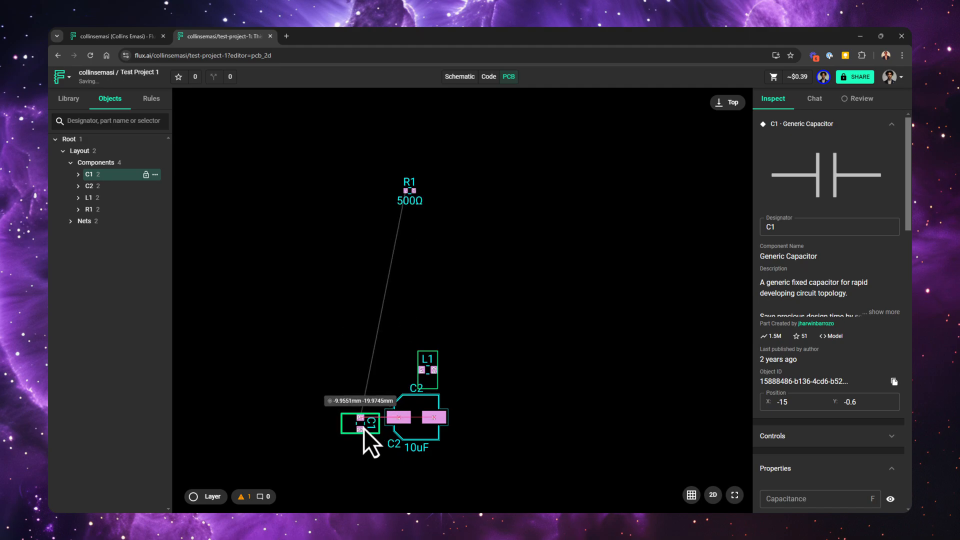
click(410, 312)
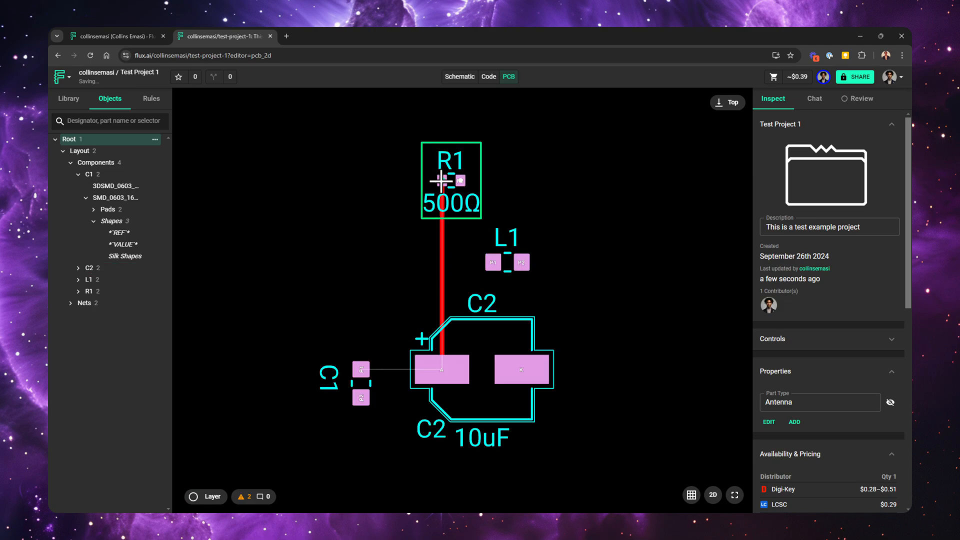
click(440, 369)
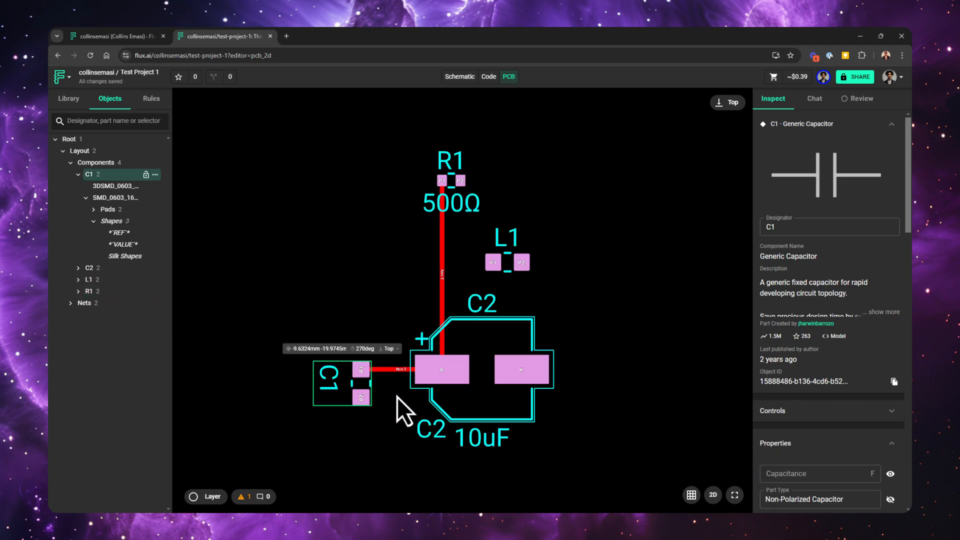
click(459, 77)
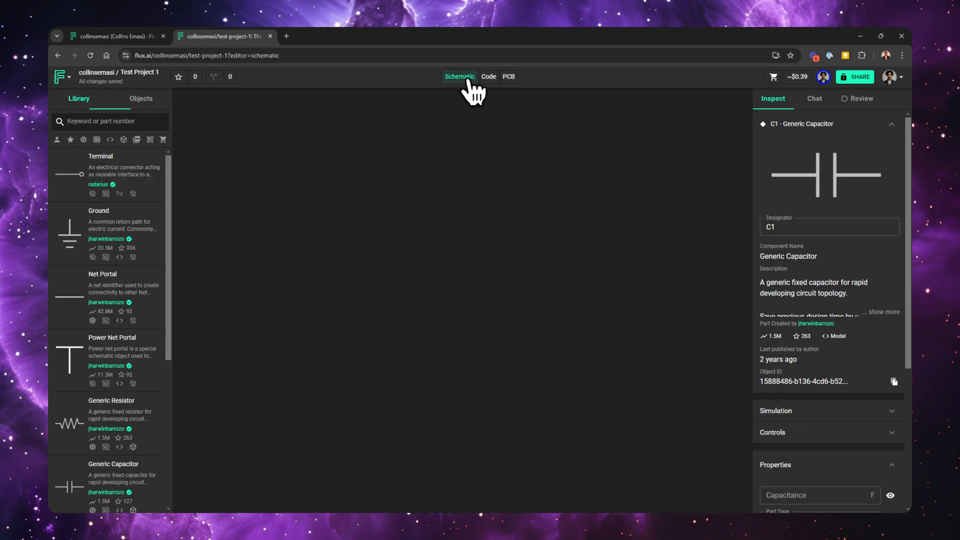
- Review the wired schematic, return to the PCB layout and scroll through the Layer list
click(460, 77)
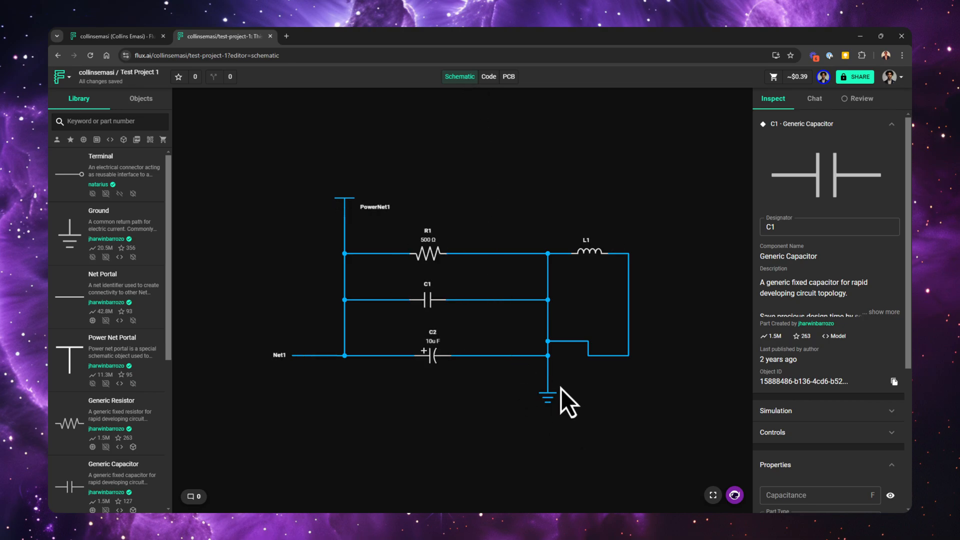
mouse_move(502, 86)
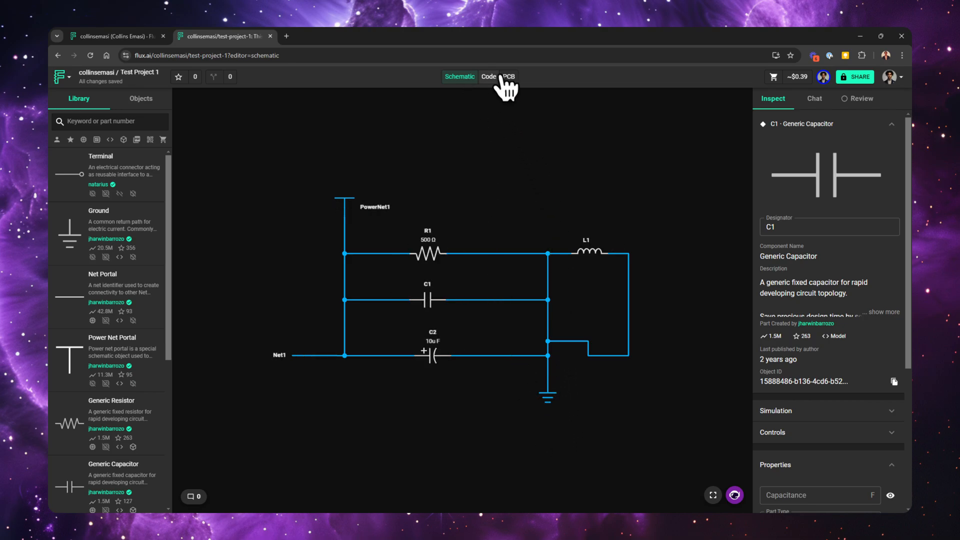
click(507, 77)
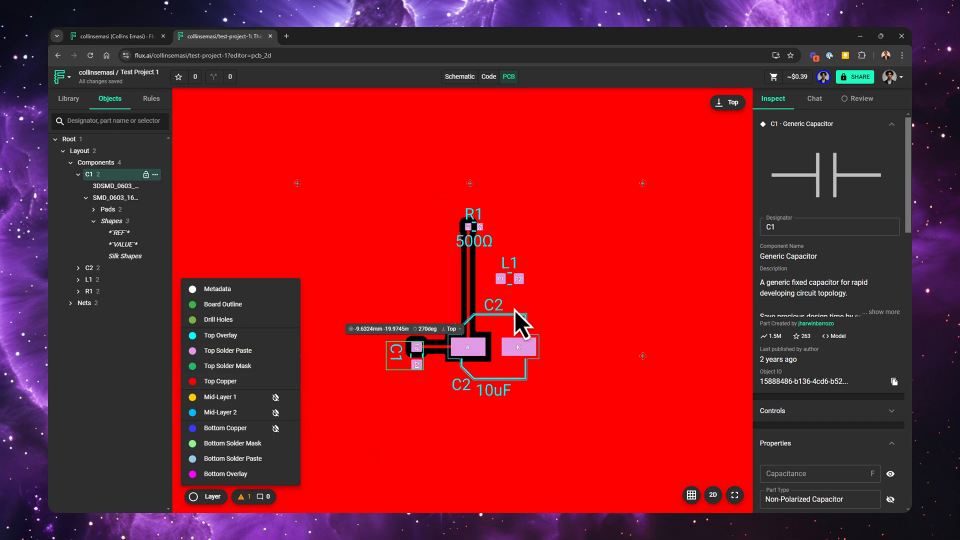
scroll(down, 3)
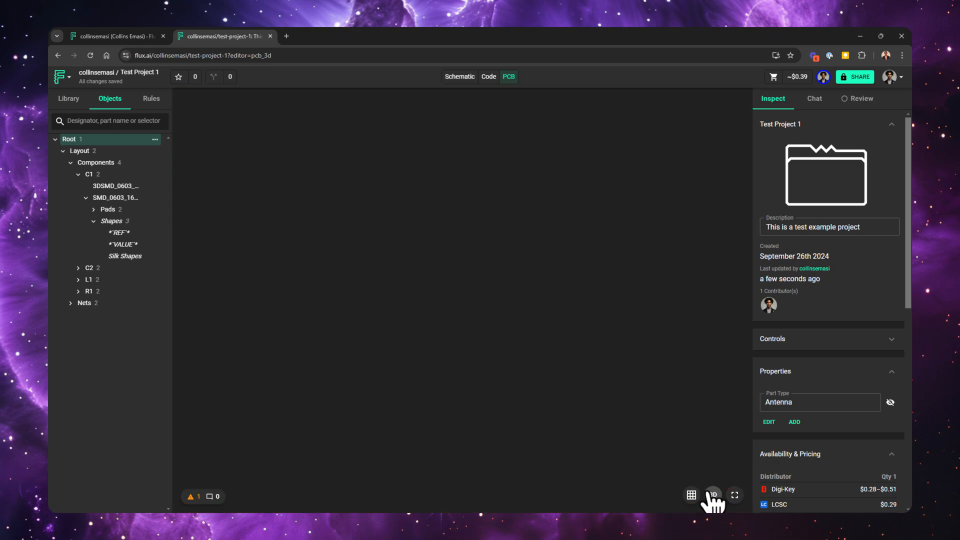
- Toggle the PCB canvas to 3D, rendering R1, L1, C1 and C2 on the board
click(711, 495)
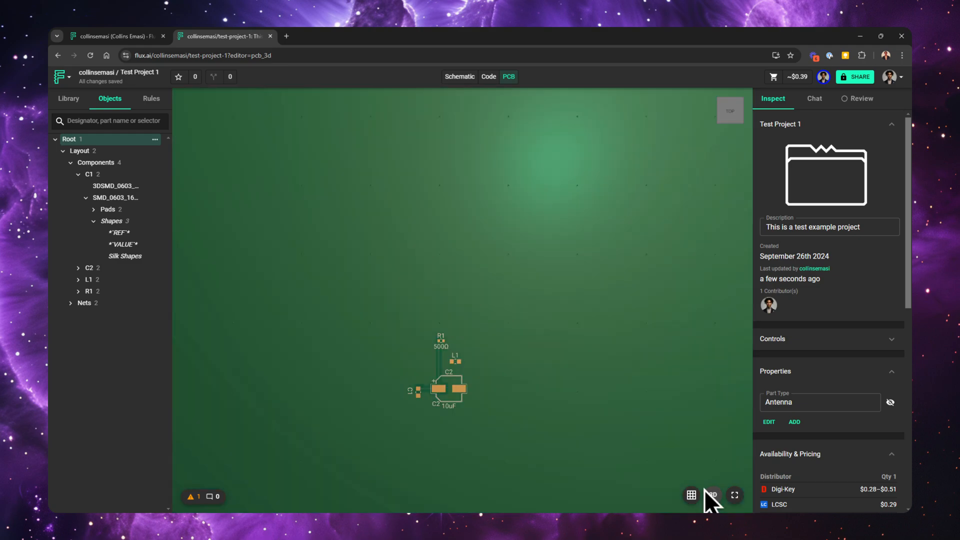
mouse_move(709, 499)
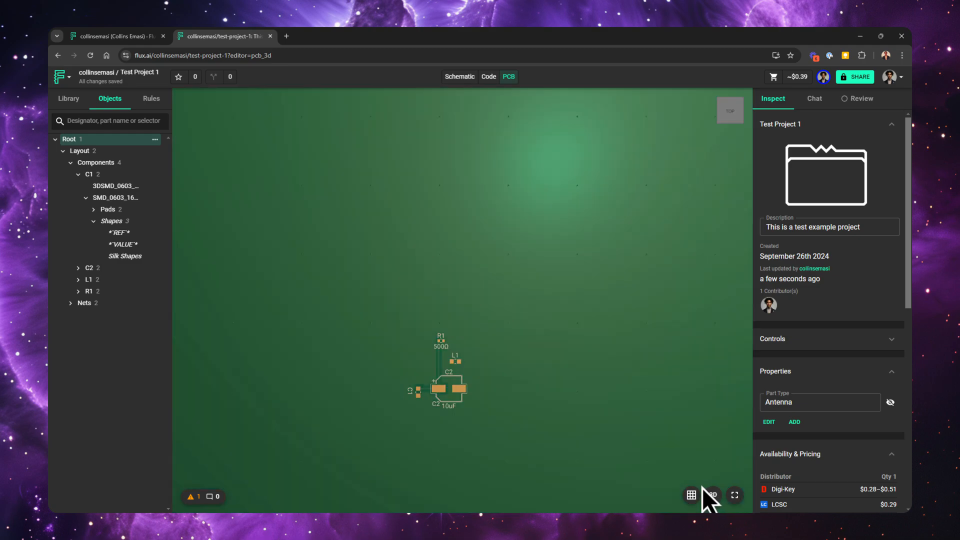
mouse_move(677, 494)
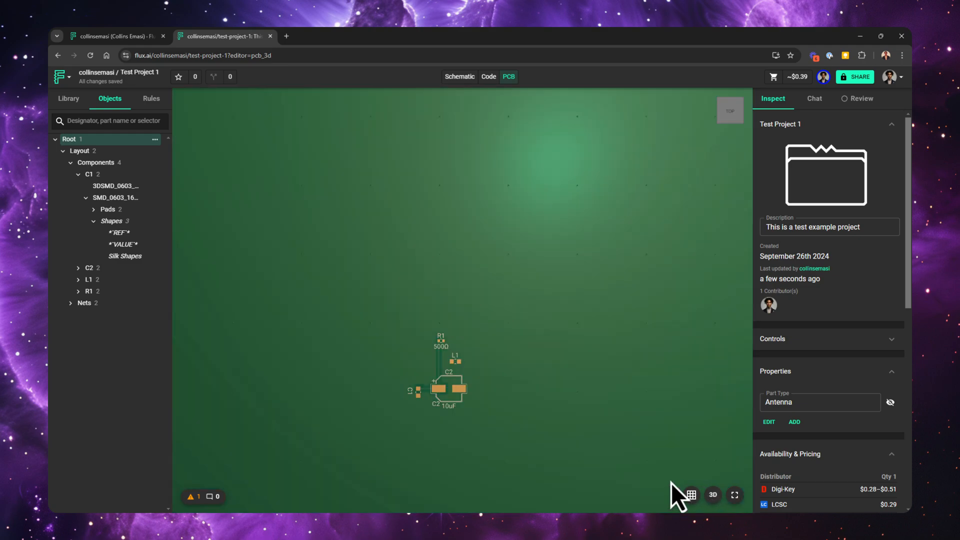